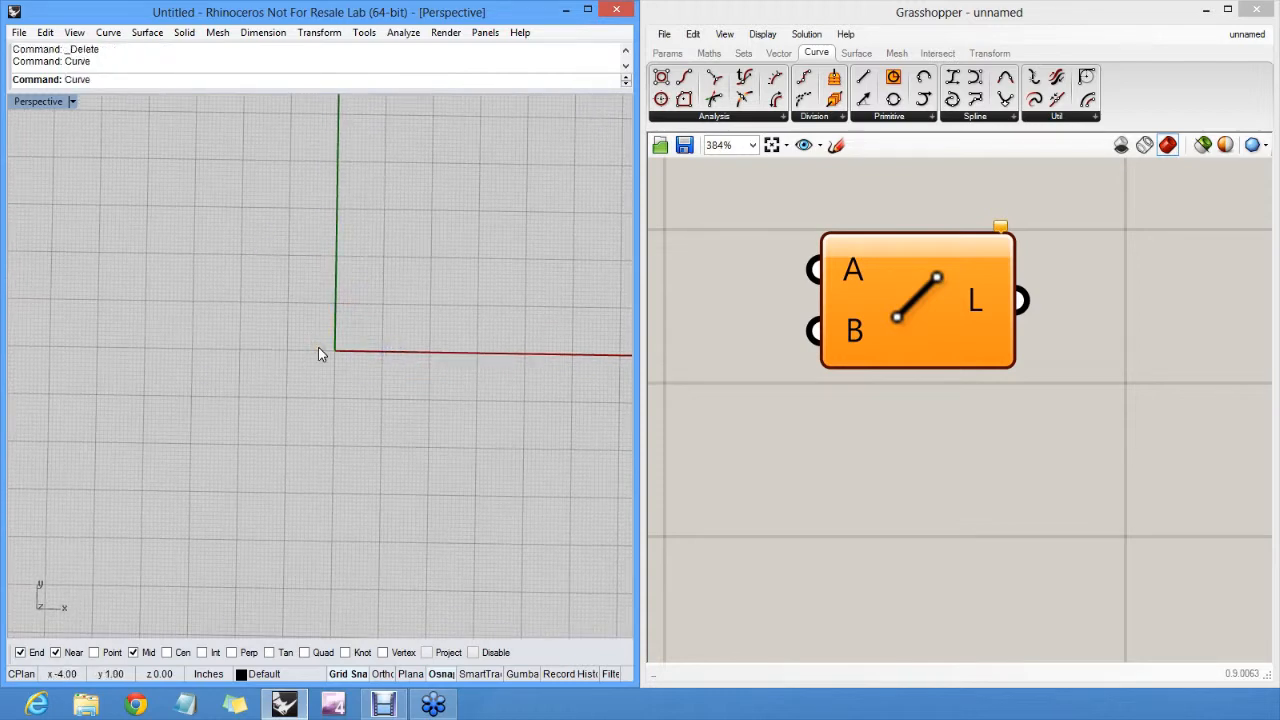
# - Draw two wavy control-point curves side by side and divide each into 20 evenly spaced points
pyautogui.click(316, 200)
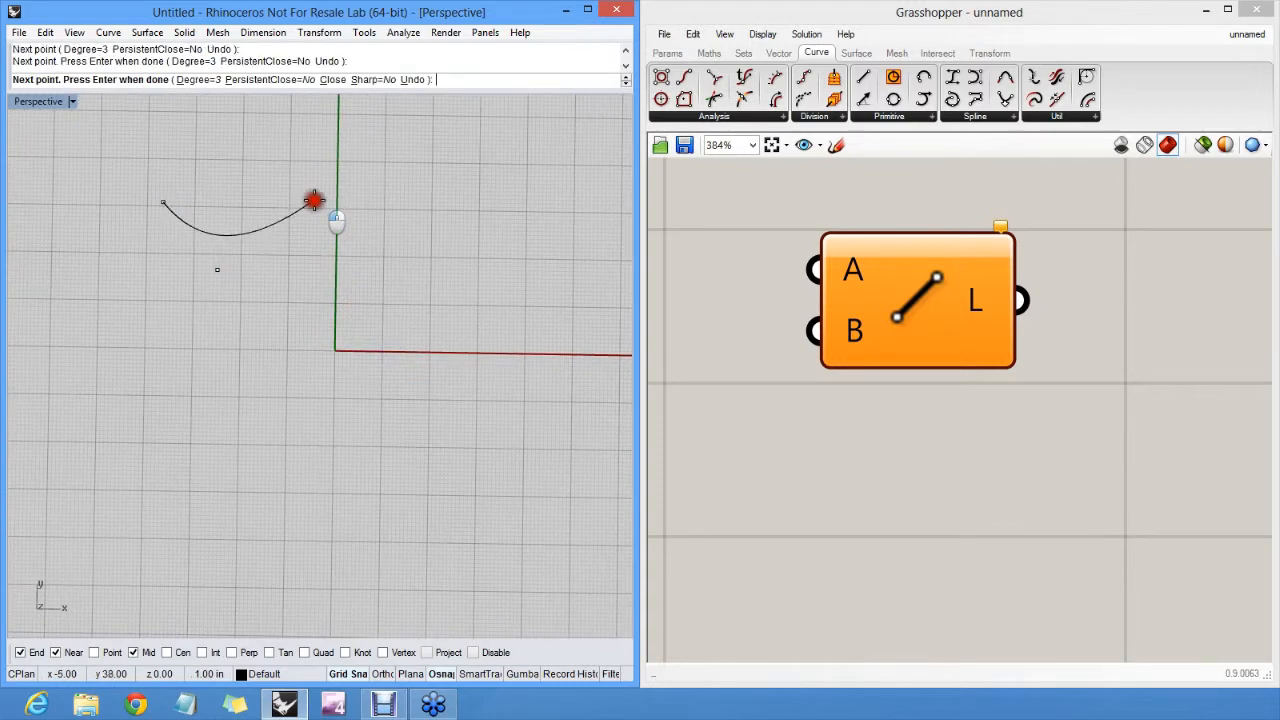
pyautogui.click(576, 448)
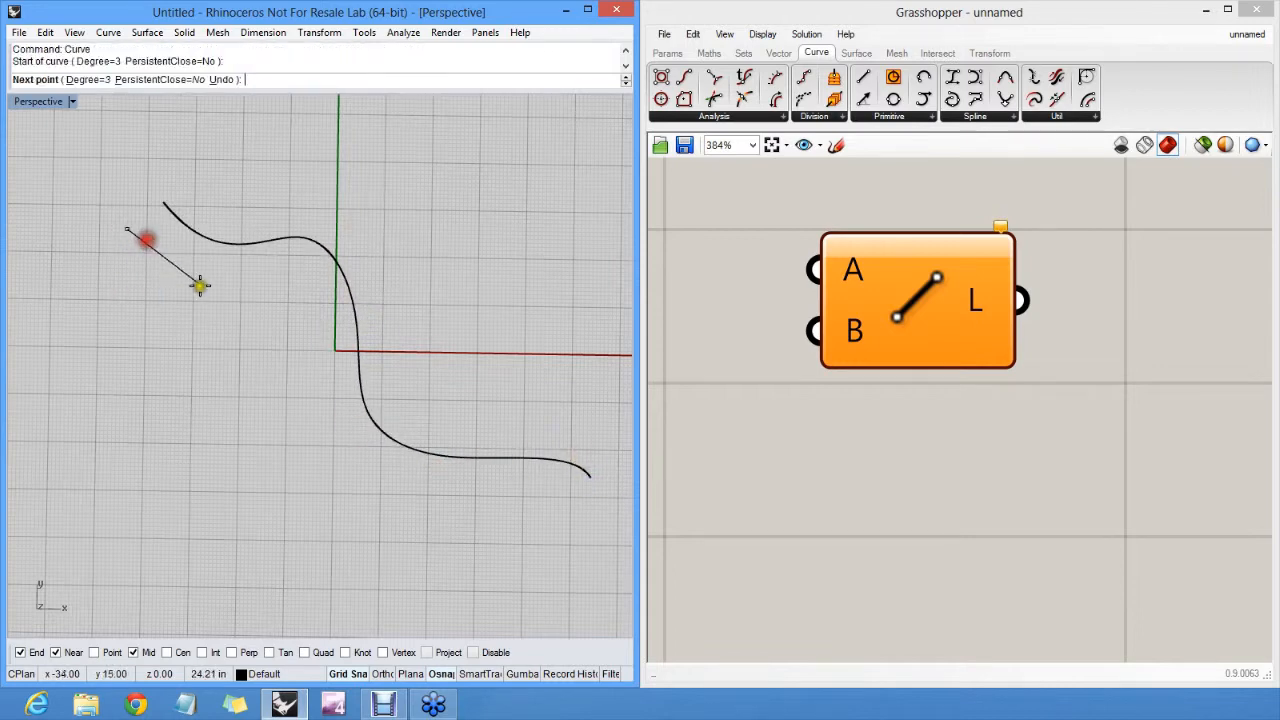
pyautogui.click(500, 552)
pyautogui.write('20')
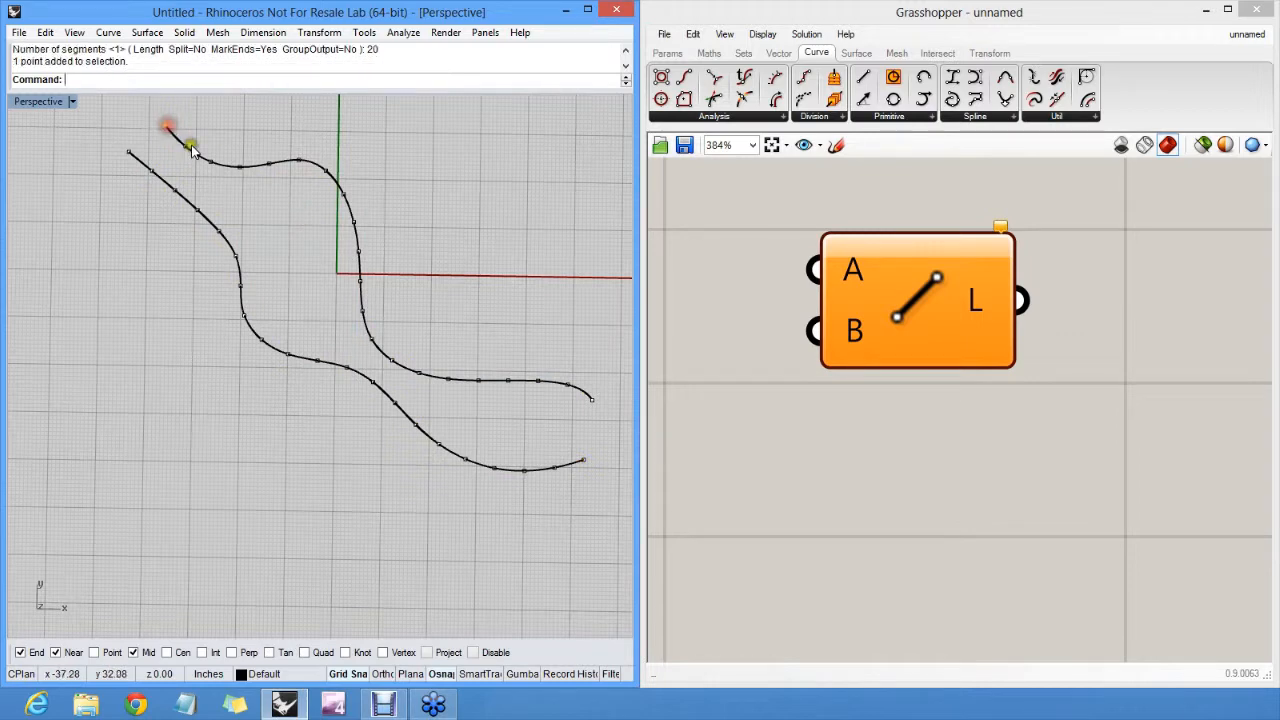
pyautogui.click(228, 178)
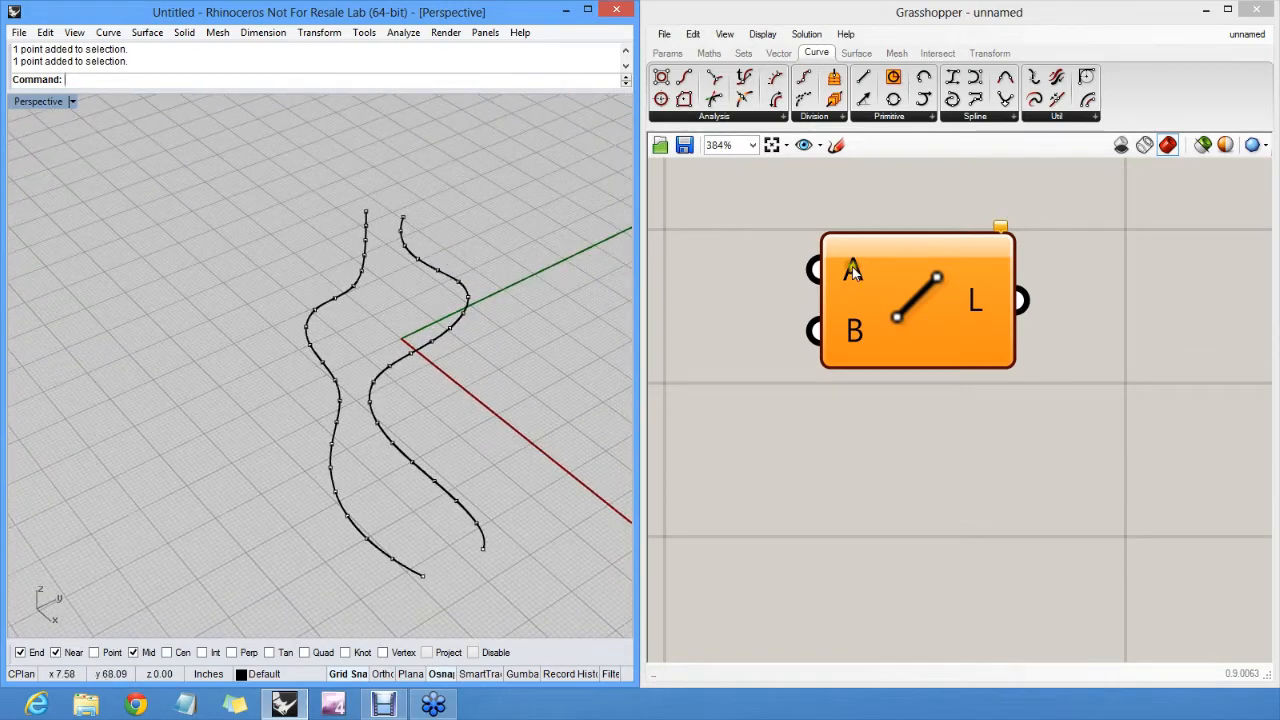
# - Assign the first curve's points to input A and the second curve's points to input B via Set Multiple Points
pyautogui.rightClick(852, 270)
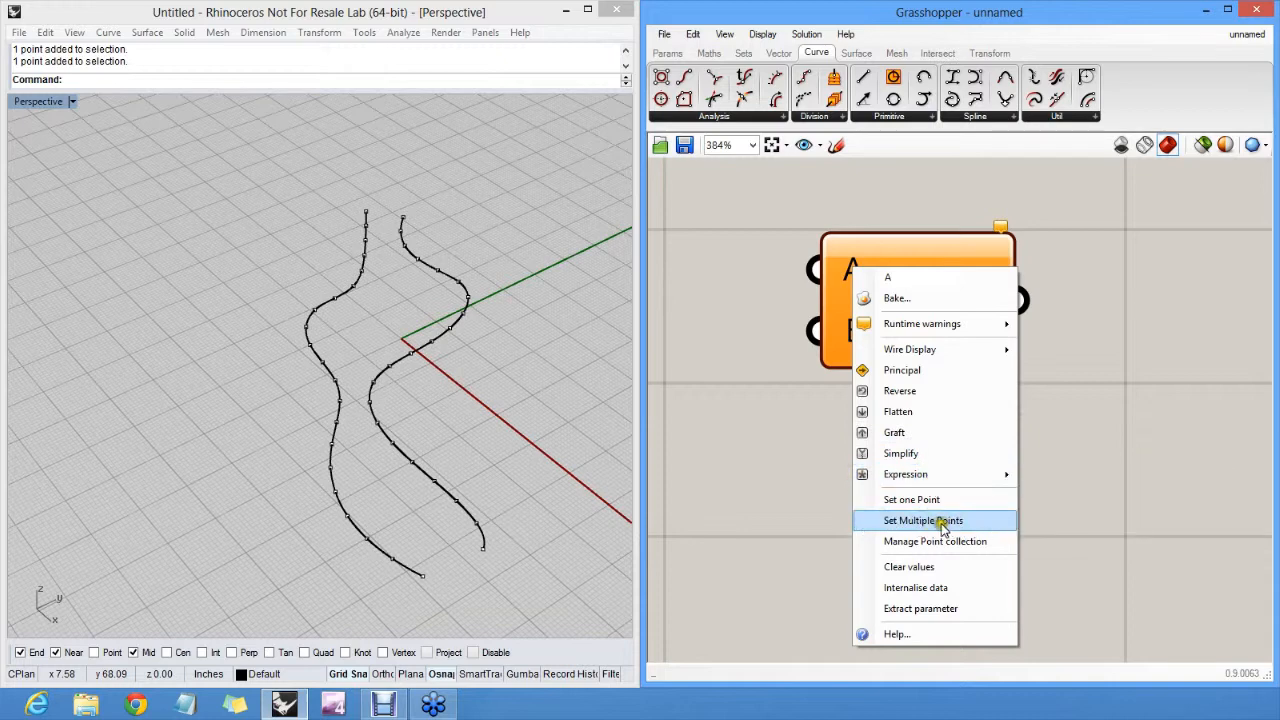
pyautogui.click(922, 520)
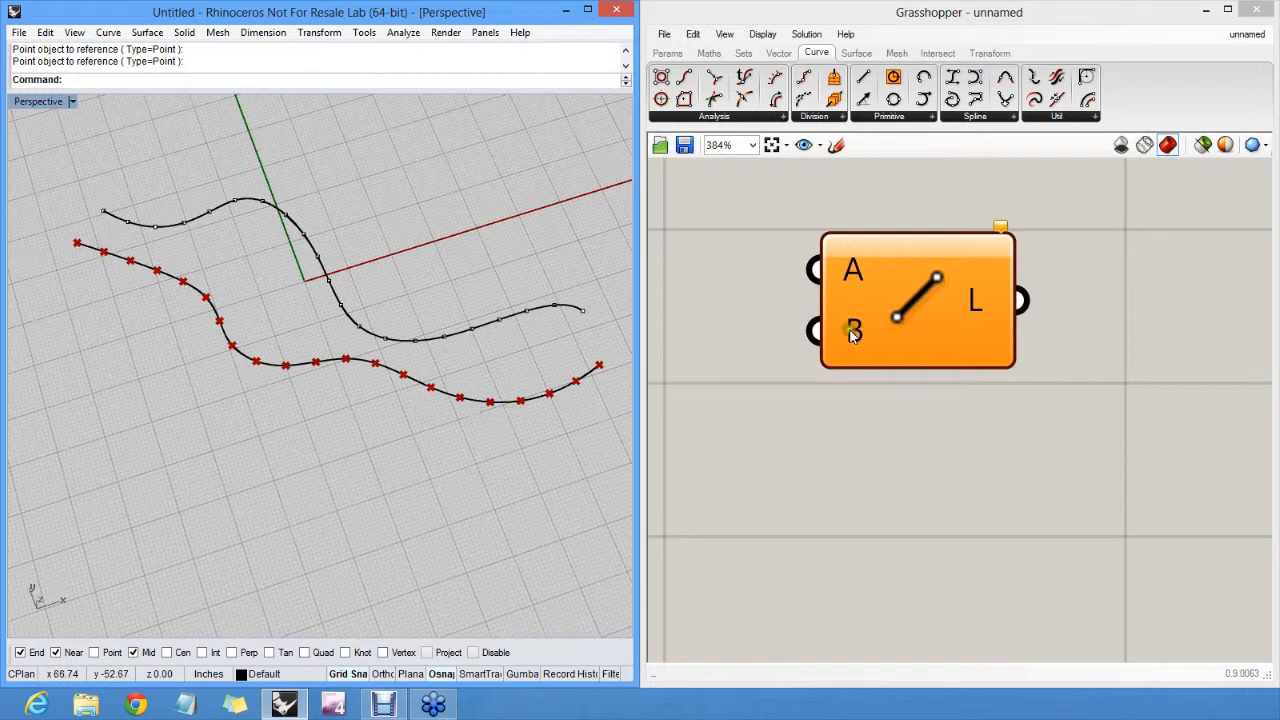
pyautogui.rightClick(852, 330)
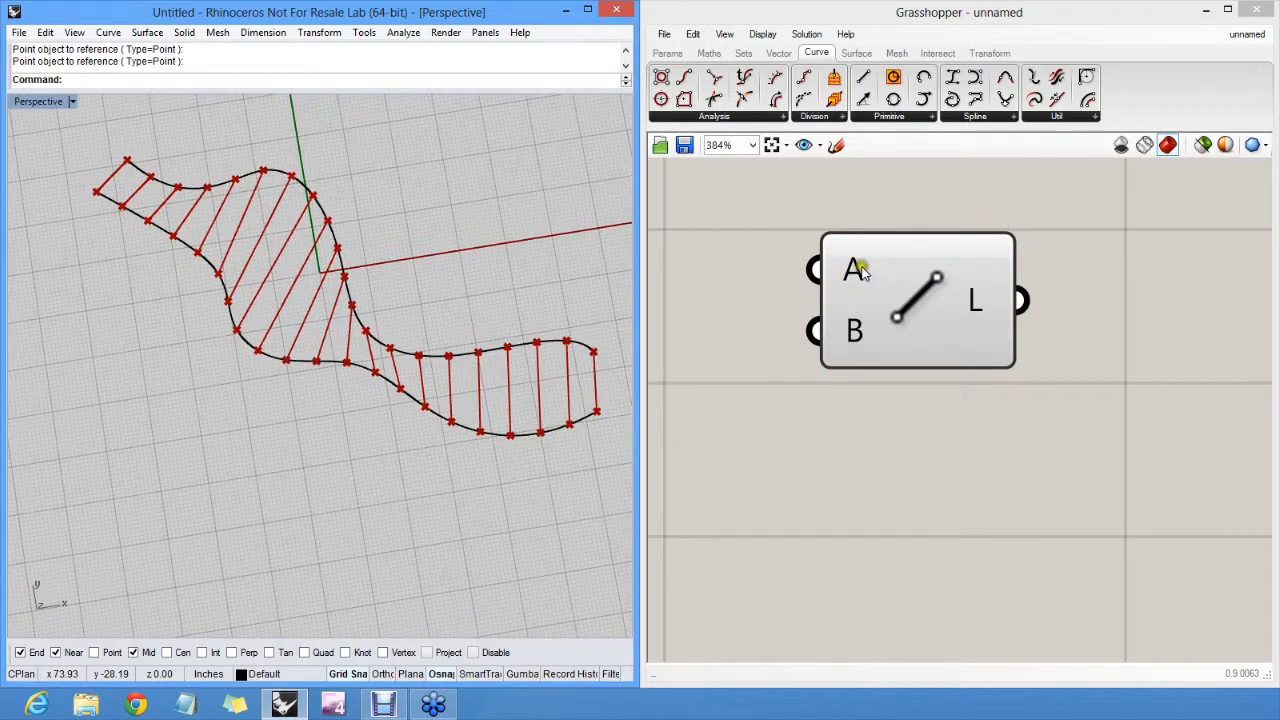
pyautogui.moveTo(856, 270)
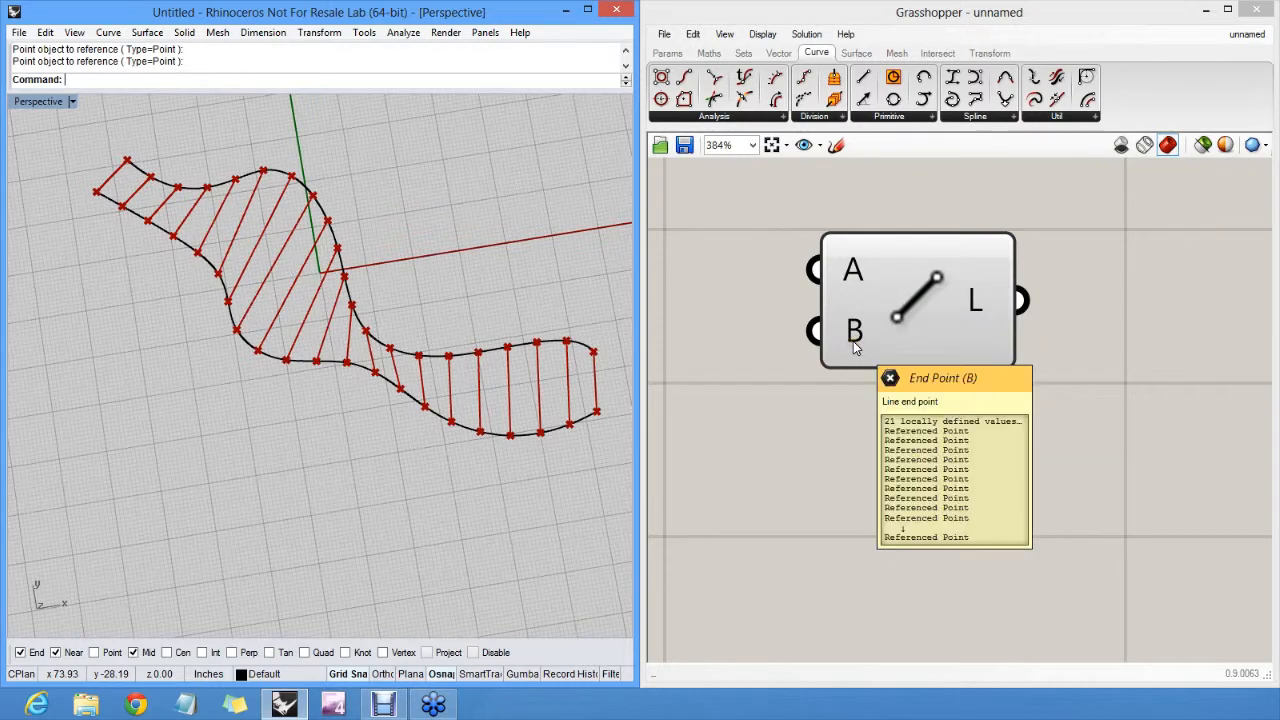
pyautogui.moveTo(976, 300)
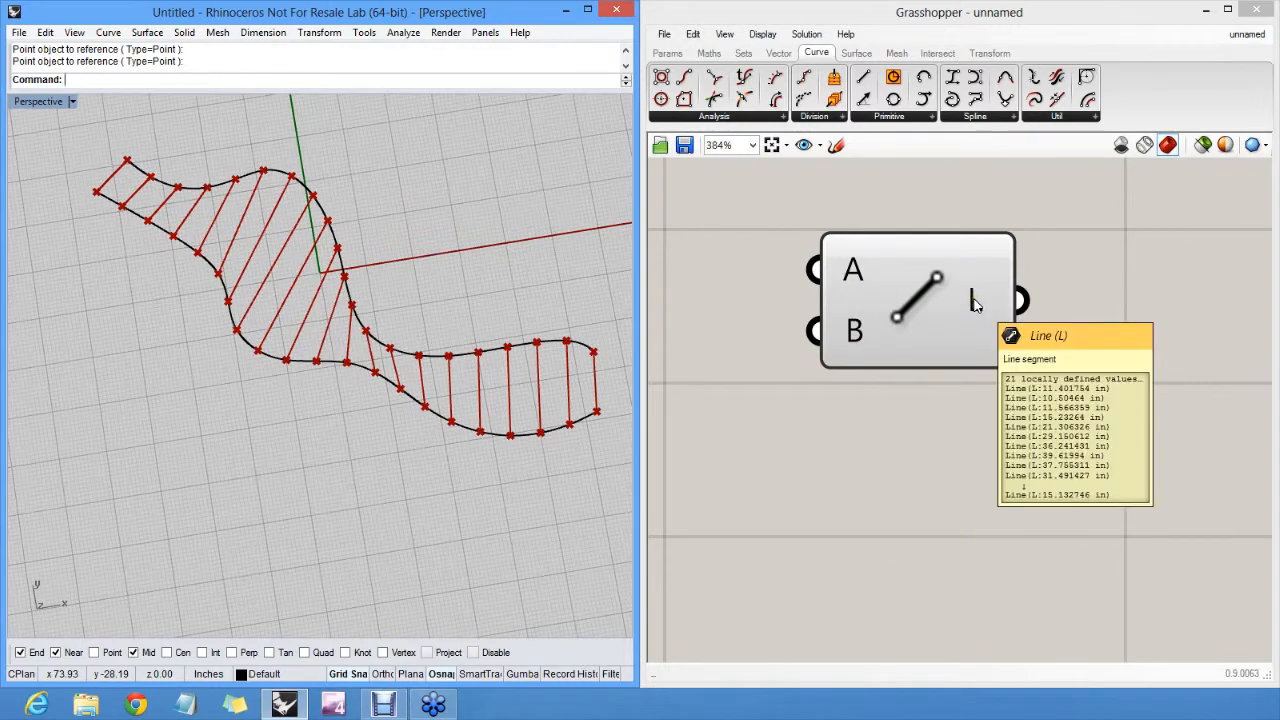
pyautogui.click(916, 296)
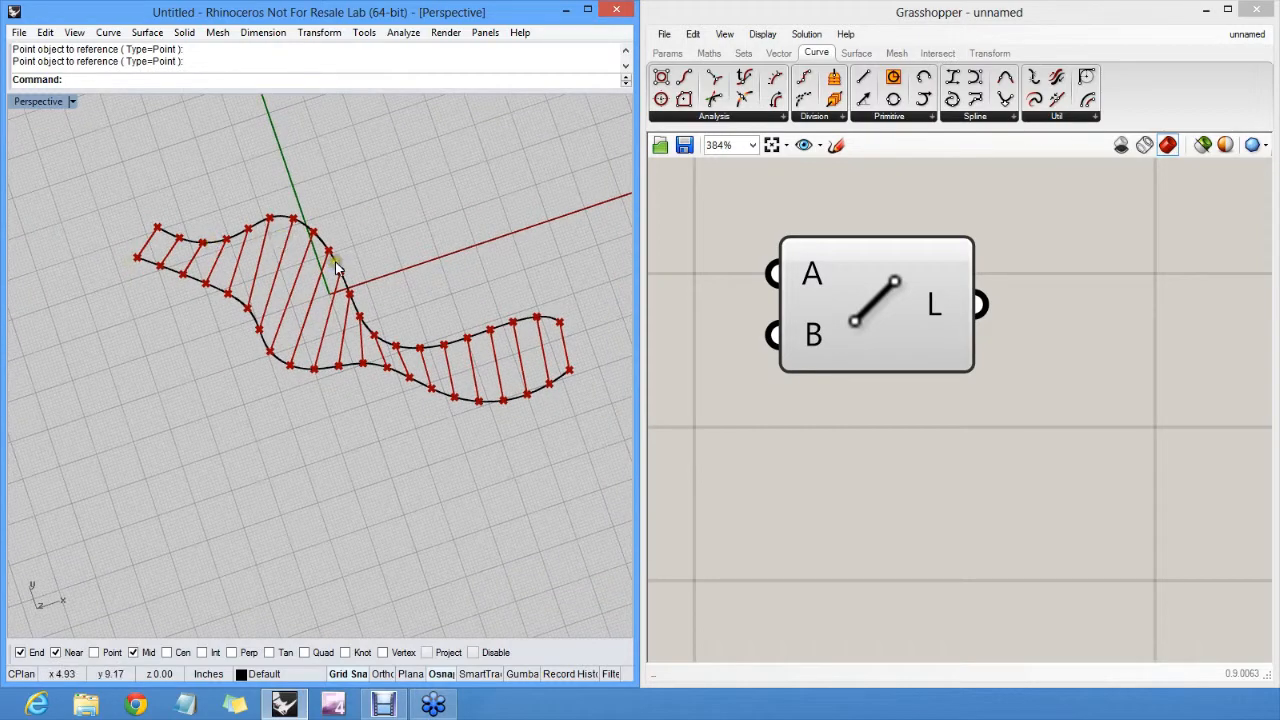
pyautogui.moveTo(368, 256)
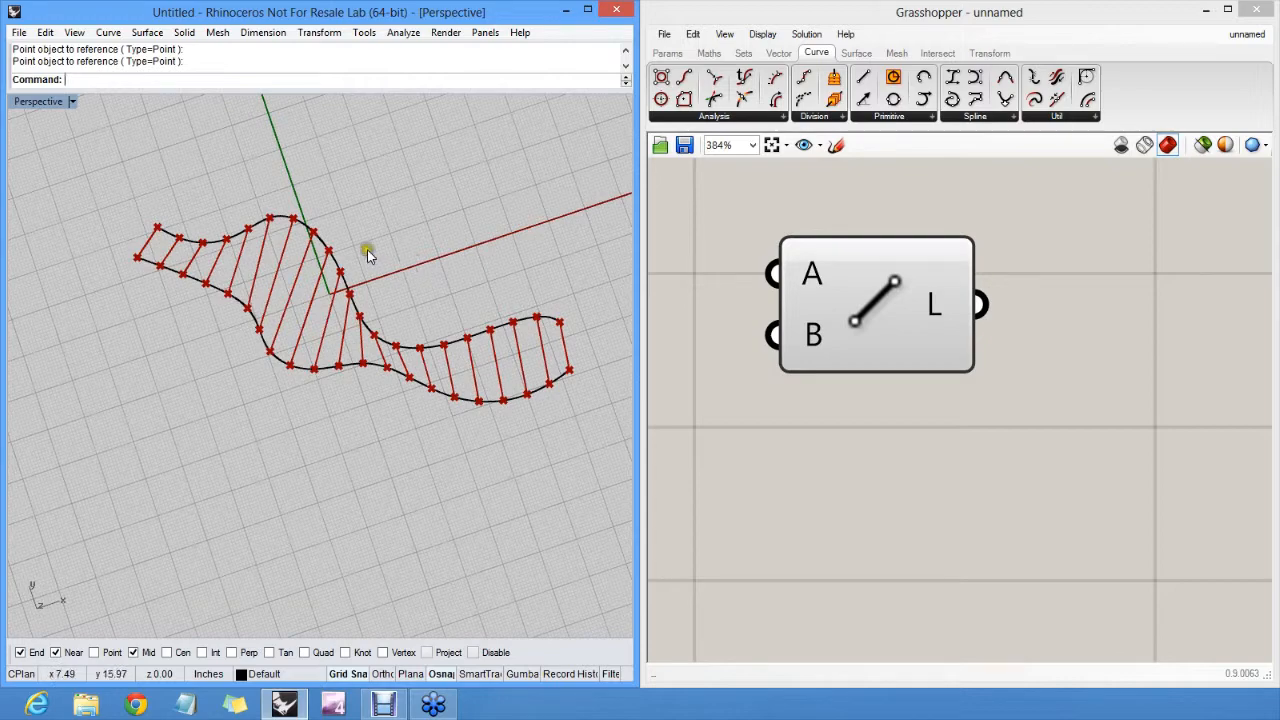
pyautogui.moveTo(576, 300)
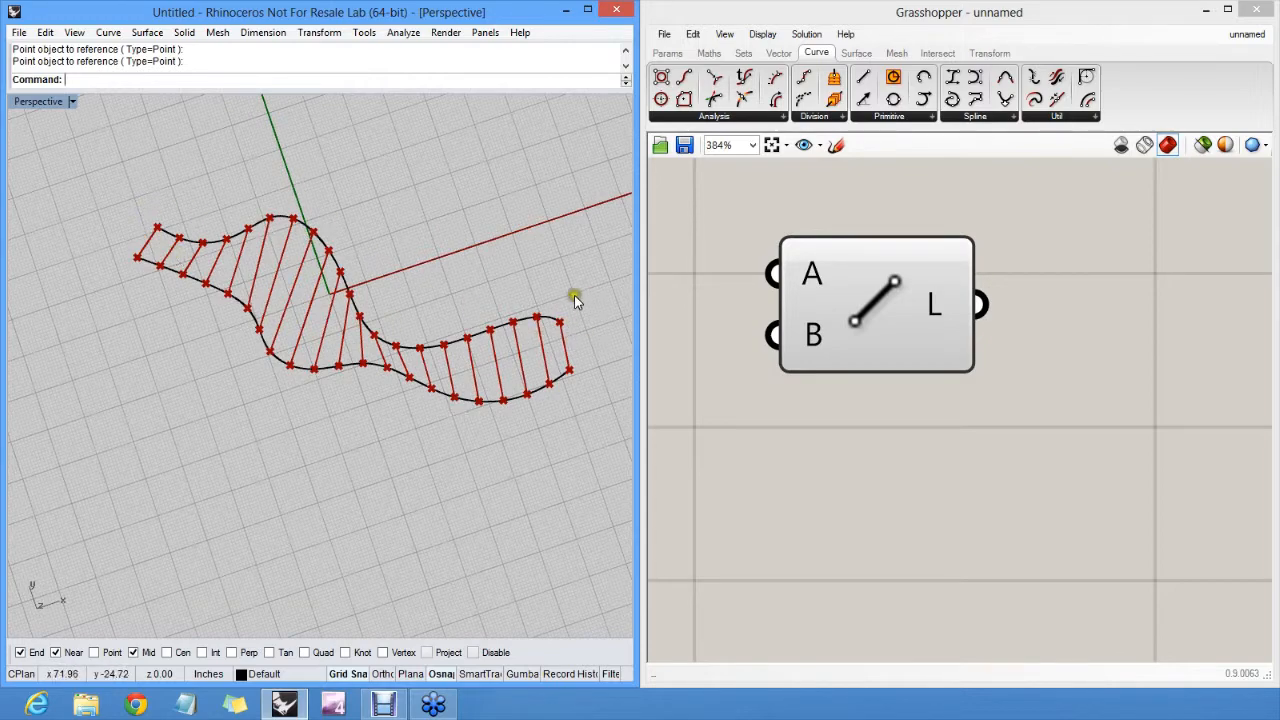
pyautogui.moveTo(490, 344)
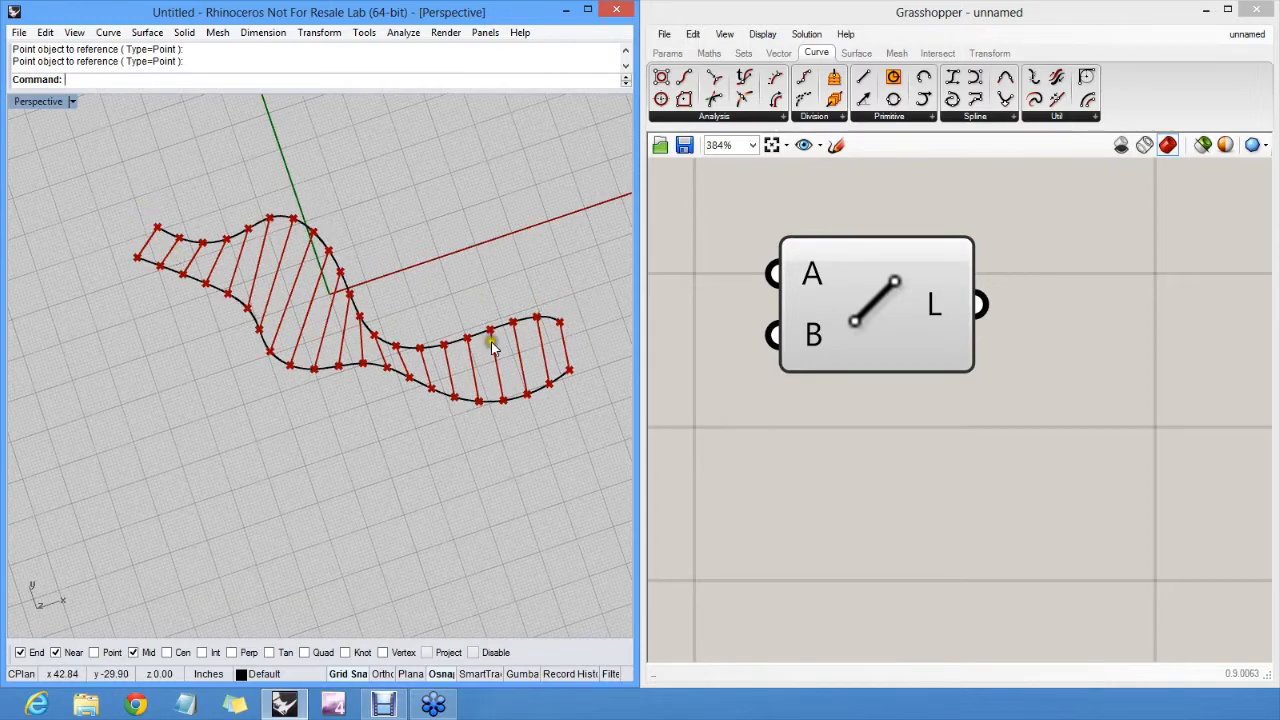
pyautogui.moveTo(490, 340); pyautogui.dragTo(340, 240)
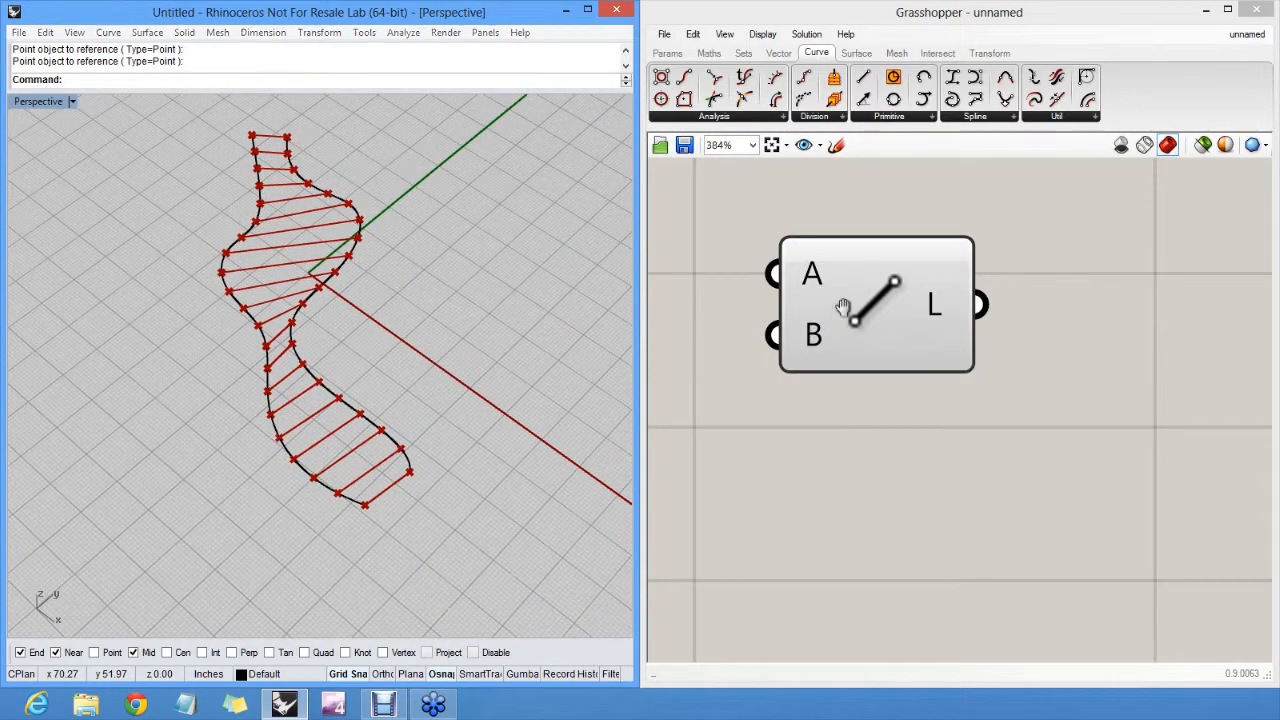
# - Zoom the canvas while clearing the Line component and Rhino division points
pyautogui.scroll(-3)
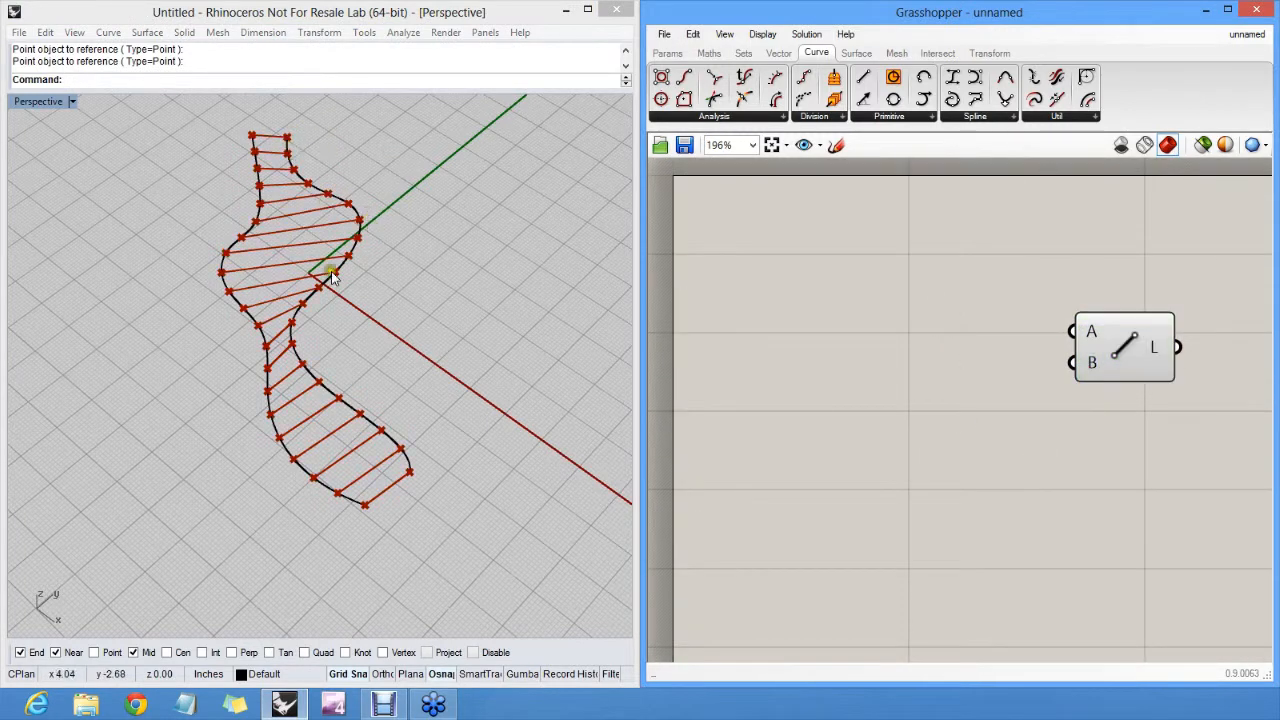
pyautogui.moveTo(856, 296)
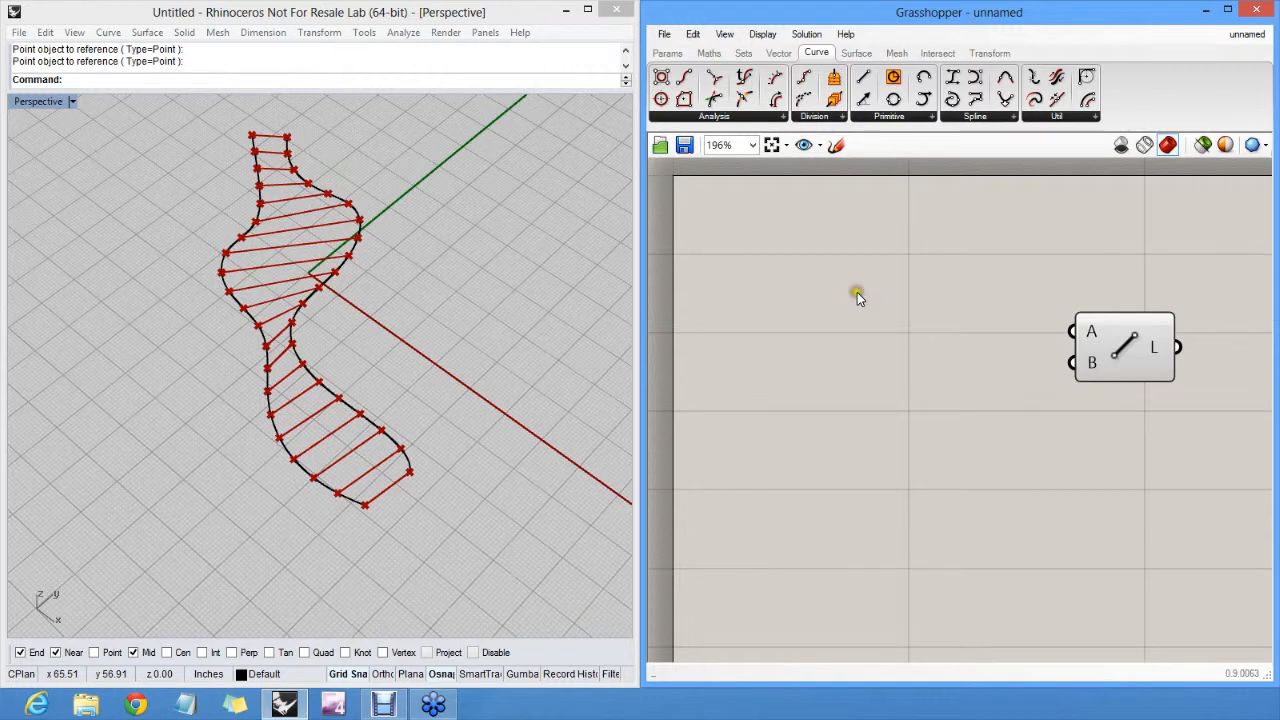
pyautogui.moveTo(860, 300)
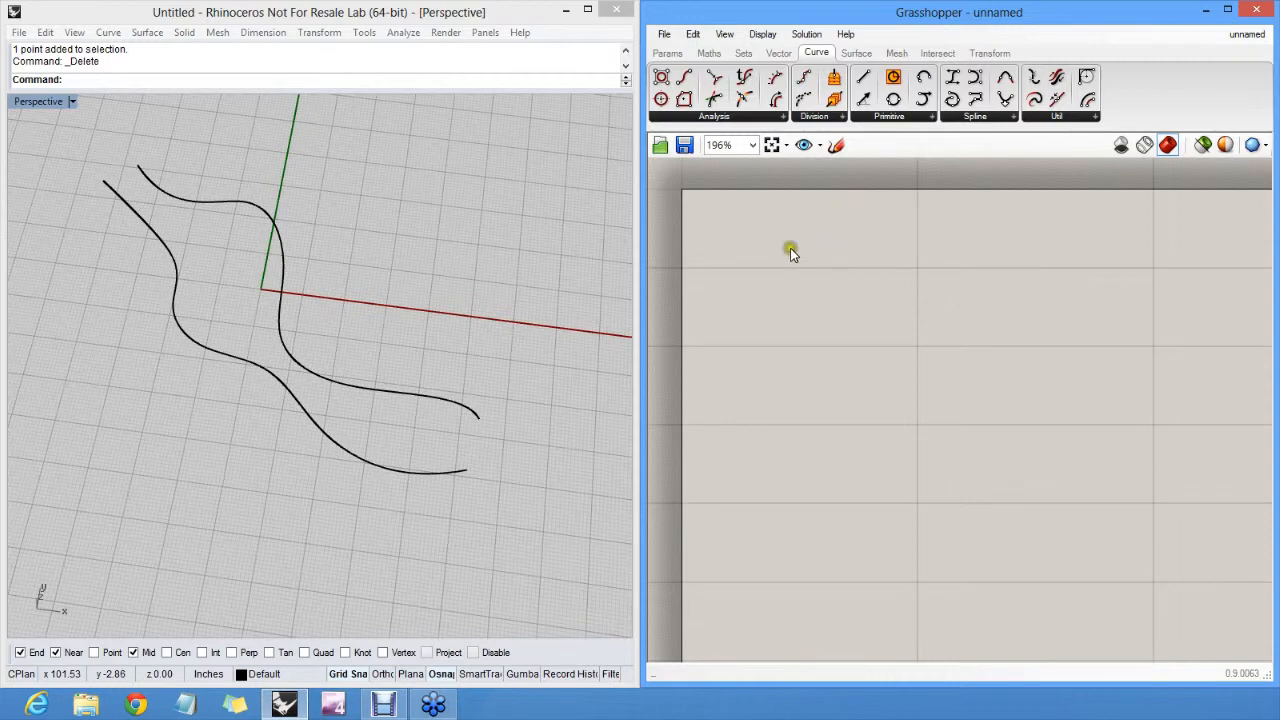
pyautogui.moveTo(870, 250)
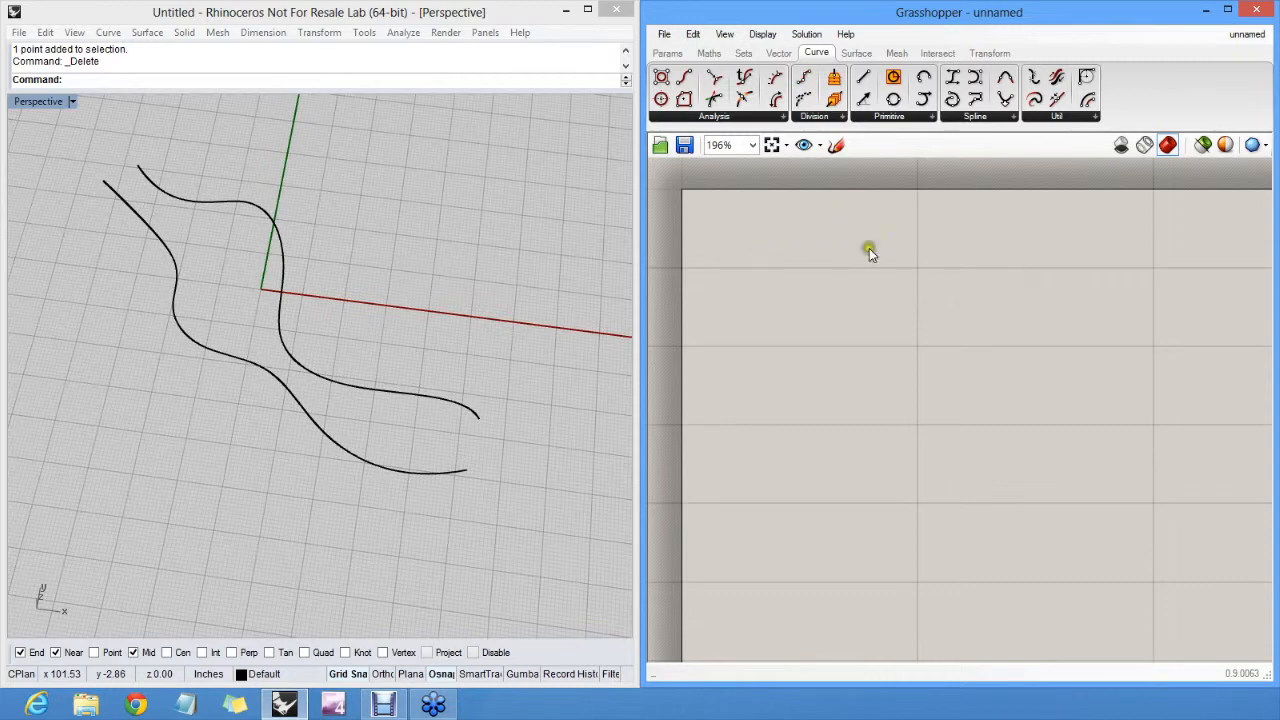
pyautogui.moveTo(868, 328)
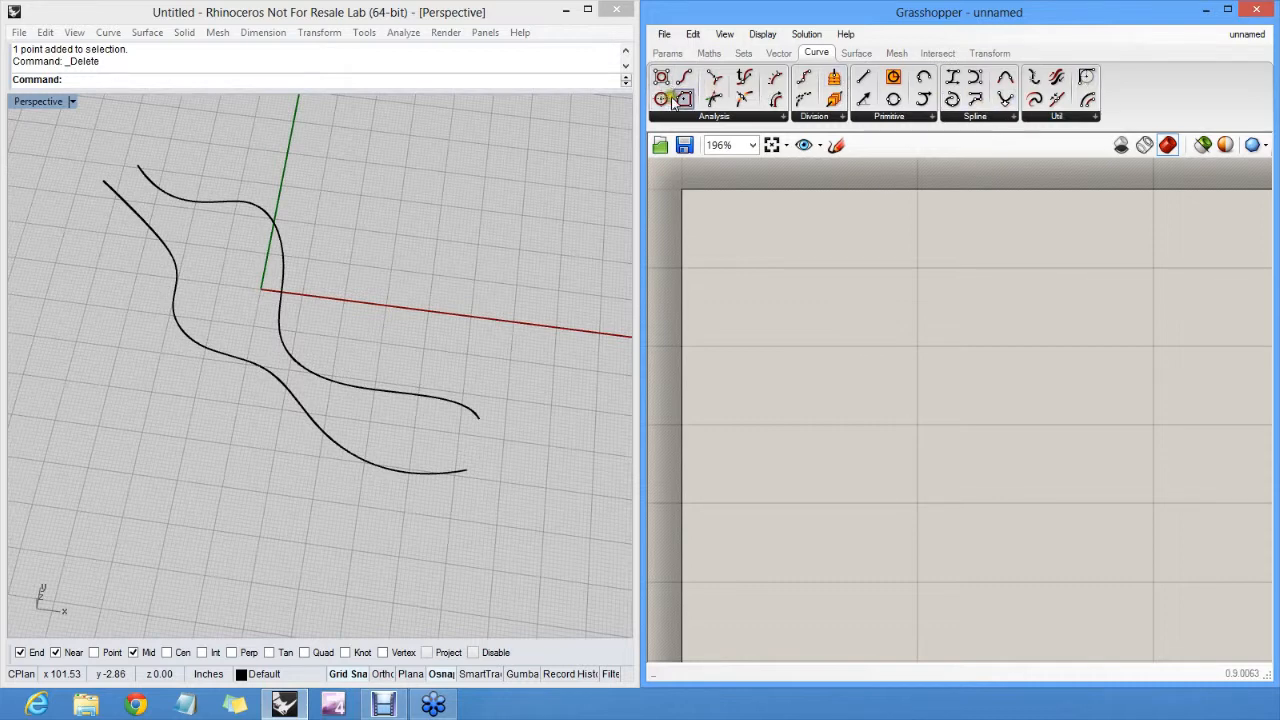
# - Search the canvas for "divide" and place a Divide Curve component
pyautogui.click(856, 52)
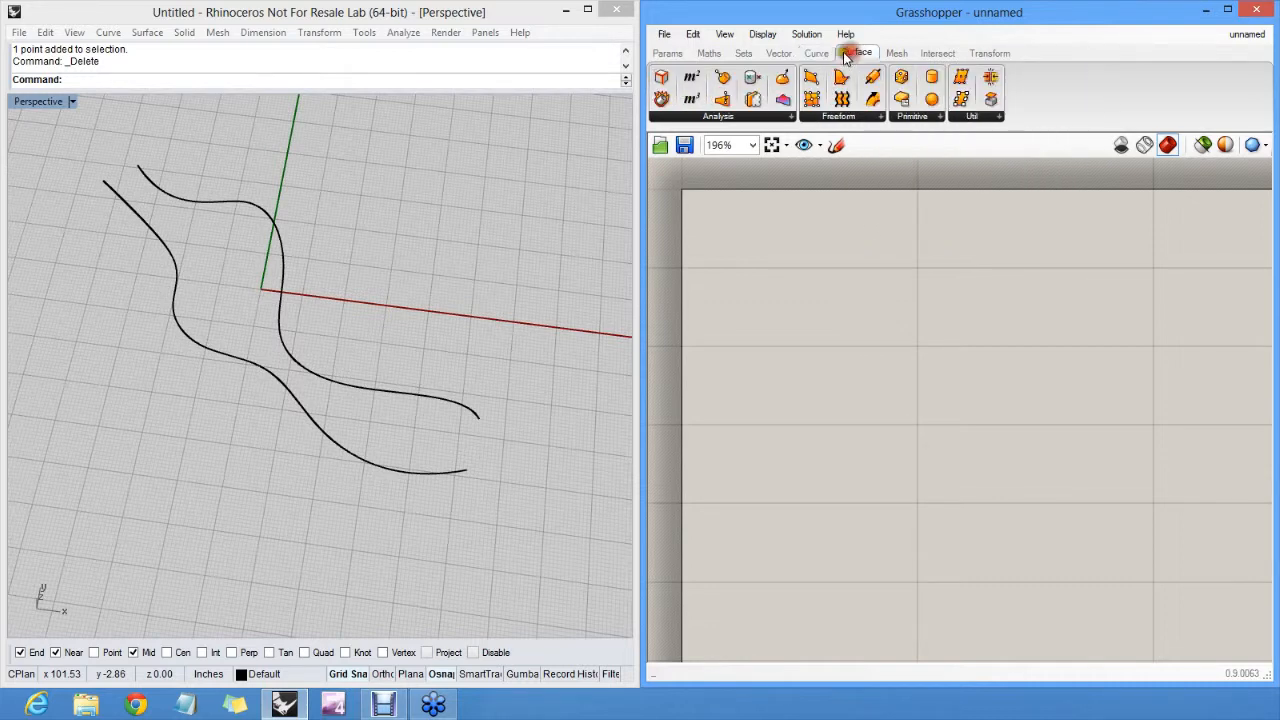
pyautogui.click(668, 52)
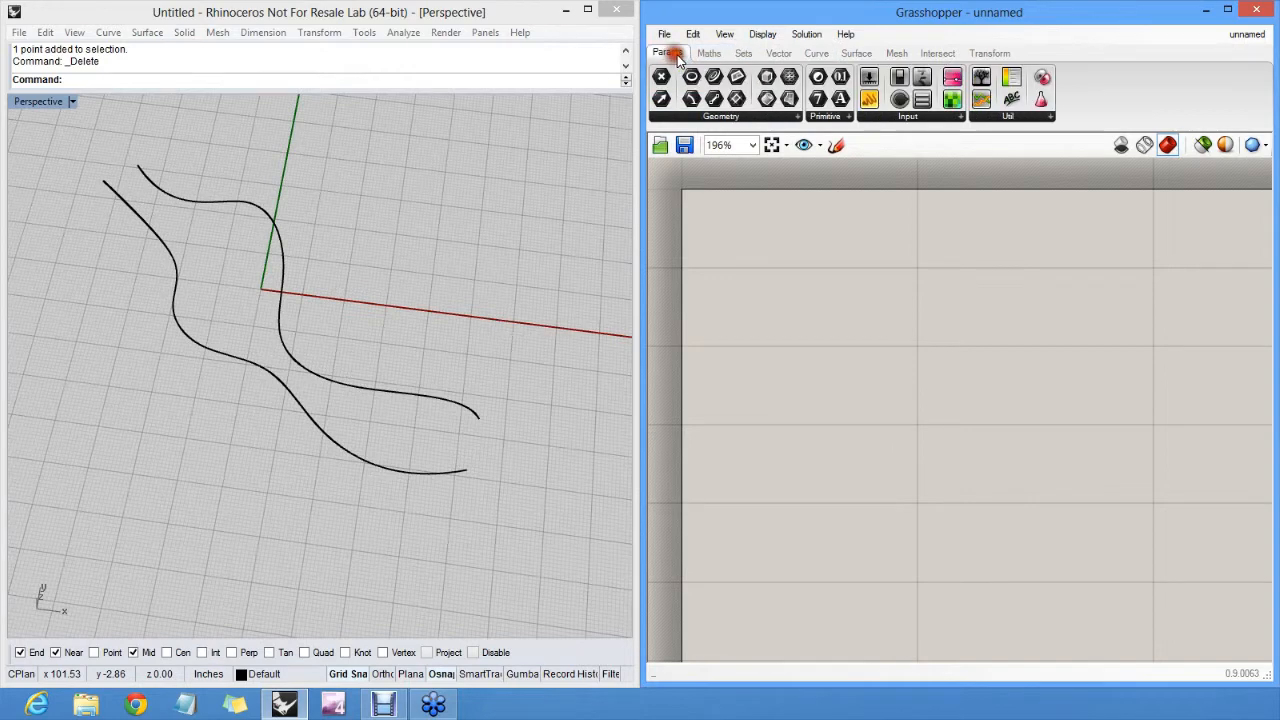
pyautogui.doubleClick(924, 500)
pyautogui.write('divide')
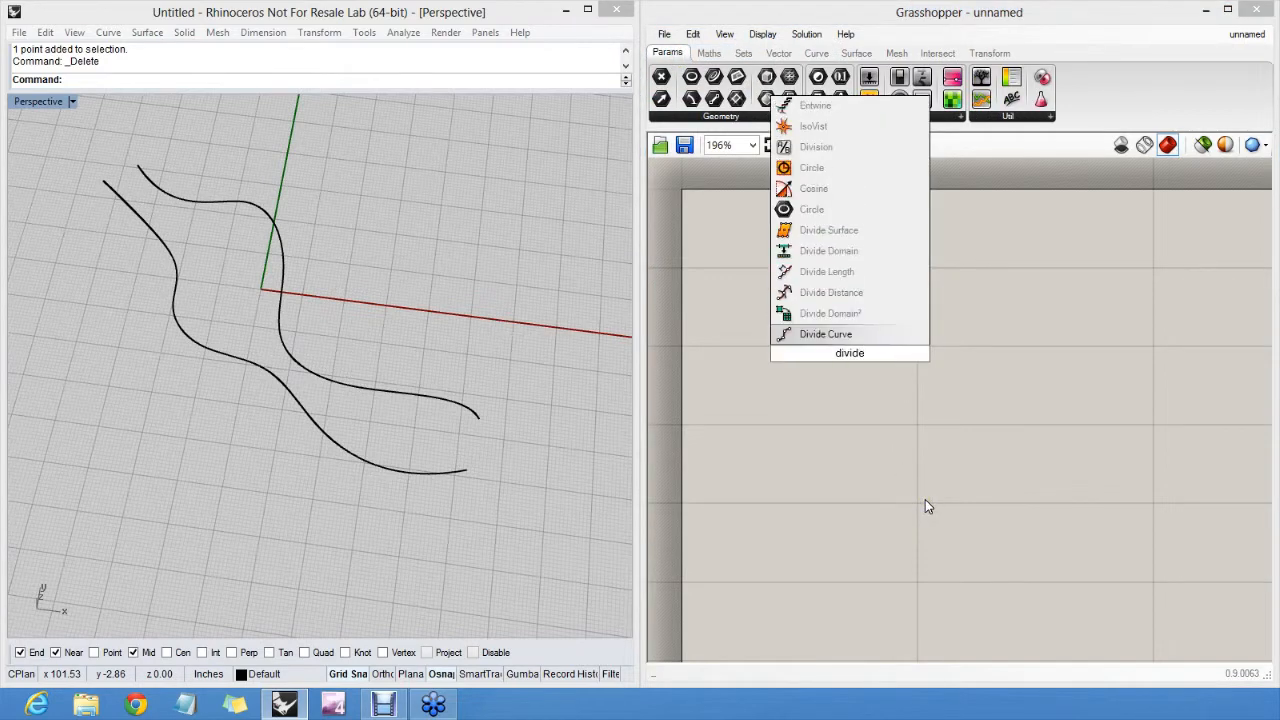
pyautogui.moveTo(928, 502)
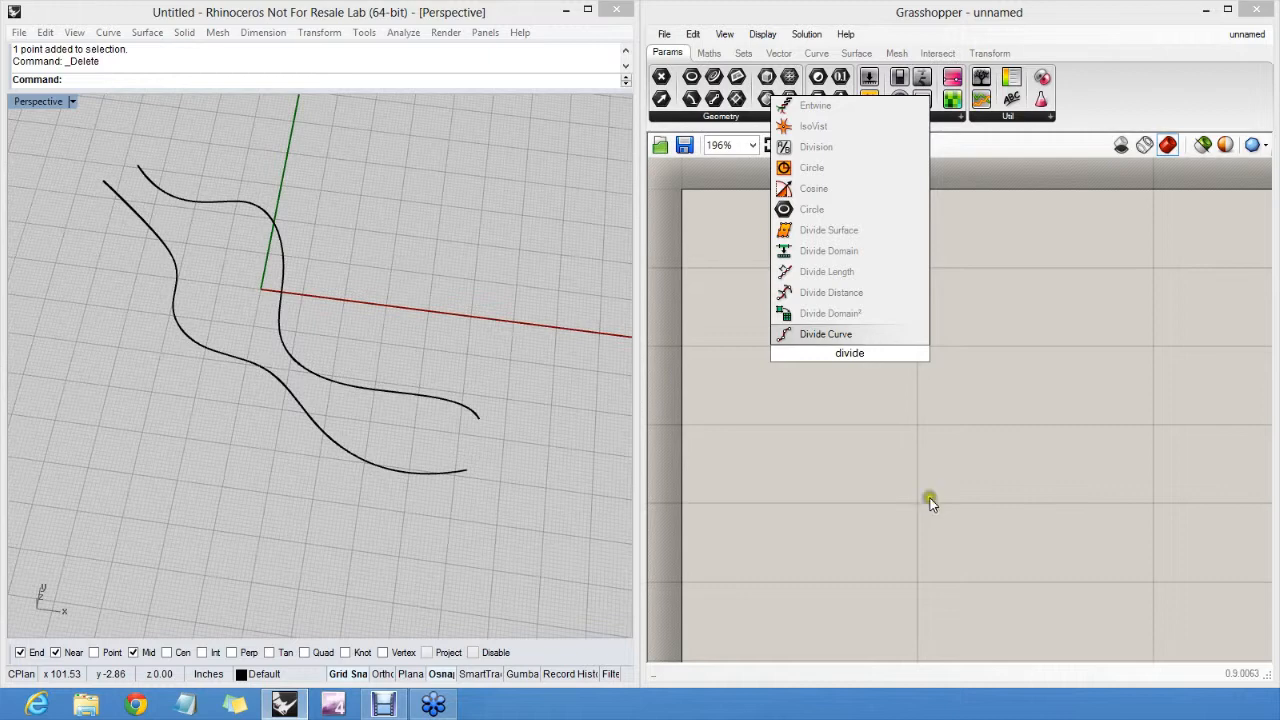
pyautogui.moveTo(828, 230)
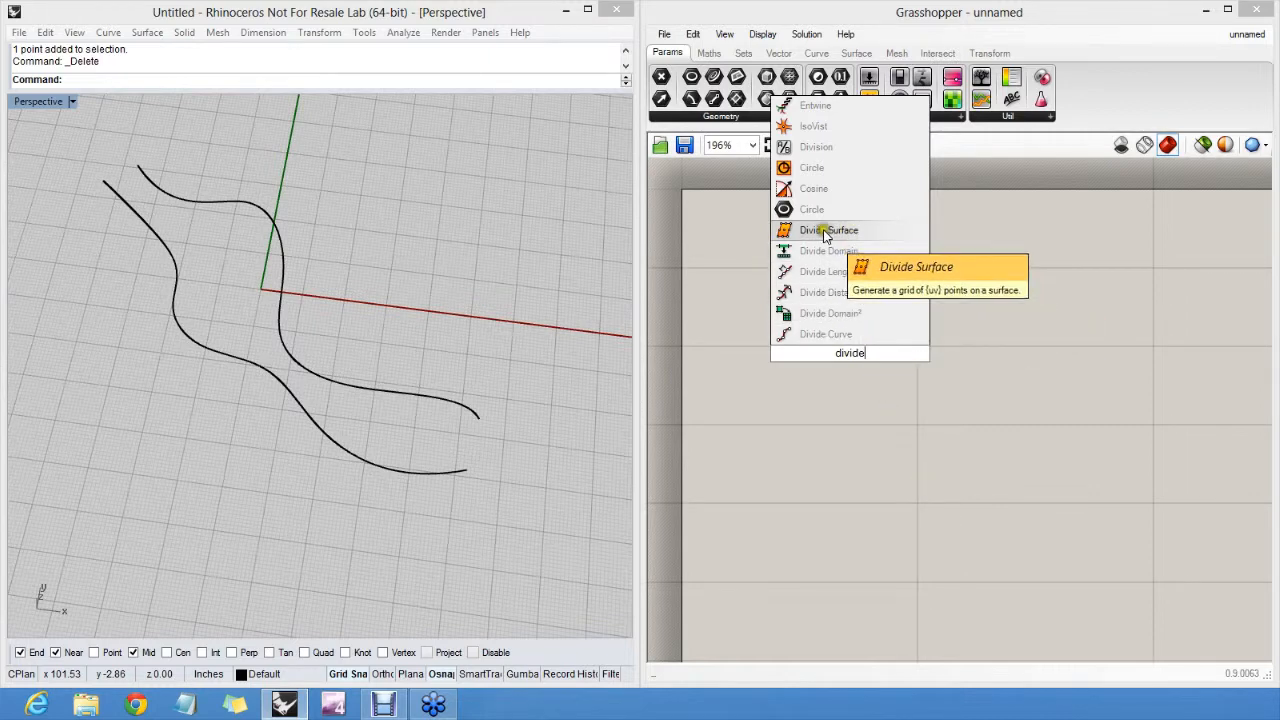
pyautogui.moveTo(896, 238)
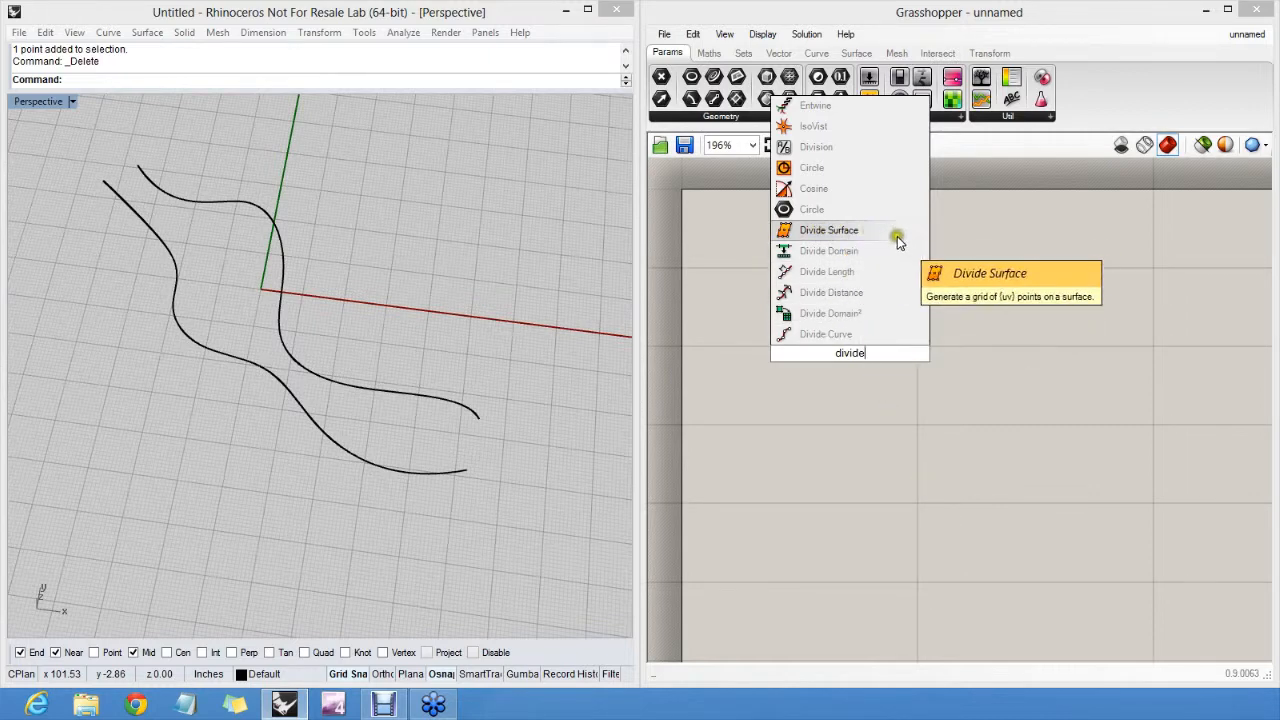
pyautogui.moveTo(866, 334)
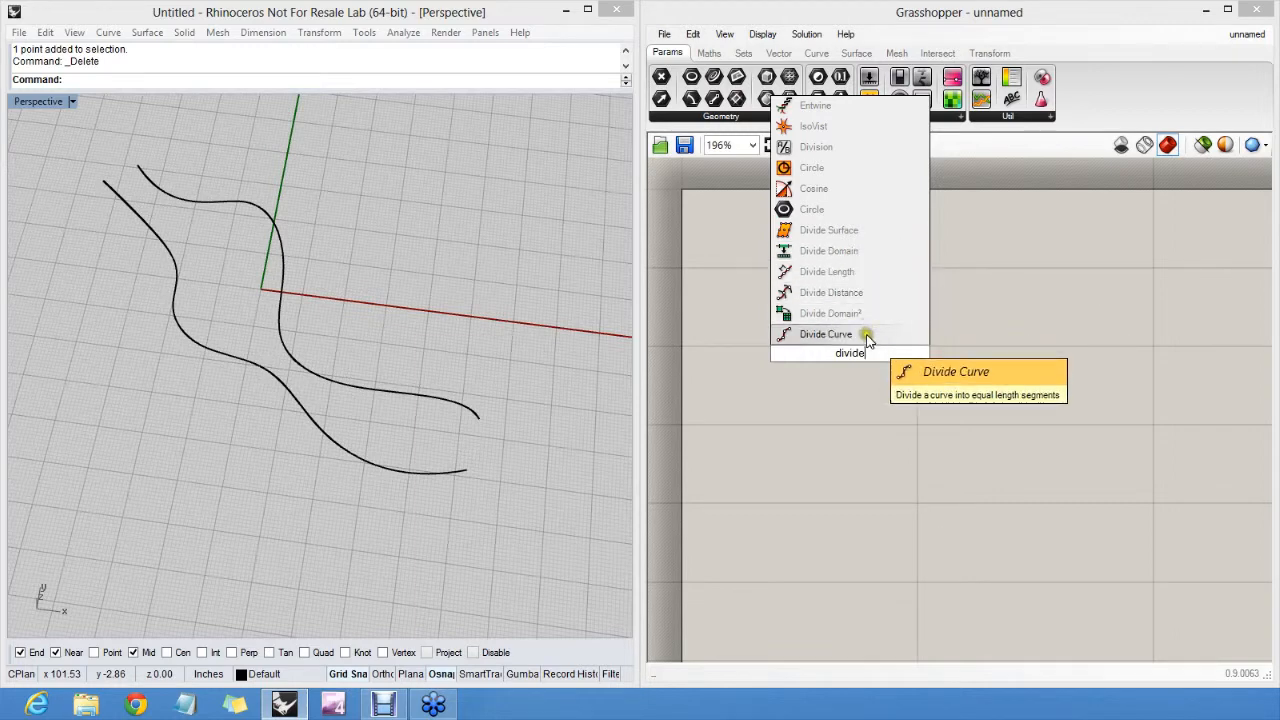
pyautogui.moveTo(856, 340)
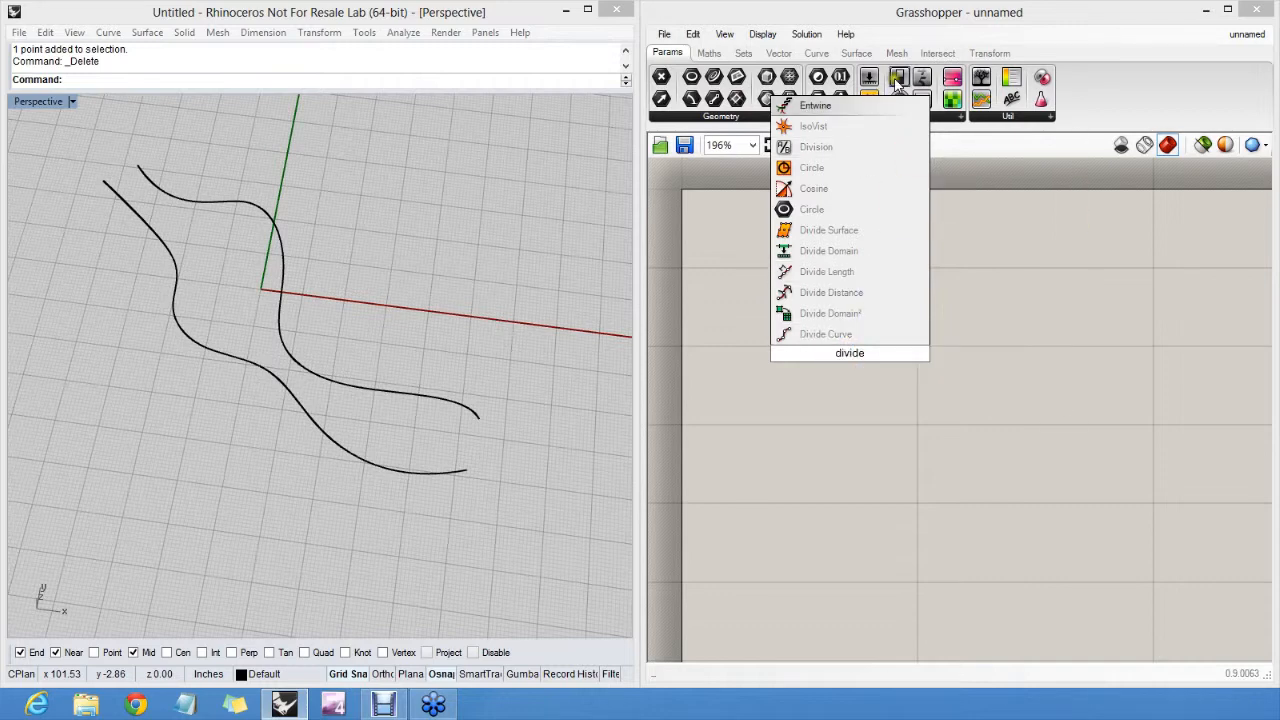
pyautogui.moveTo(824, 332)
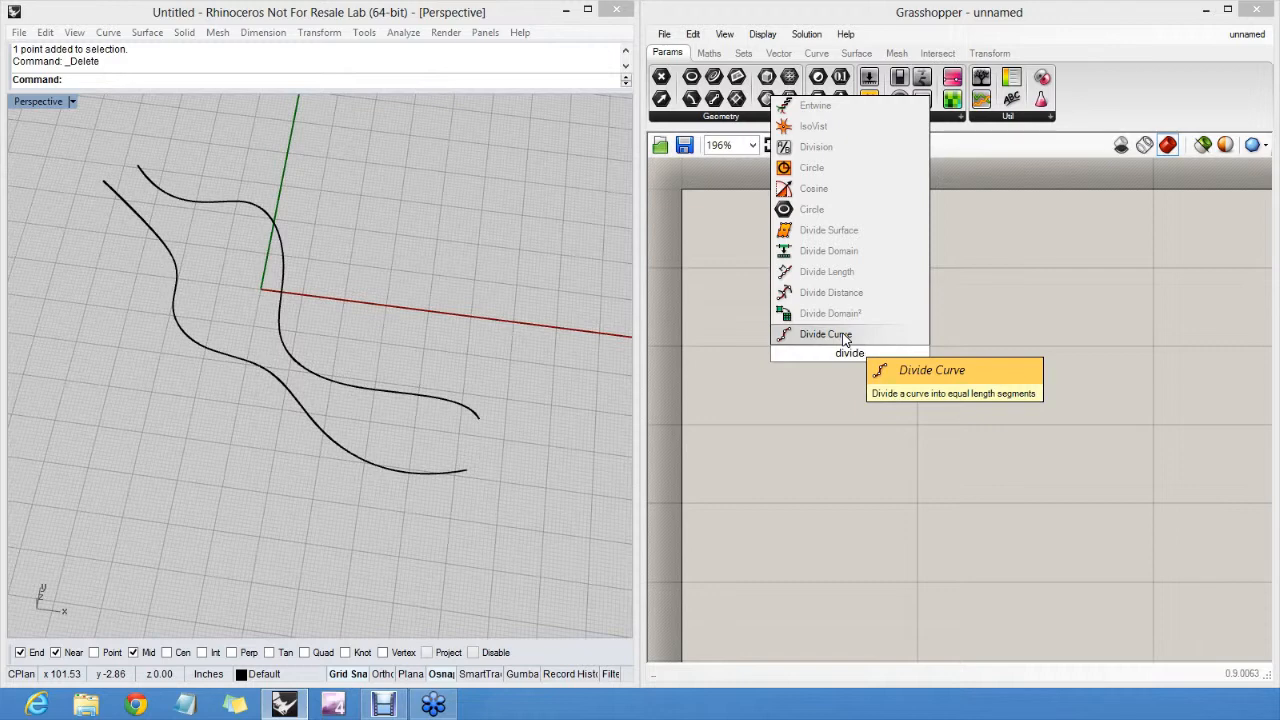
pyautogui.click(826, 334)
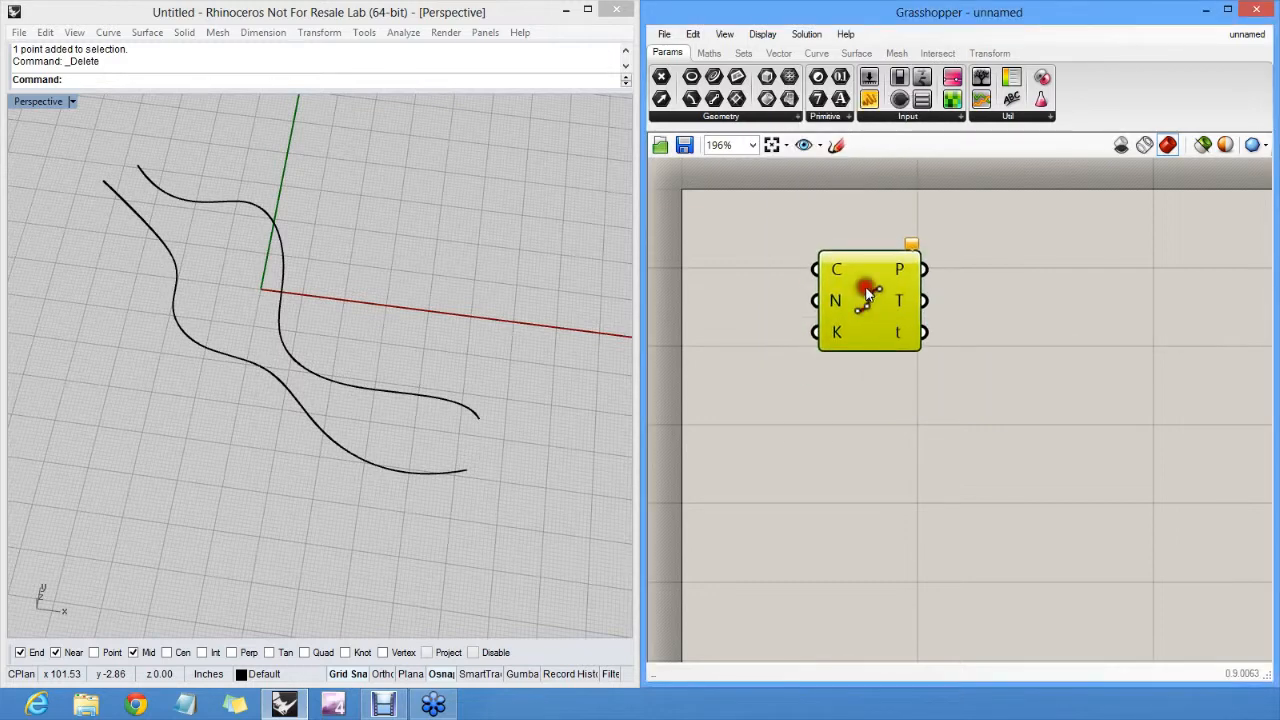
# - Reposition the Divide Curve component and bring up its C input options
pyautogui.click(868, 300)
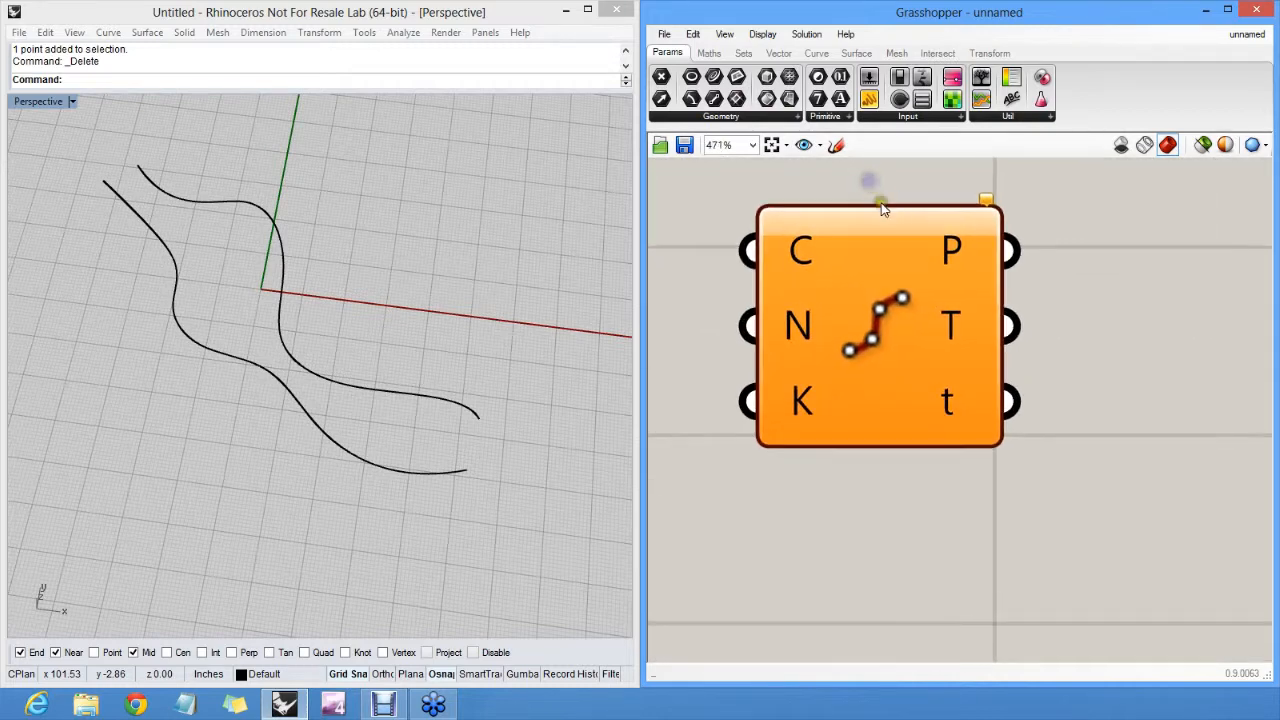
pyautogui.moveTo(880, 210); pyautogui.dragTo(884, 264)
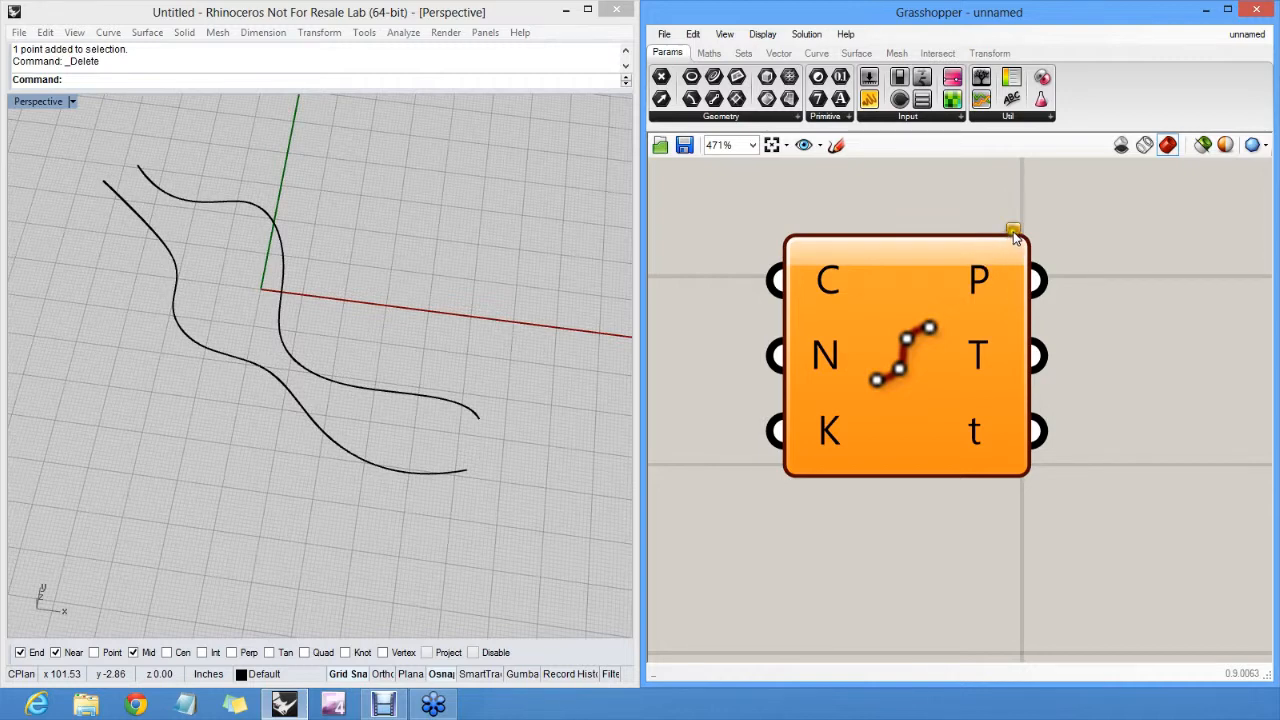
pyautogui.moveTo(1012, 230)
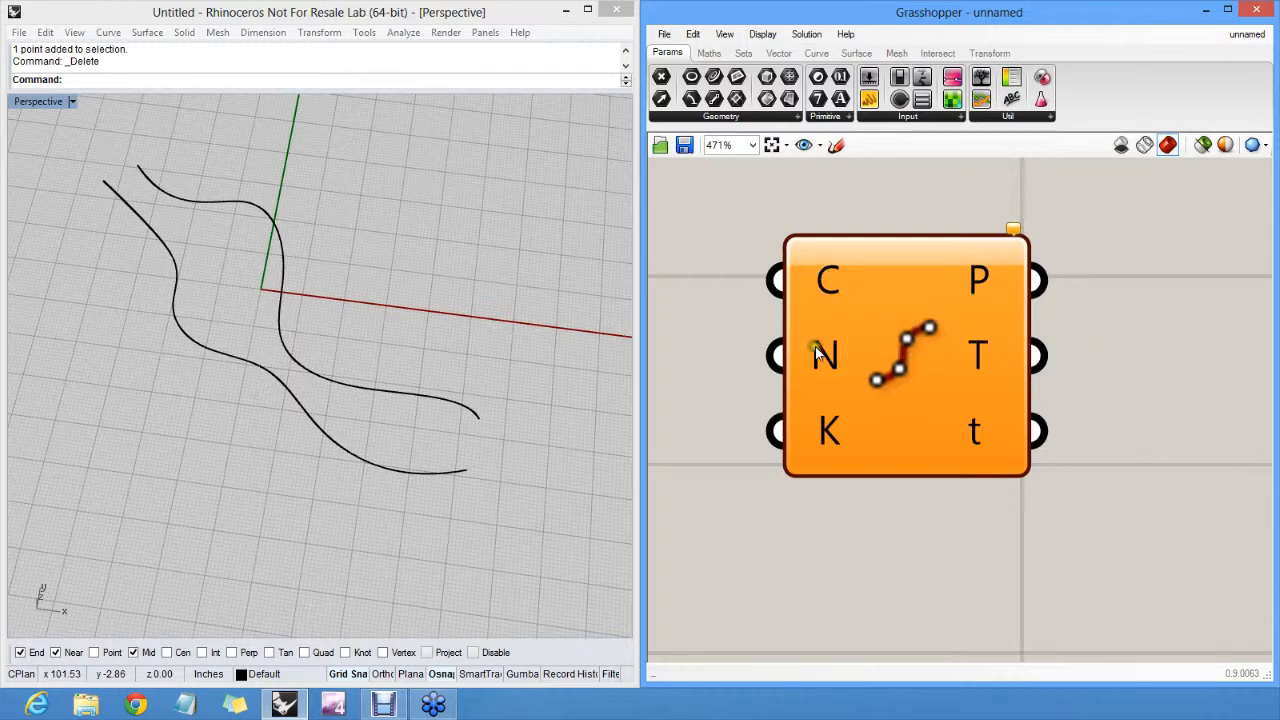
pyautogui.moveTo(822, 356)
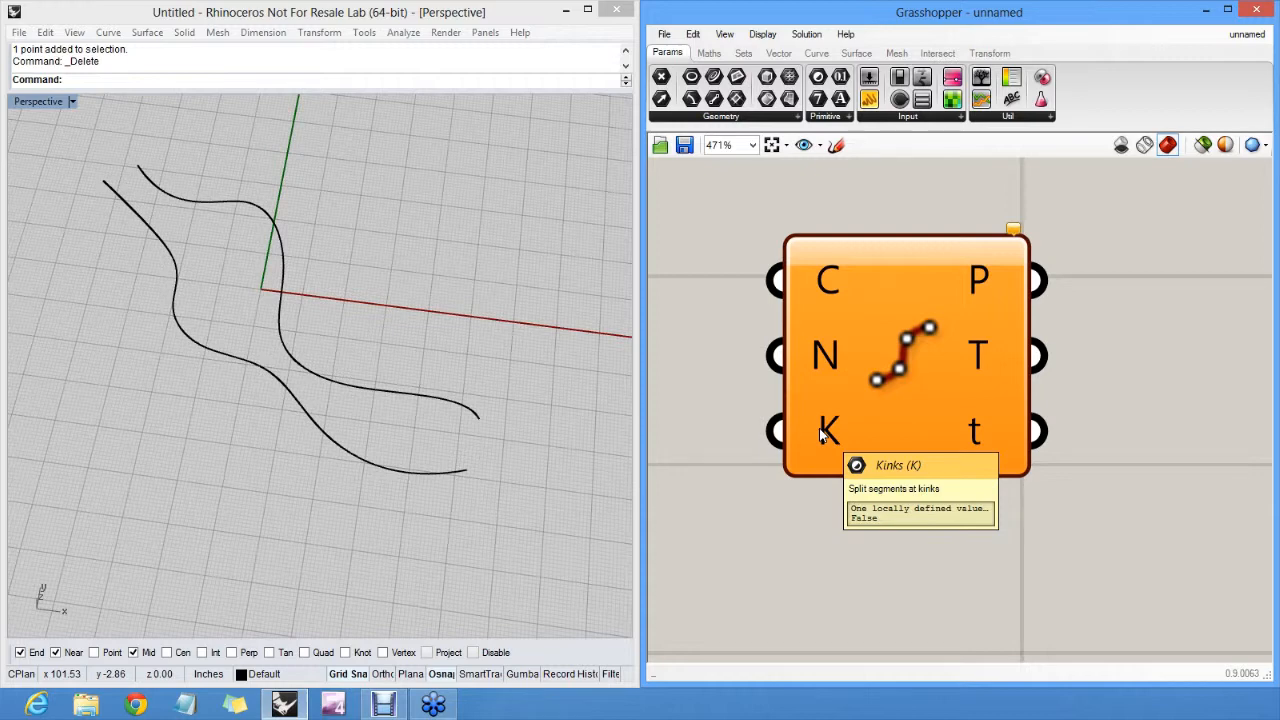
pyautogui.moveTo(822, 278)
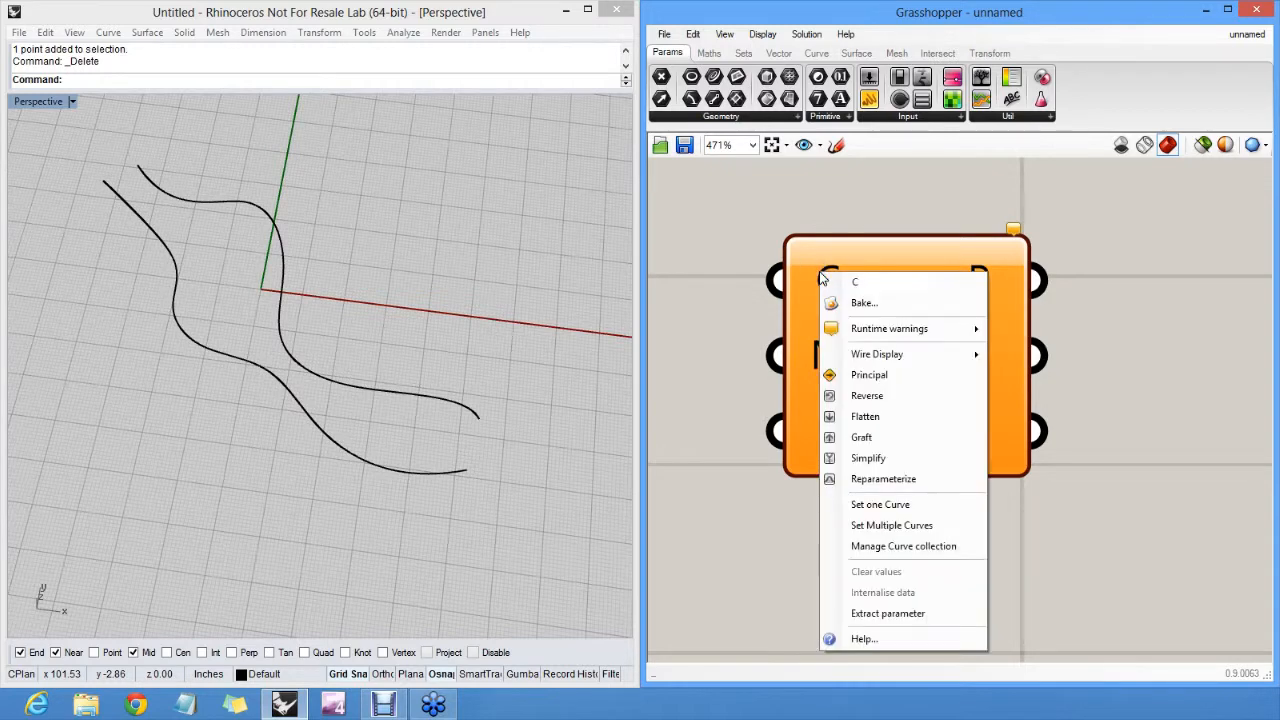
pyautogui.moveTo(888, 508)
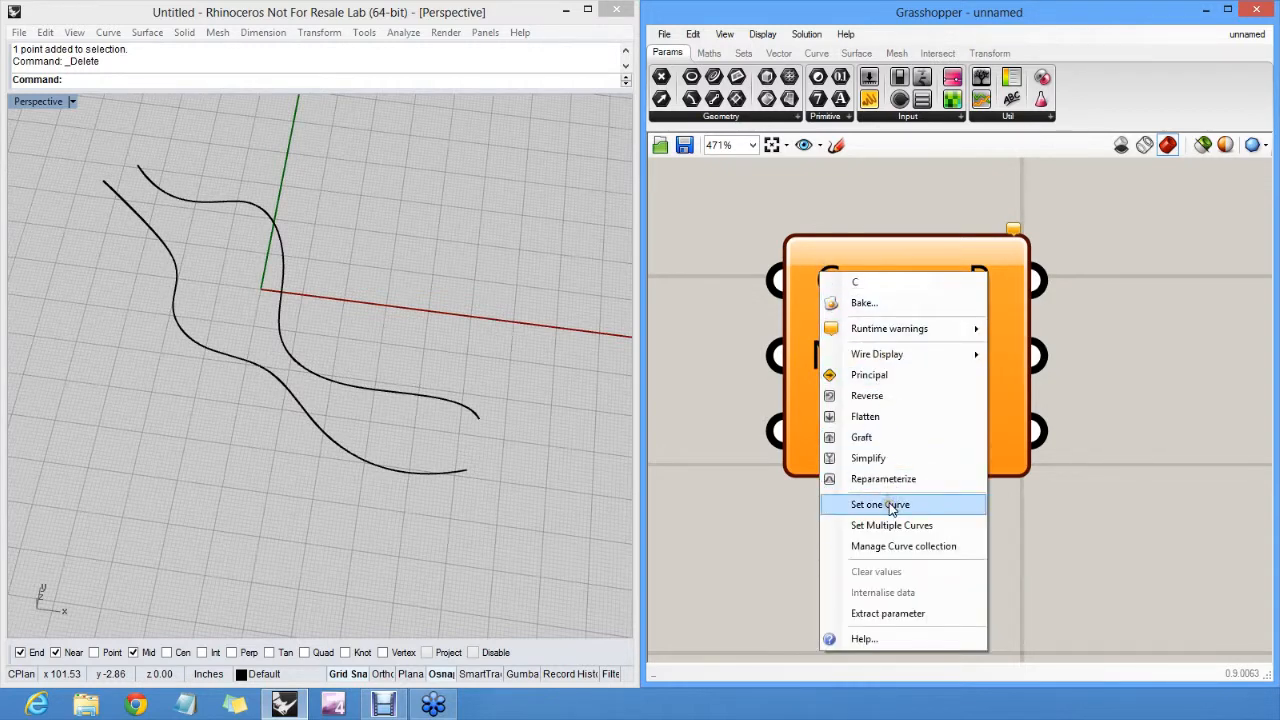
# - Set one Curve to the upper Rhino curve and nudge a control point to see its division points follow
pyautogui.click(880, 504)
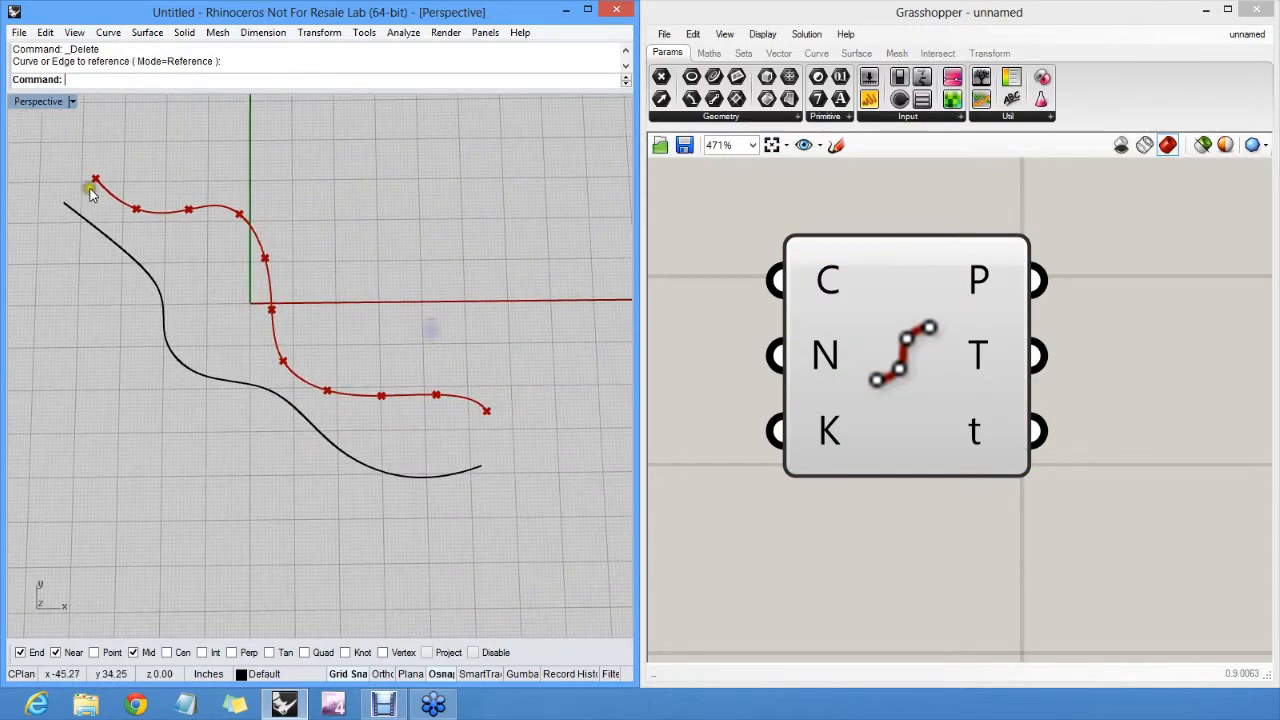
pyautogui.click(280, 236)
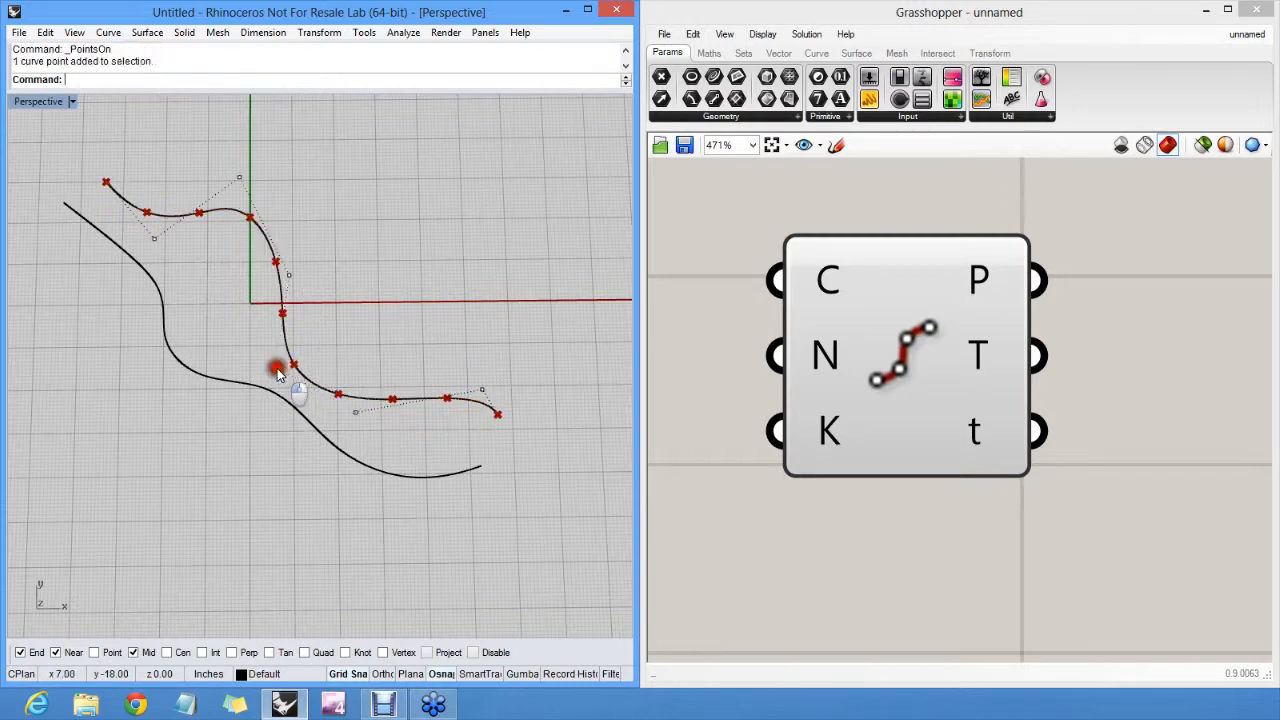
pyautogui.moveTo(280, 364); pyautogui.dragTo(360, 420)
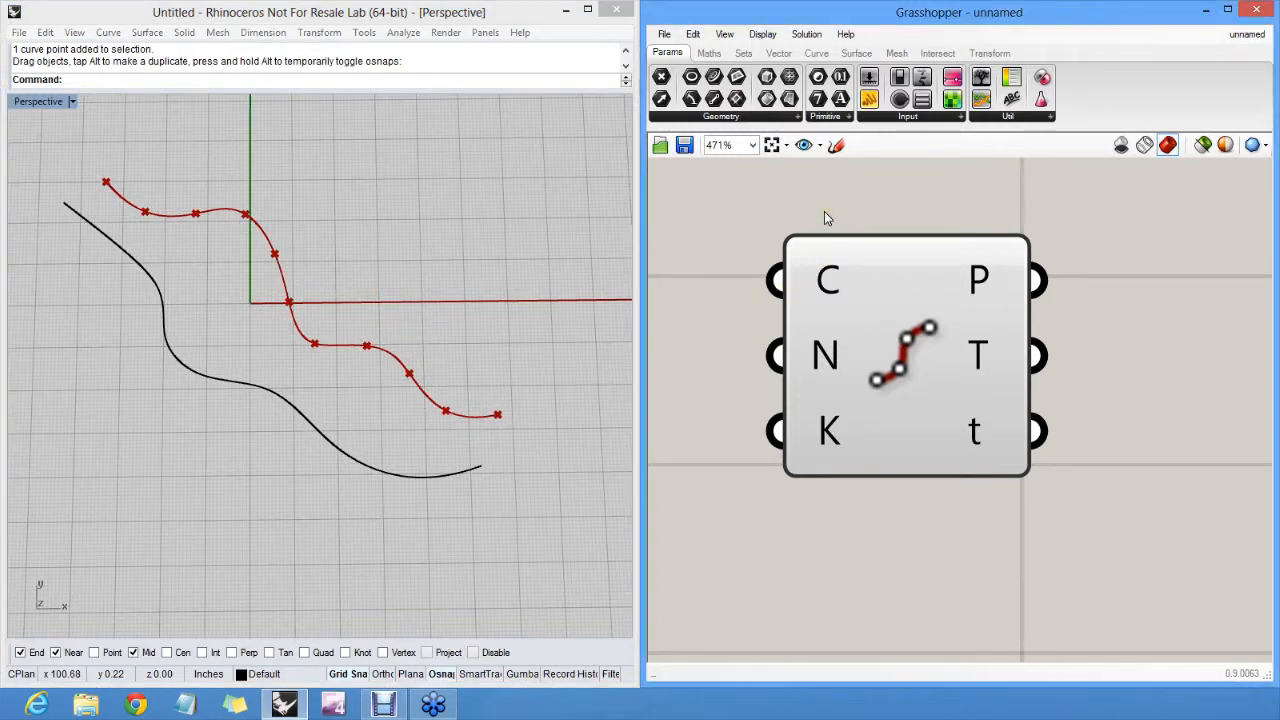
# - Add a second Divide Curve and reference the lower Rhino curve into its C input
pyautogui.scroll(-3)
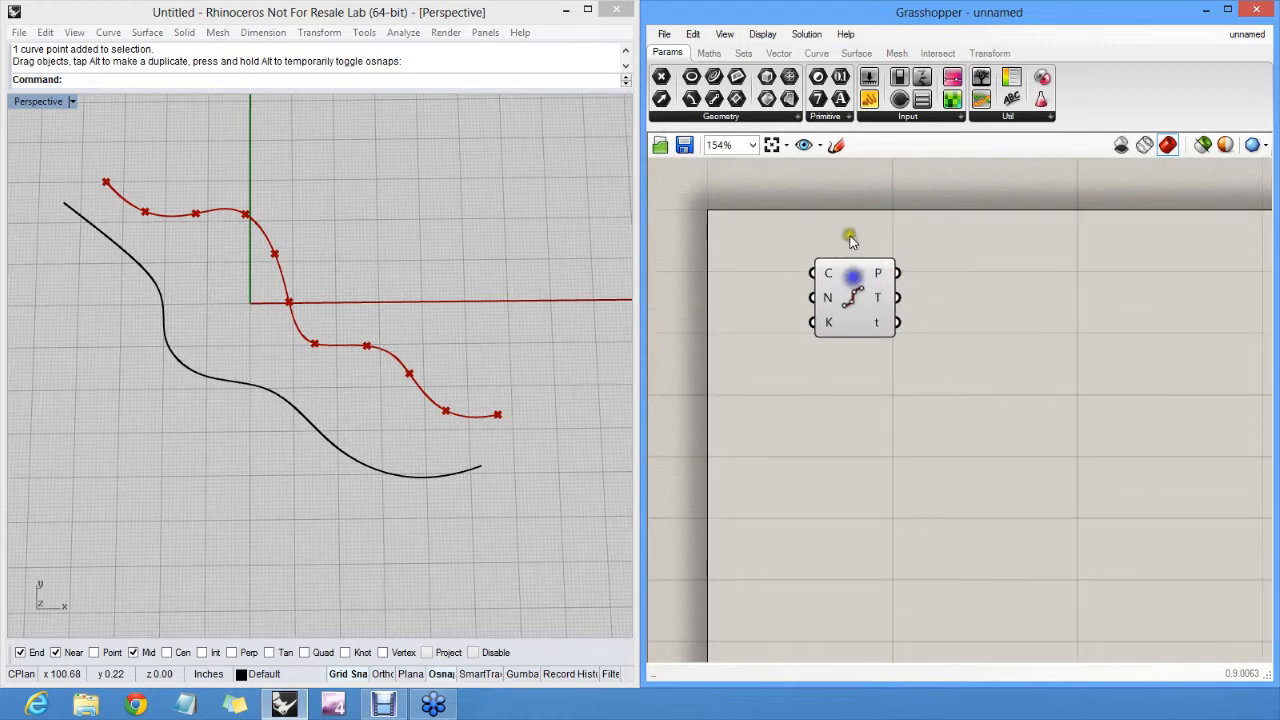
pyautogui.doubleClick(850, 280)
pyautogui.write('divid')
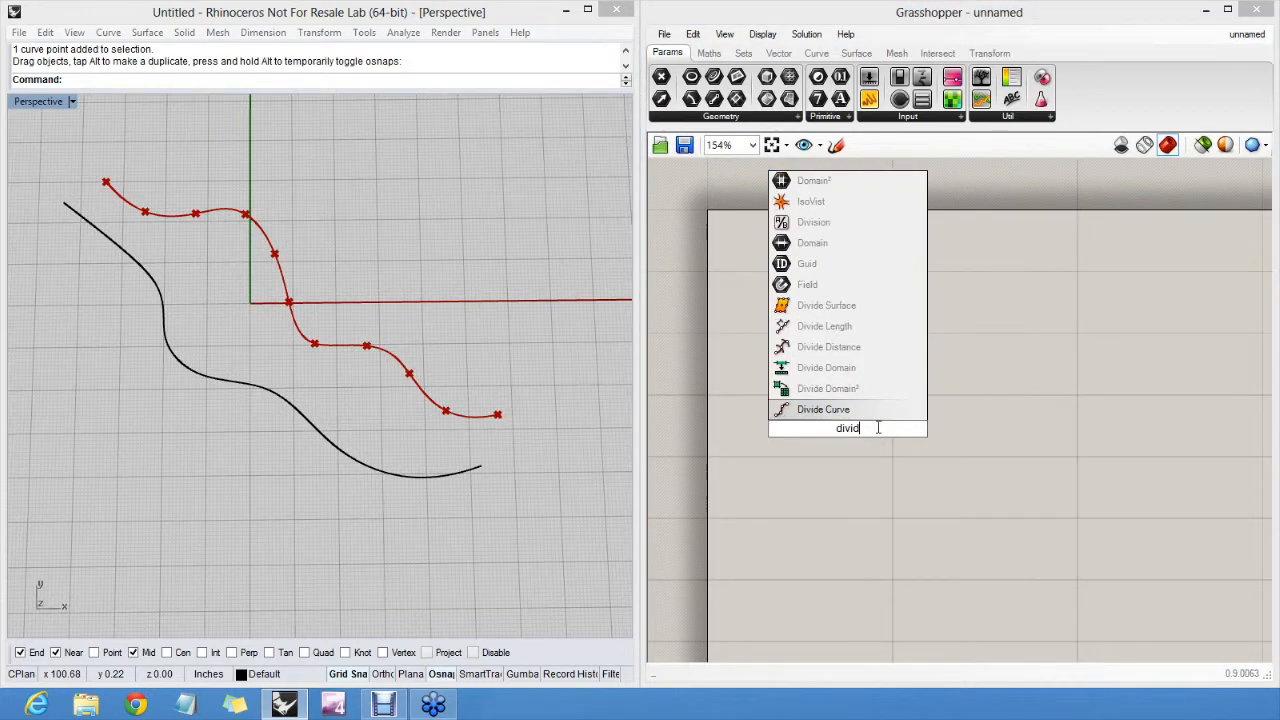
pyautogui.click(824, 408)
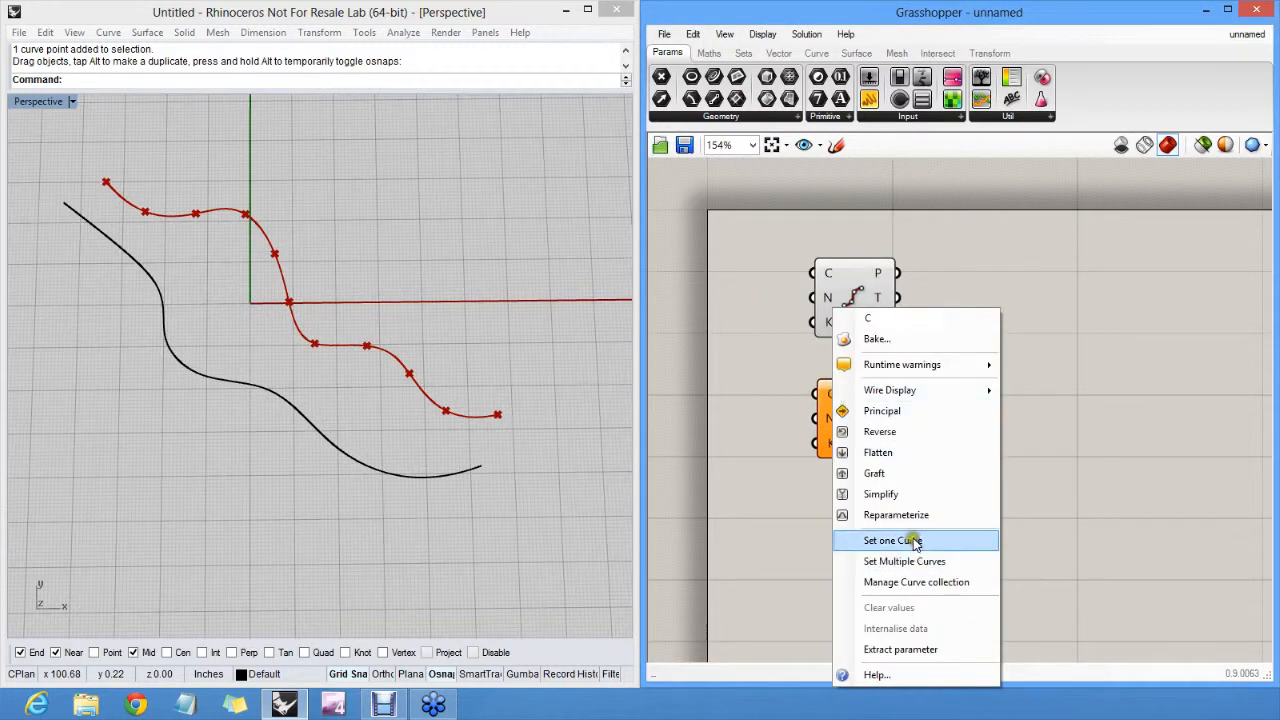
pyautogui.click(892, 540)
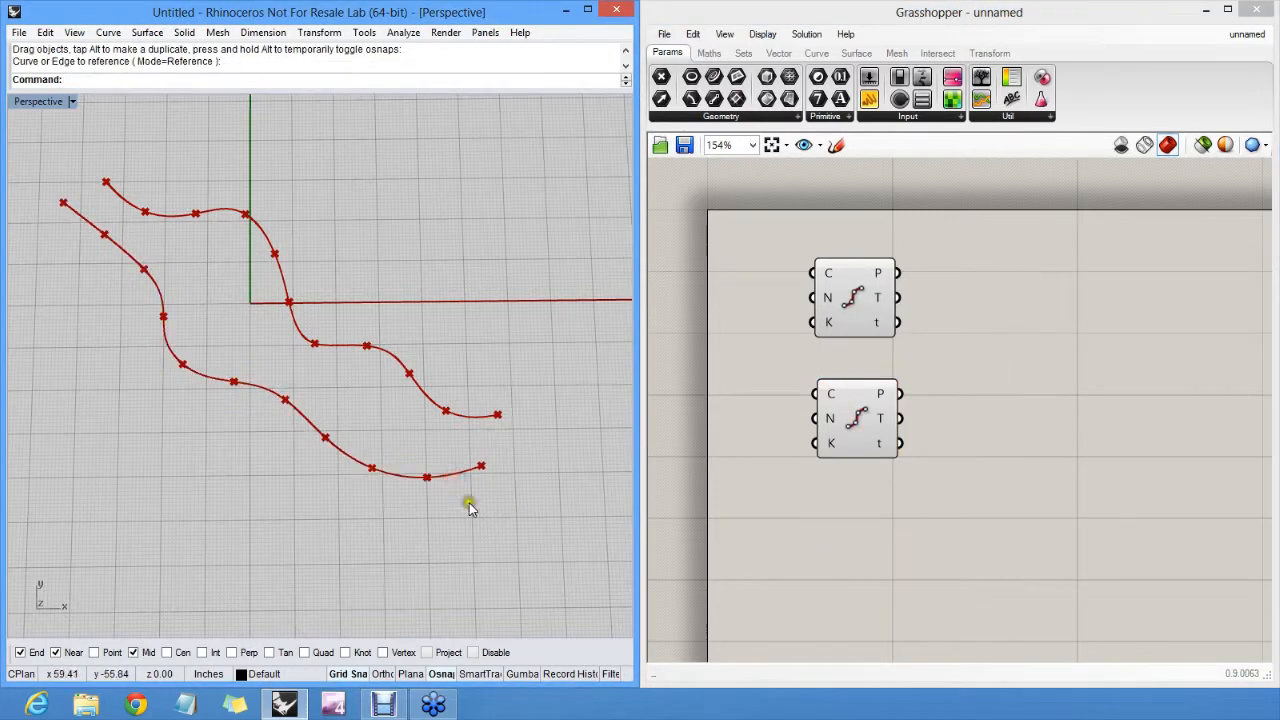
pyautogui.click(856, 418)
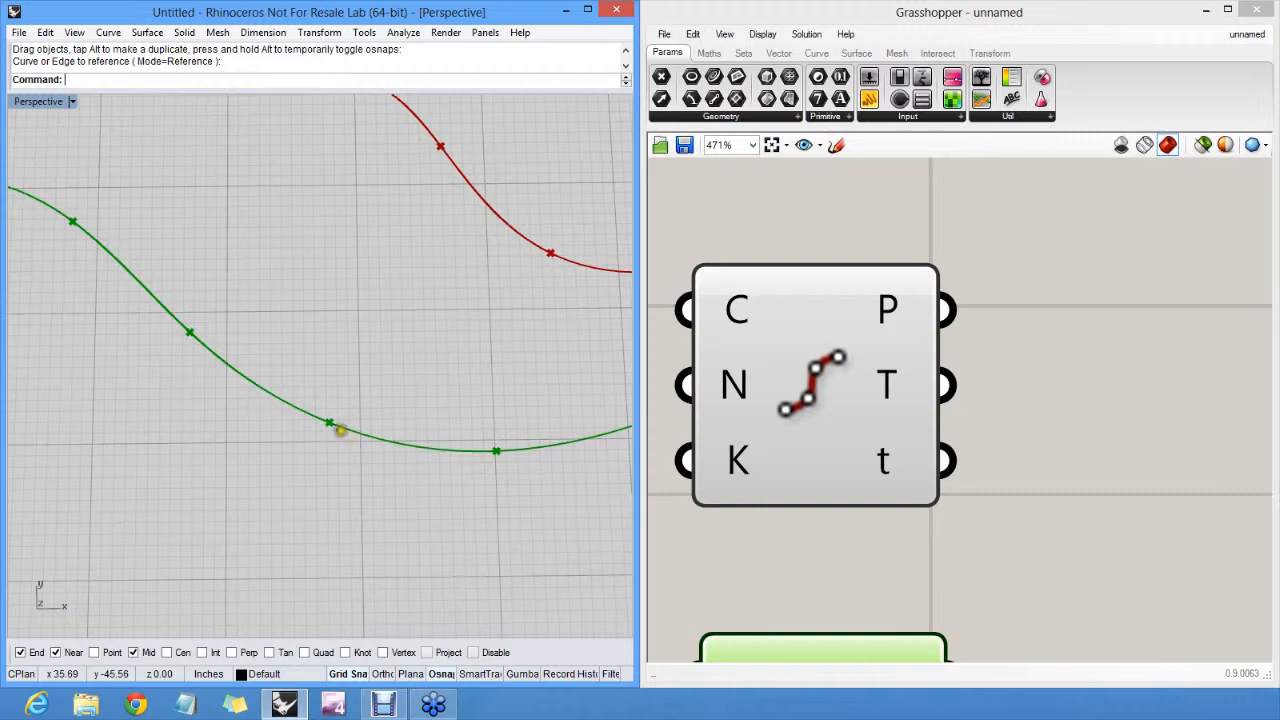
# - Drag a control point of the lower curve so its division points follow the new shape
pyautogui.moveTo(330, 424); pyautogui.dragTo(464, 498)
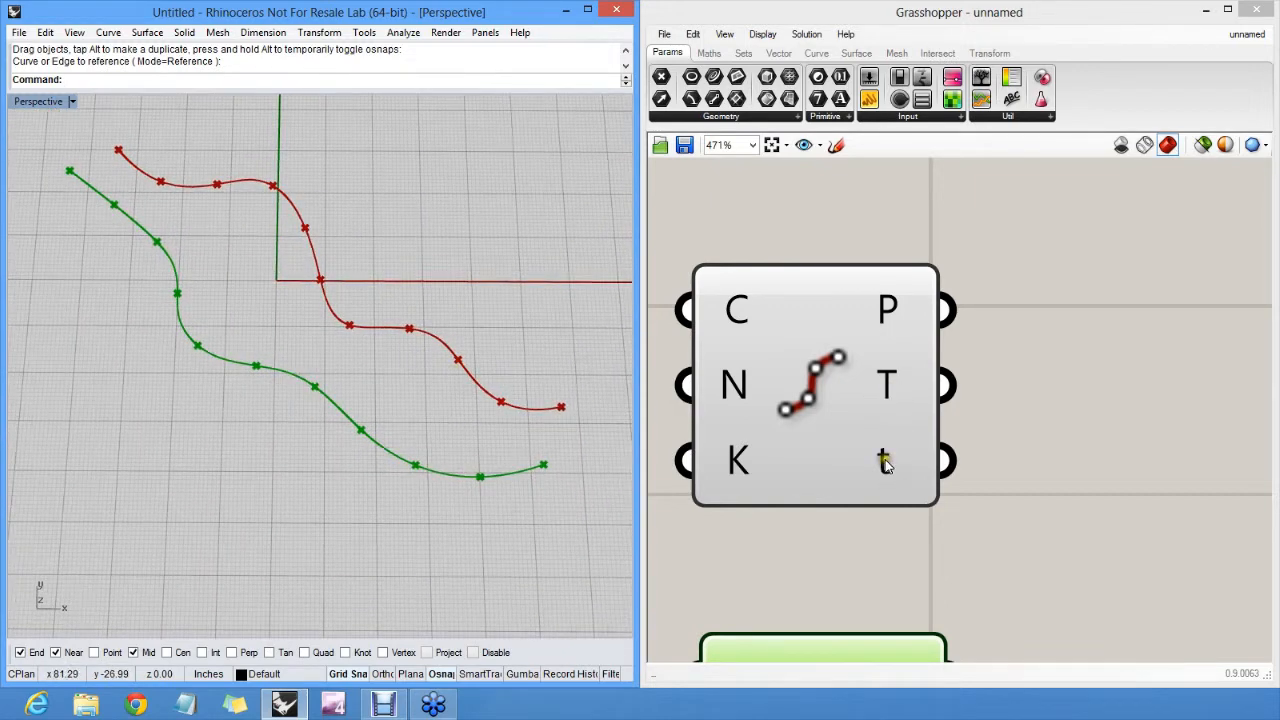
pyautogui.moveTo(884, 460)
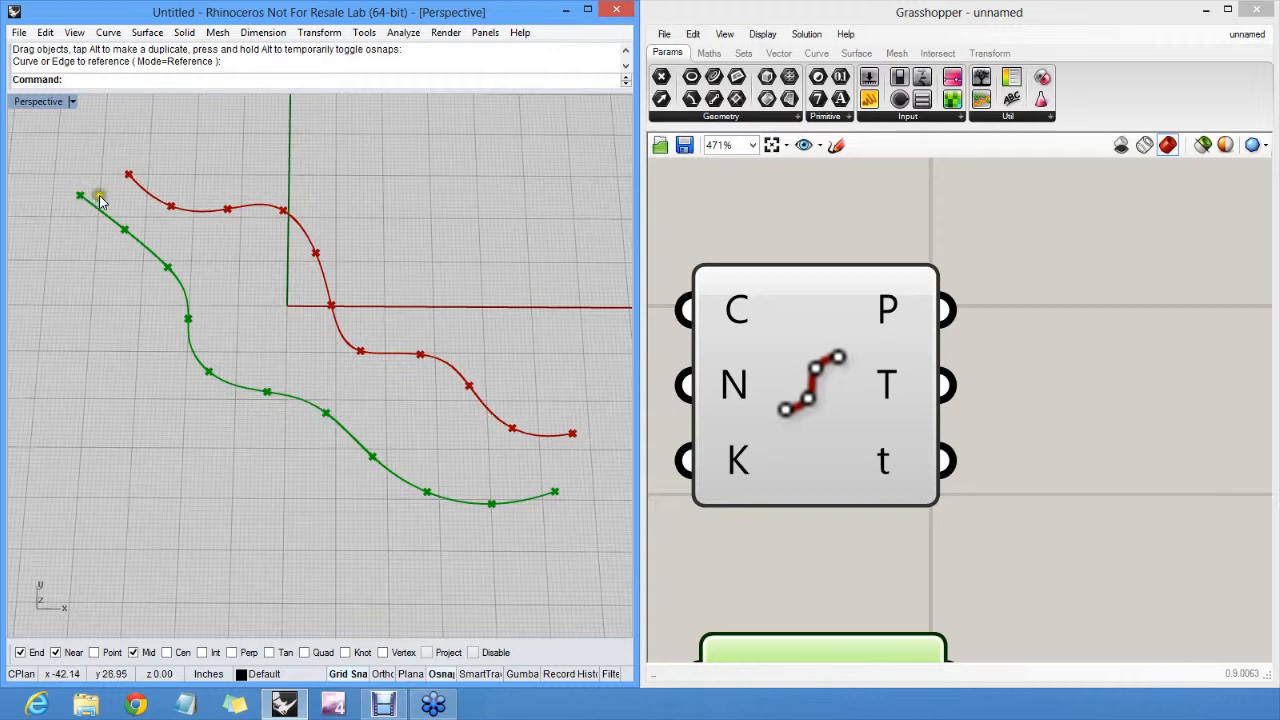
pyautogui.moveTo(884, 460)
pyautogui.write('line')
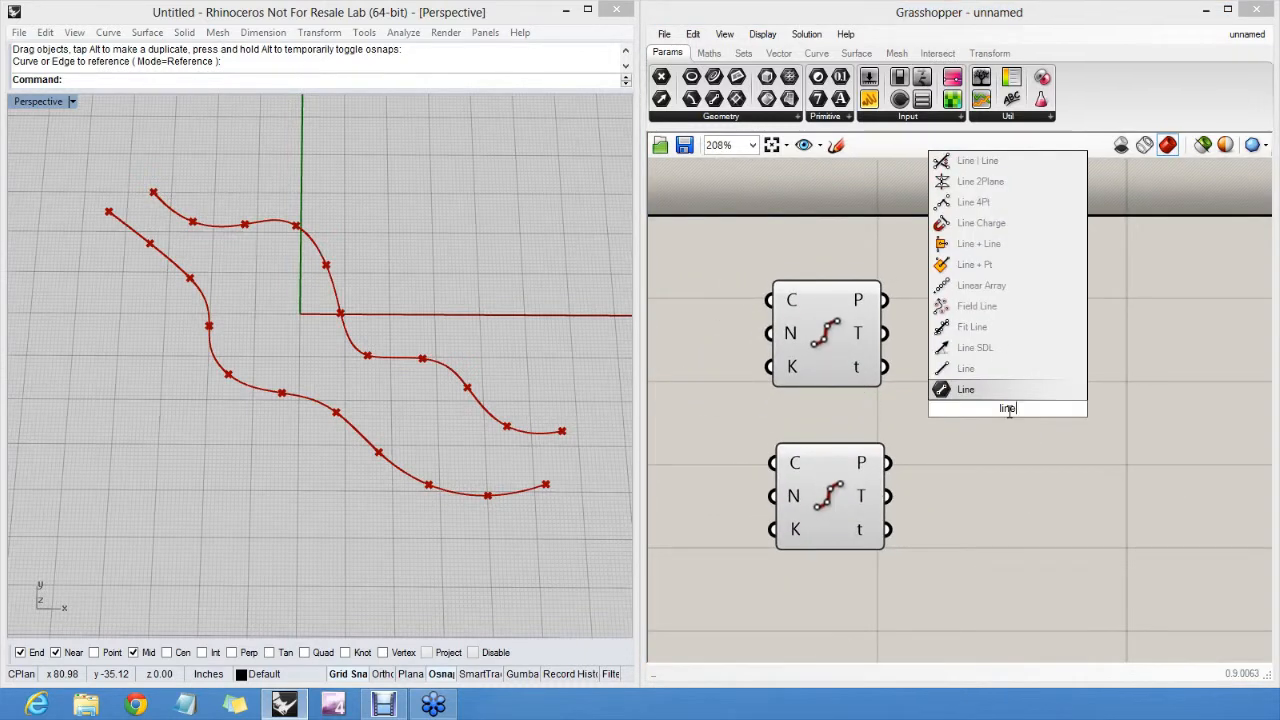
pyautogui.moveTo(966, 368)
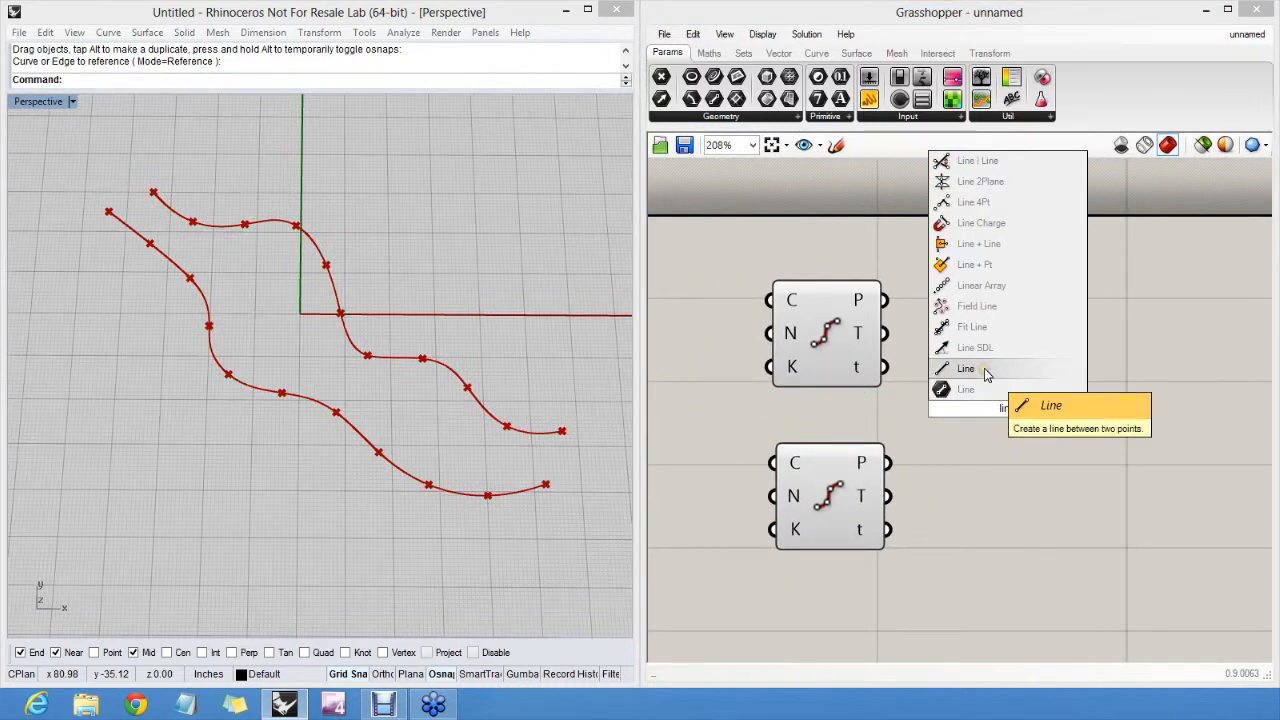
# - Add a Line component and wire both Divide Curve P outputs to its A and B inputs
pyautogui.click(964, 368)
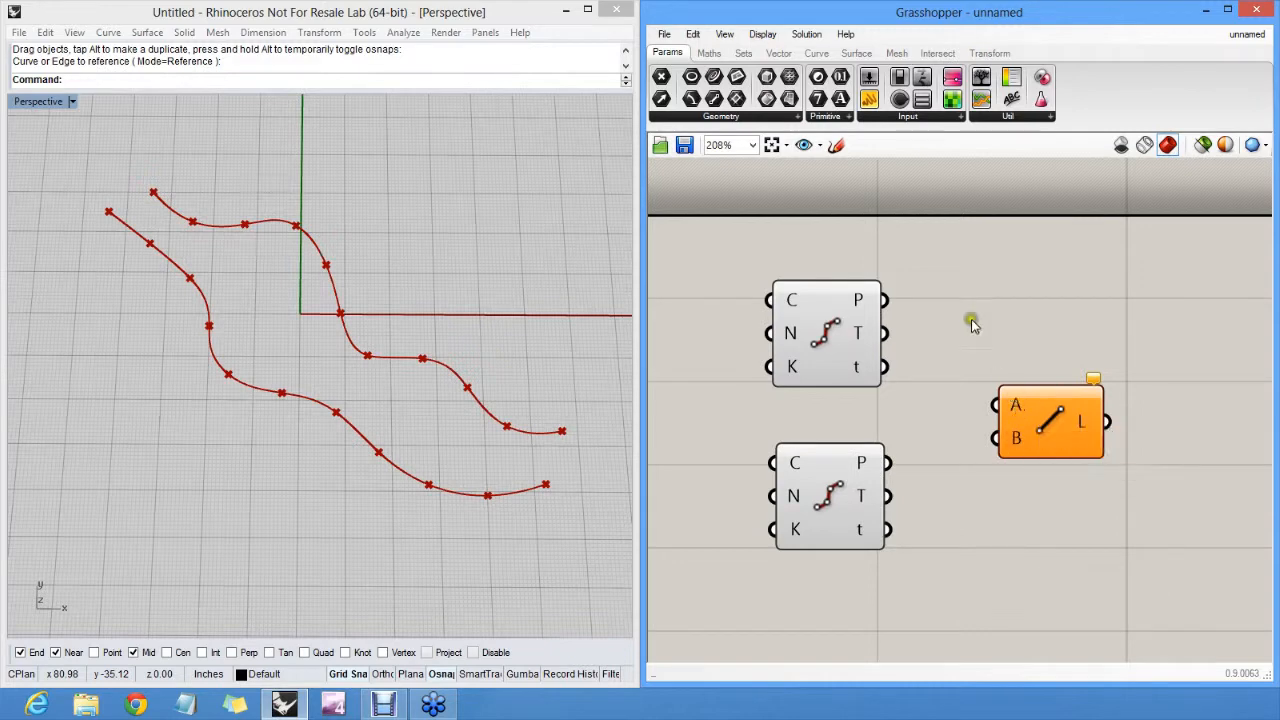
pyautogui.moveTo(896, 382)
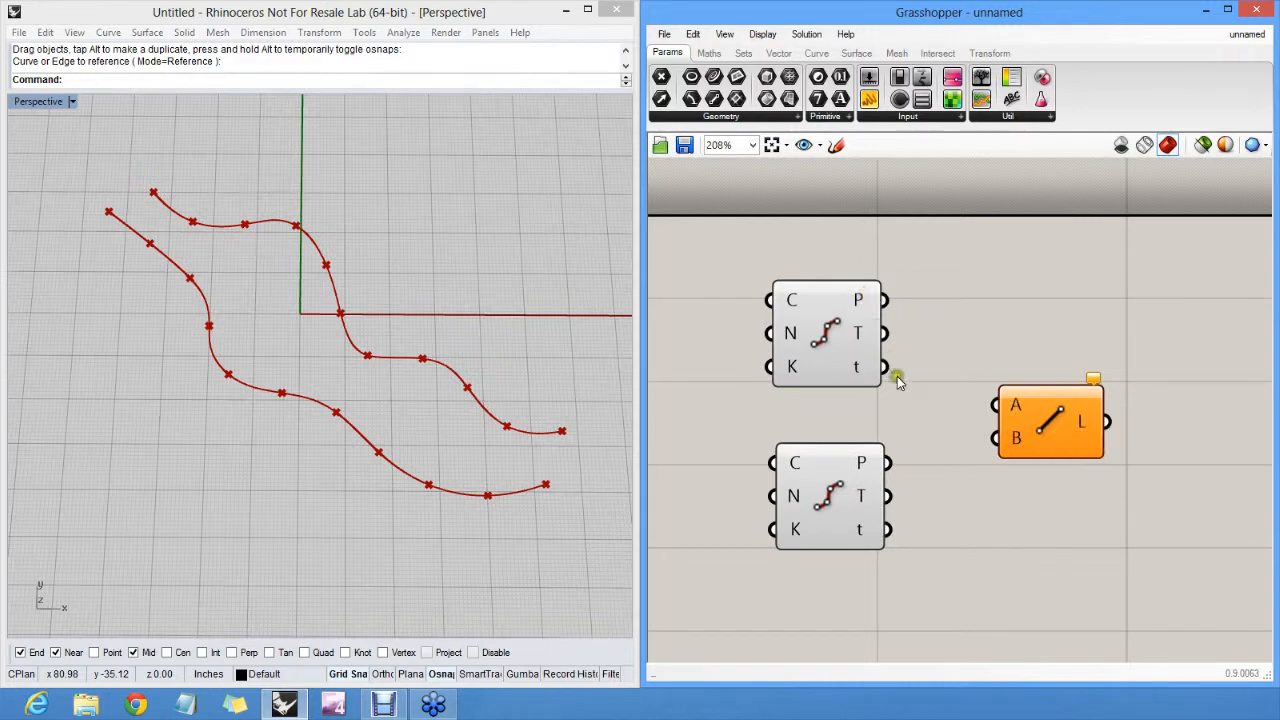
pyautogui.moveTo(872, 298)
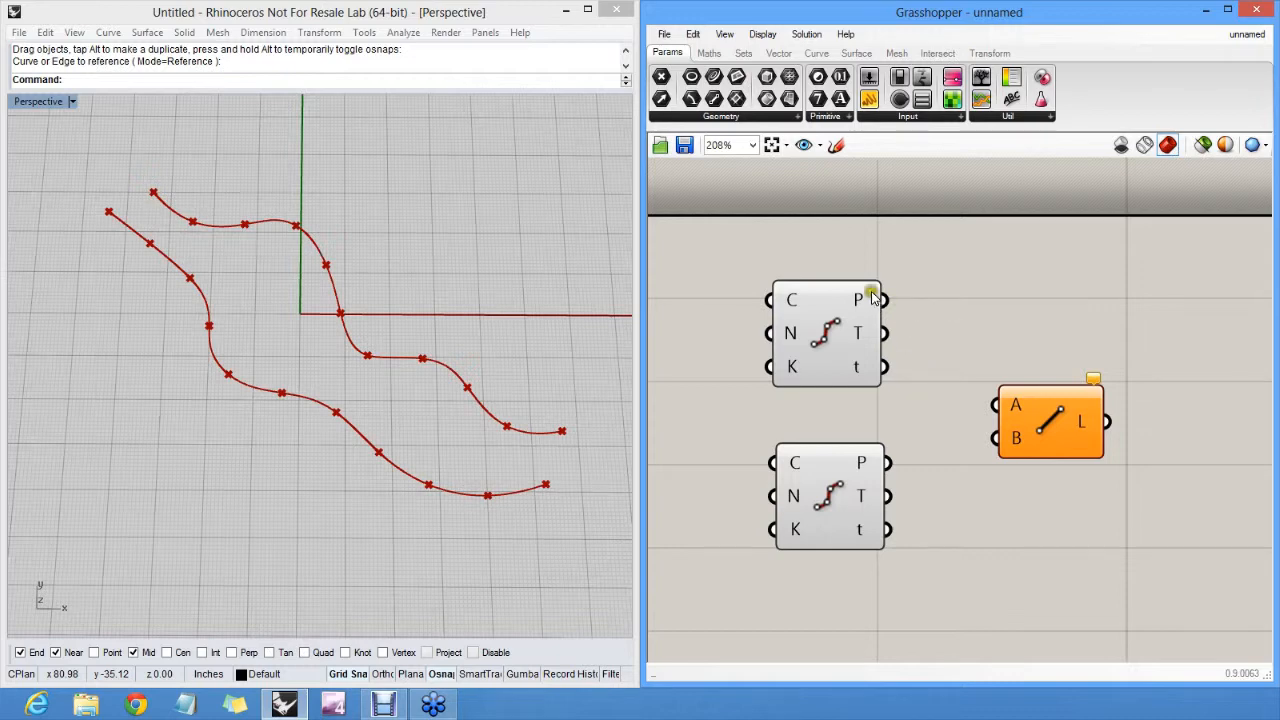
pyautogui.moveTo(880, 300); pyautogui.dragTo(990, 310)
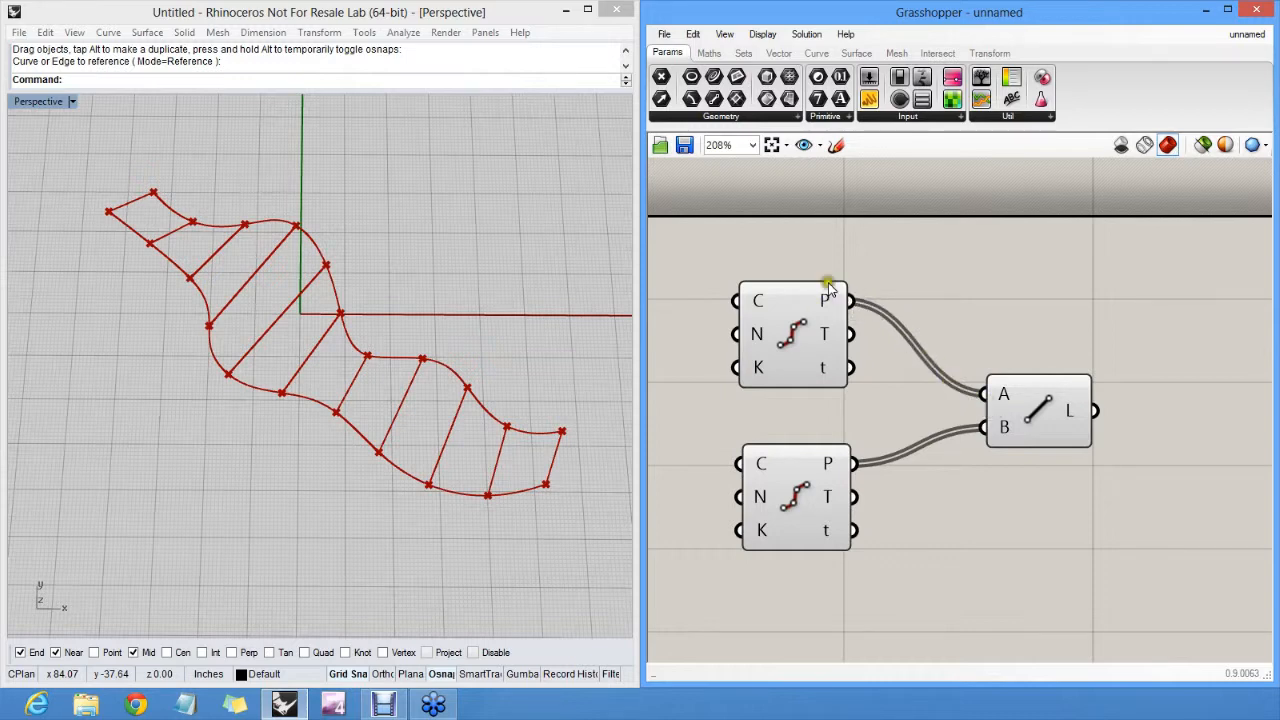
pyautogui.click(1036, 410)
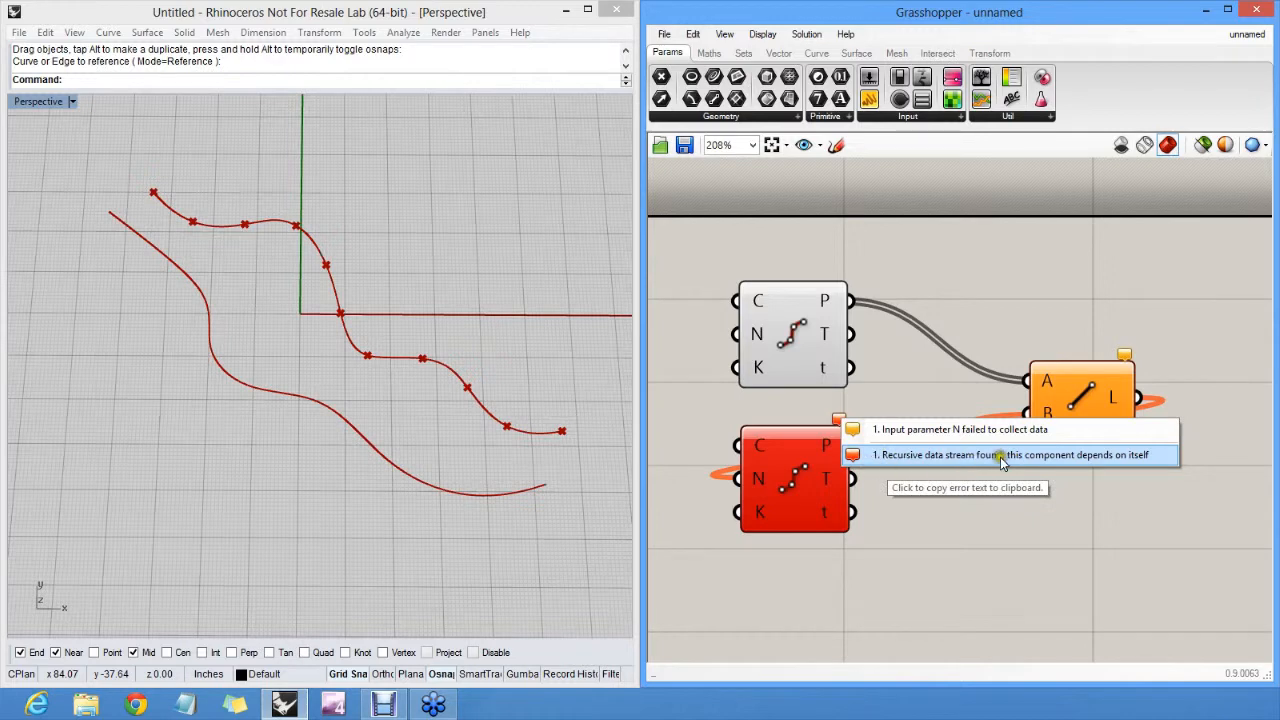
pyautogui.moveTo(1032, 460)
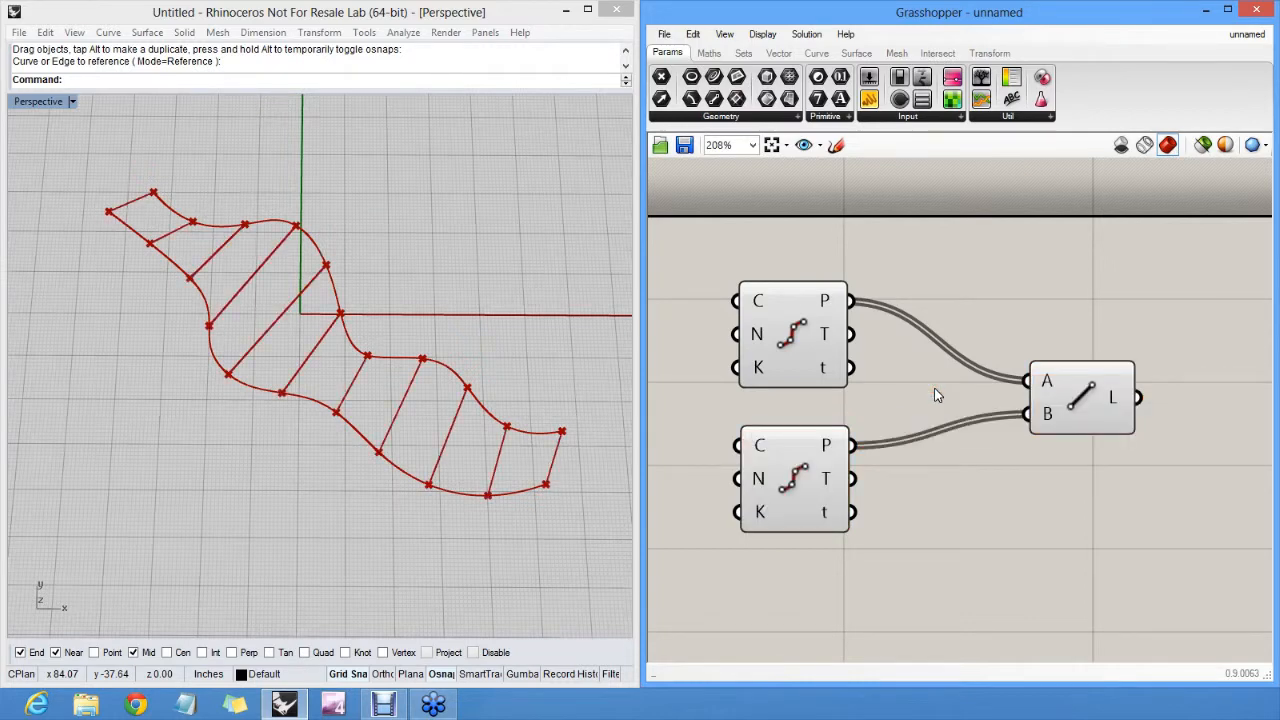
pyautogui.moveTo(796, 332)
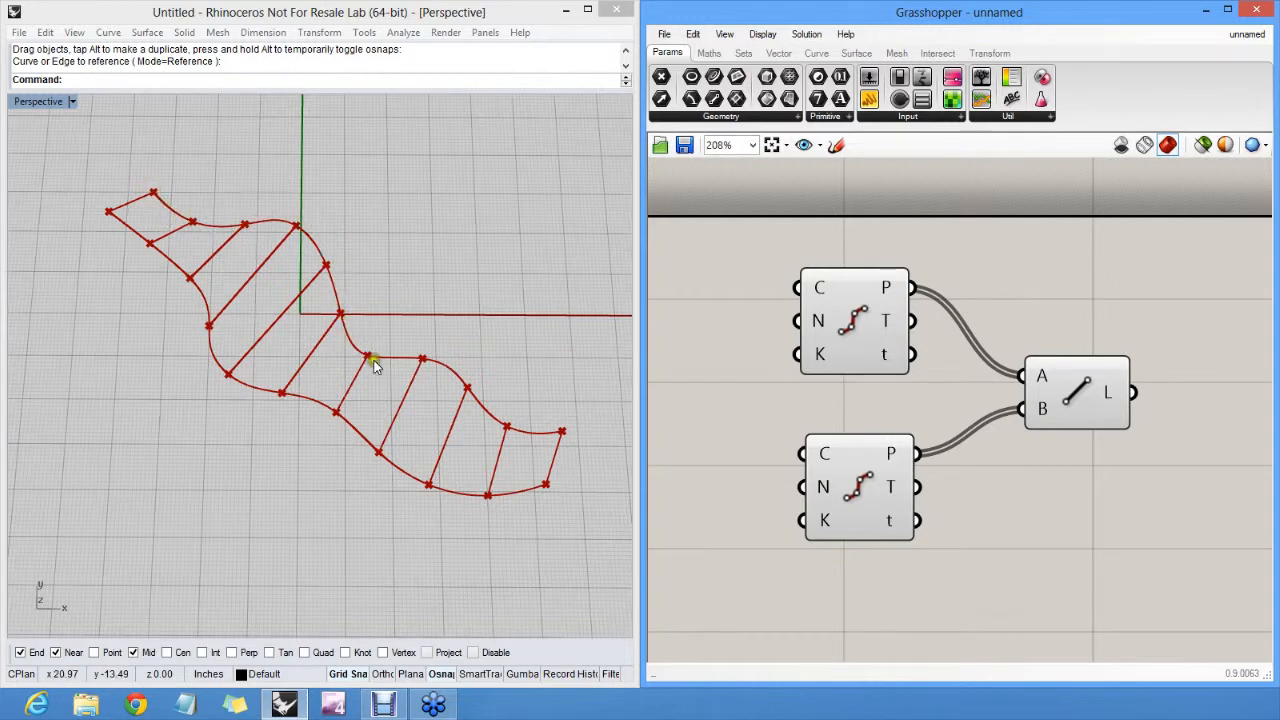
pyautogui.moveTo(820, 320)
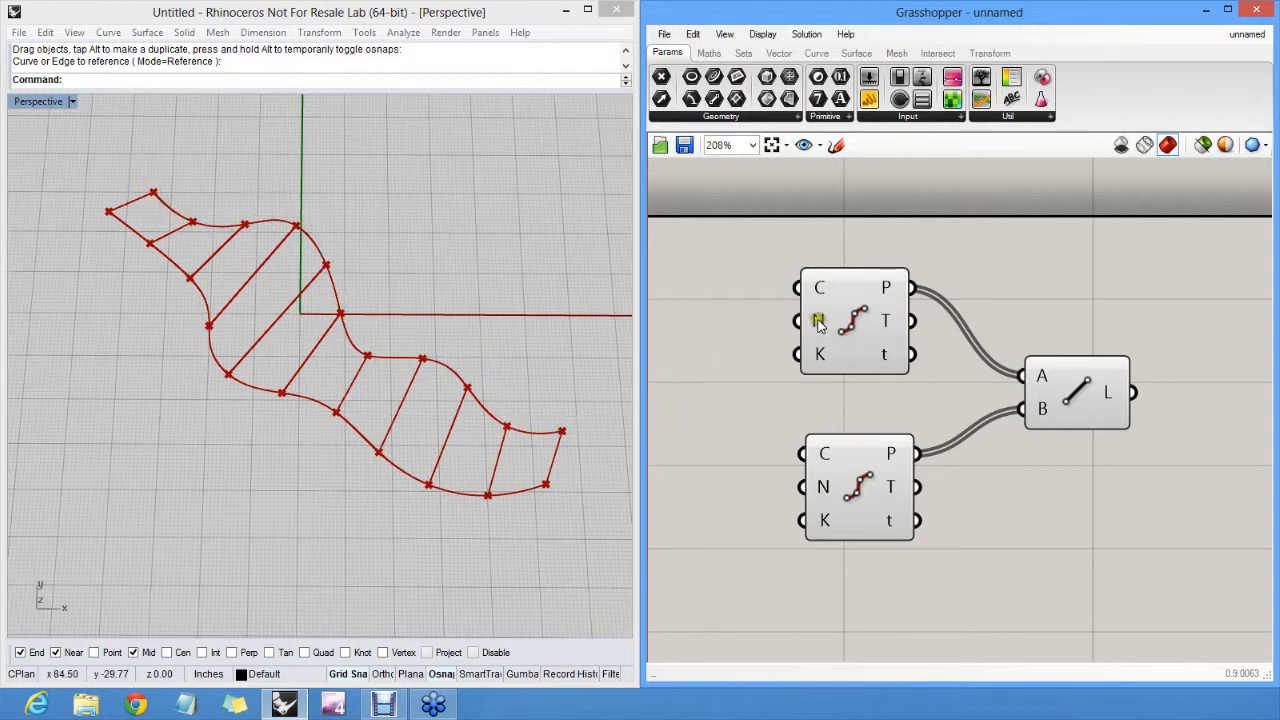
# - Set the division's N input to a locally defined integer of 20 and commit it
pyautogui.rightClick(820, 320)
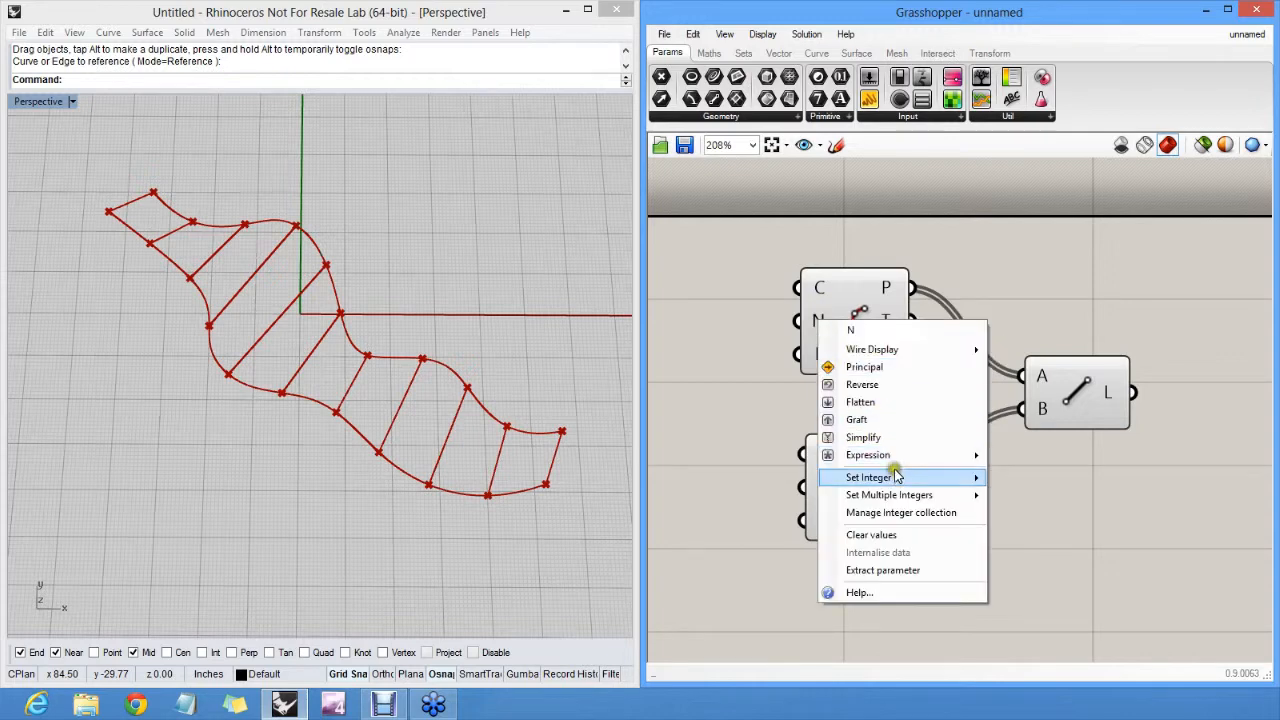
pyautogui.click(868, 476)
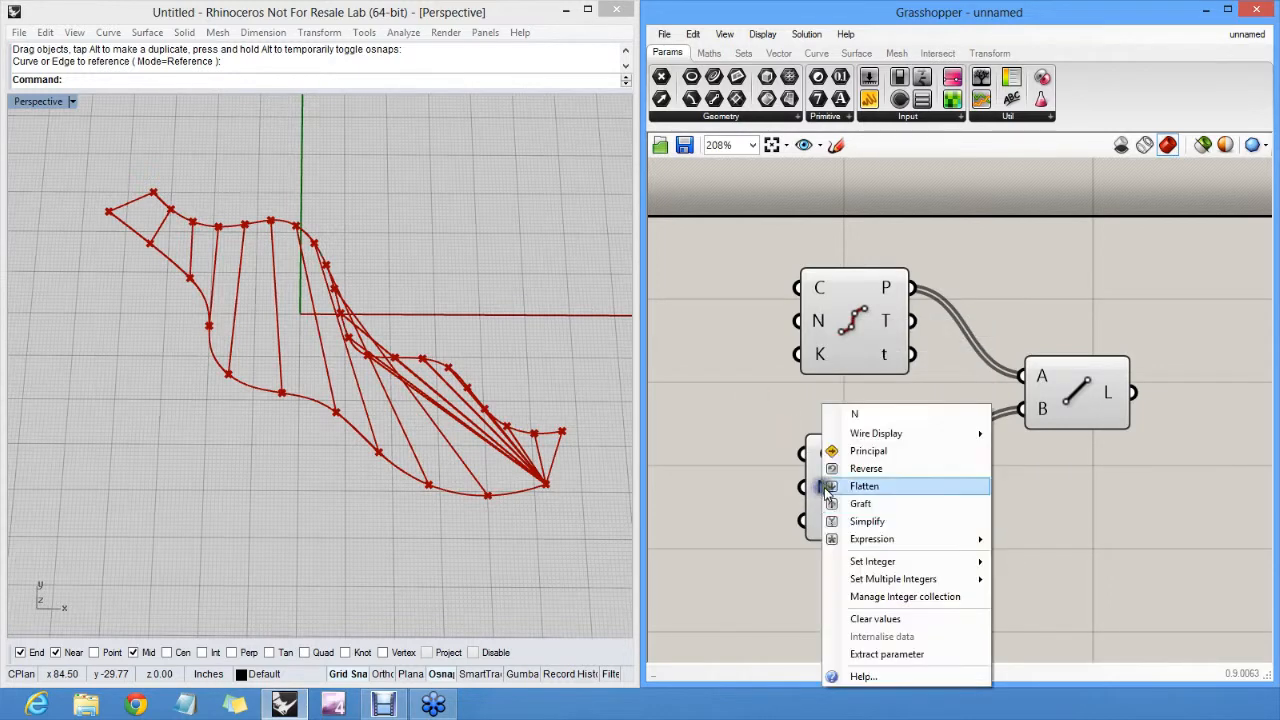
pyautogui.click(872, 560)
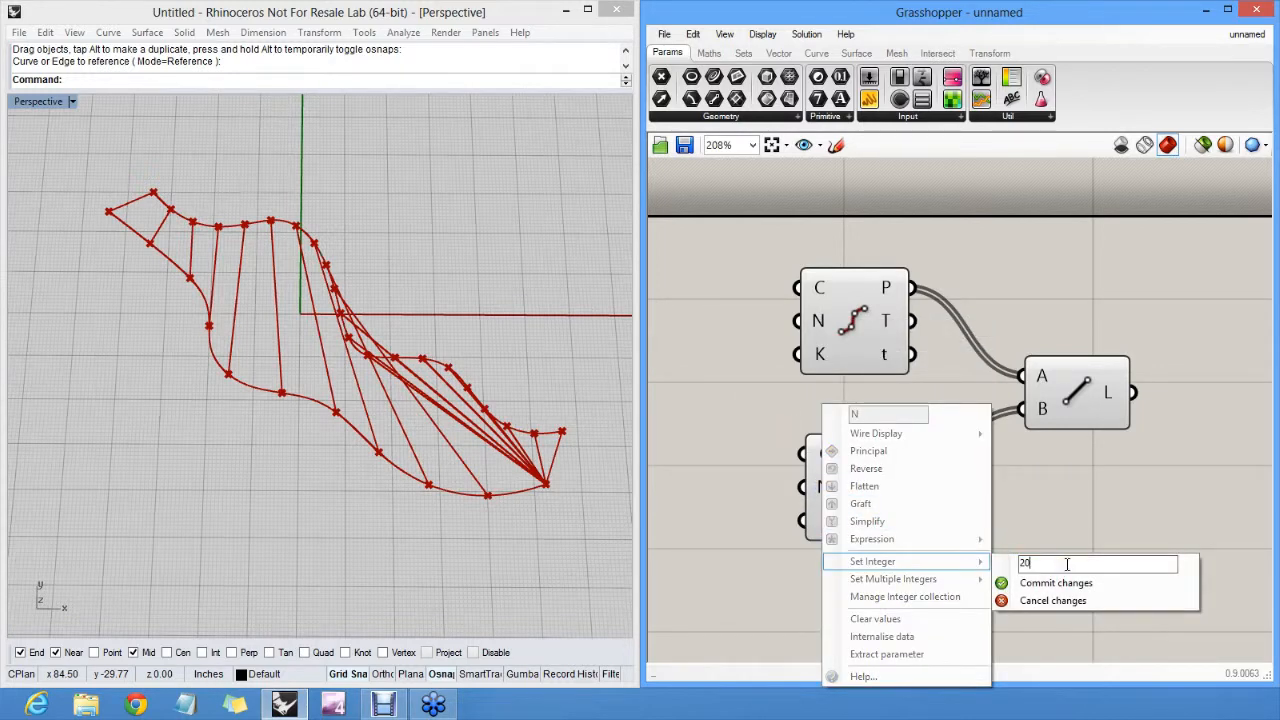
pyautogui.click(1056, 582)
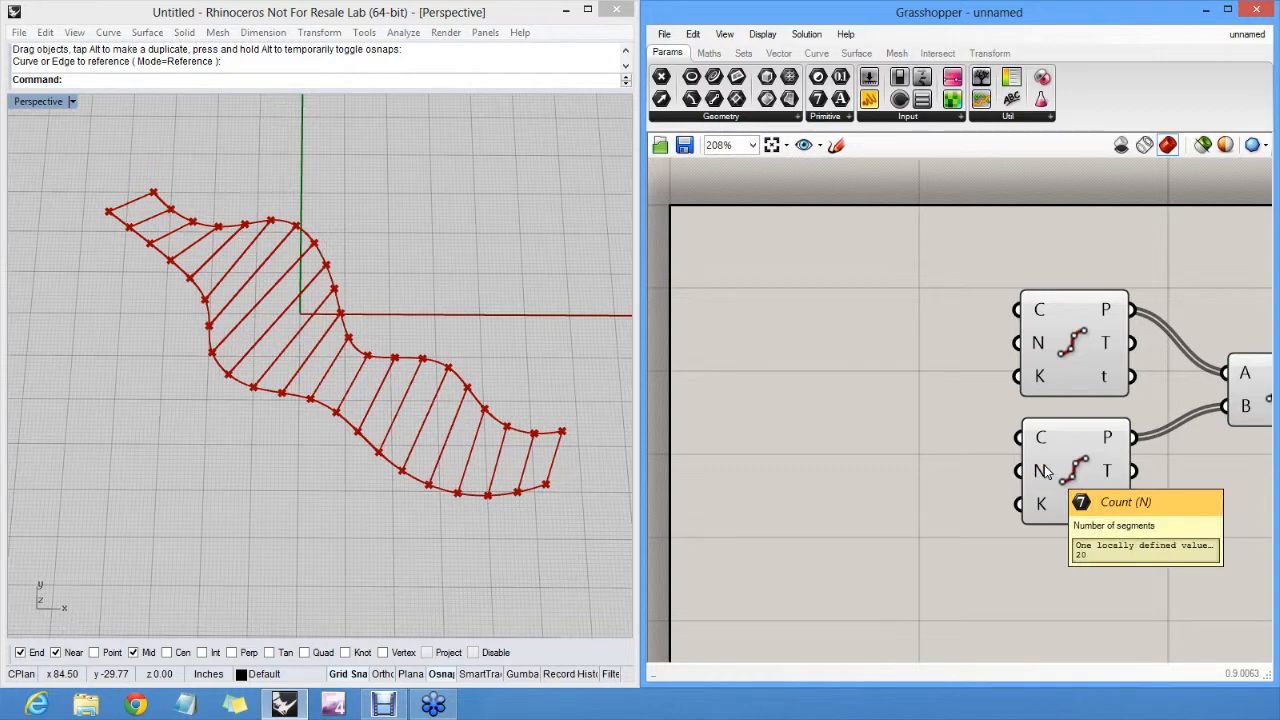
pyautogui.moveTo(898, 318)
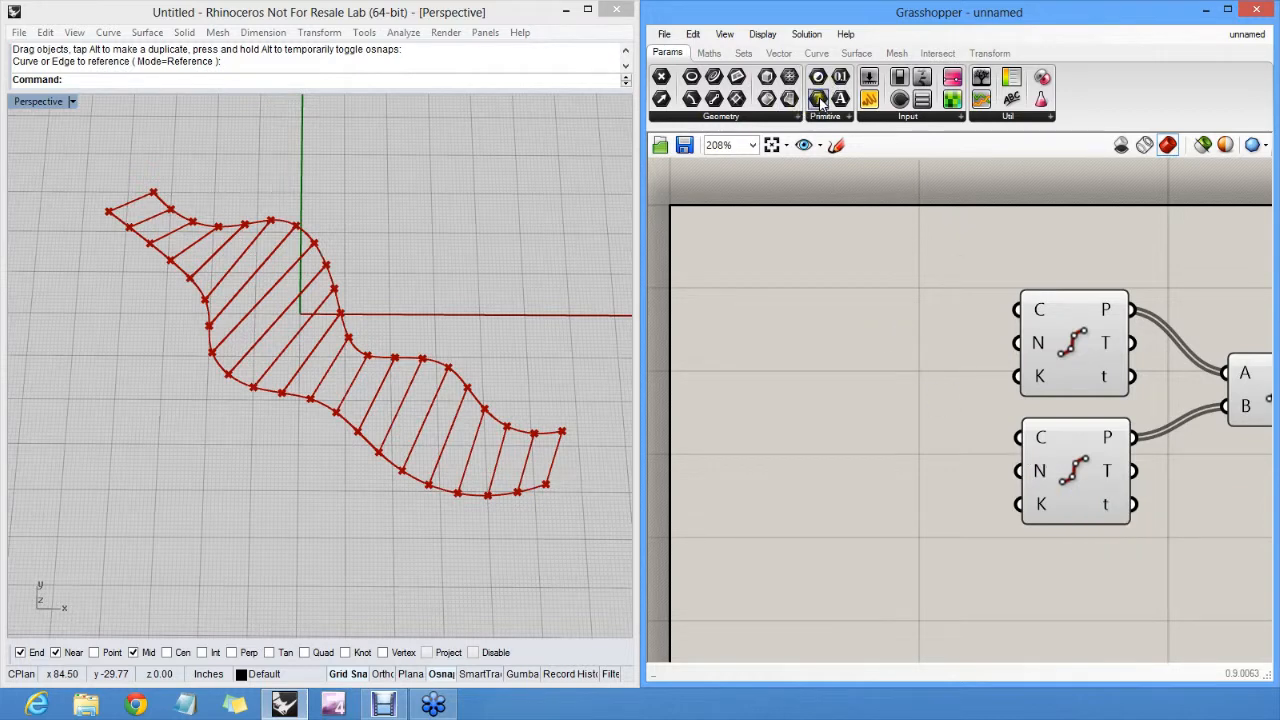
pyautogui.moveTo(818, 96)
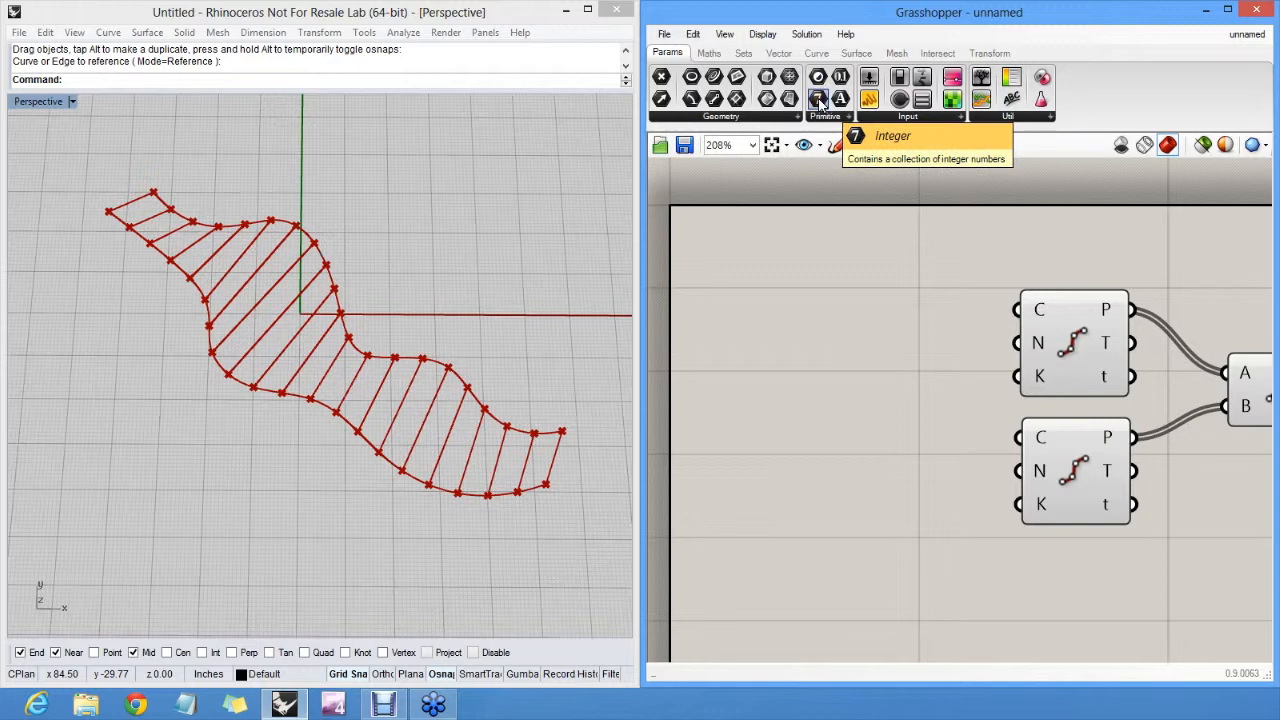
# - Add an Integer parameter, commit its value and wire it to both divisions' N count inputs
pyautogui.click(818, 98)
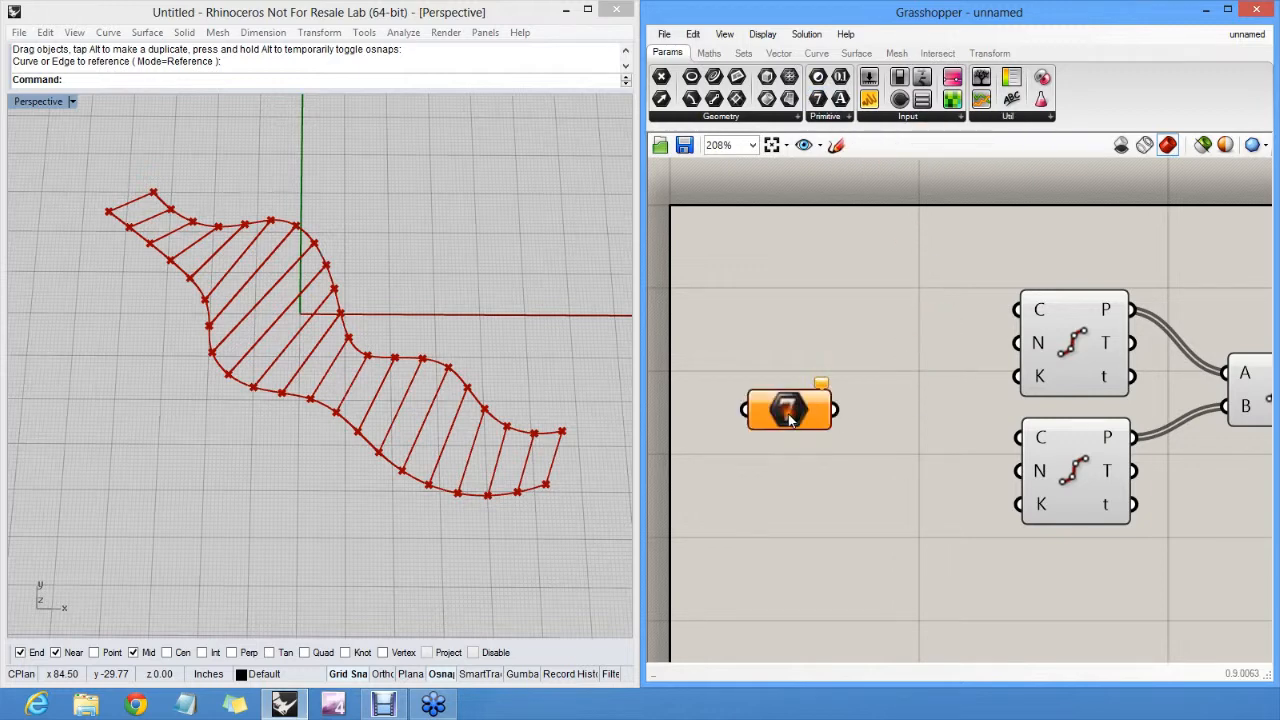
pyautogui.moveTo(788, 410)
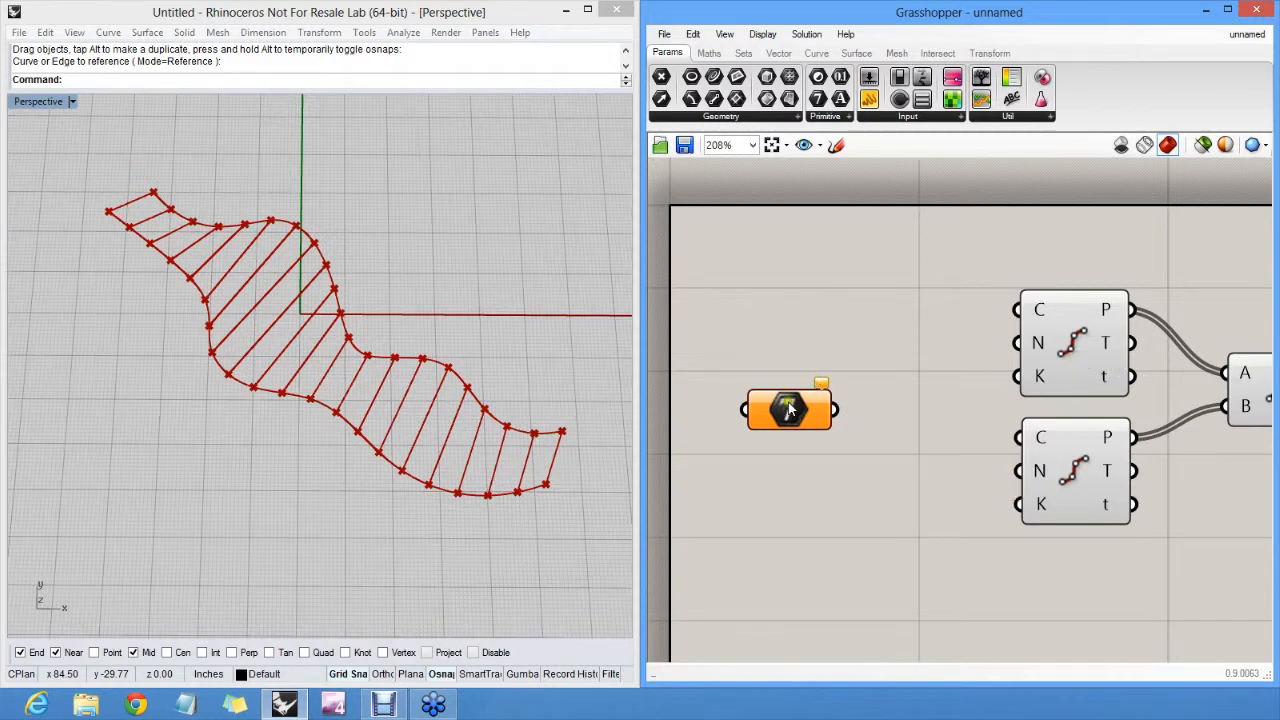
pyautogui.rightClick(788, 408)
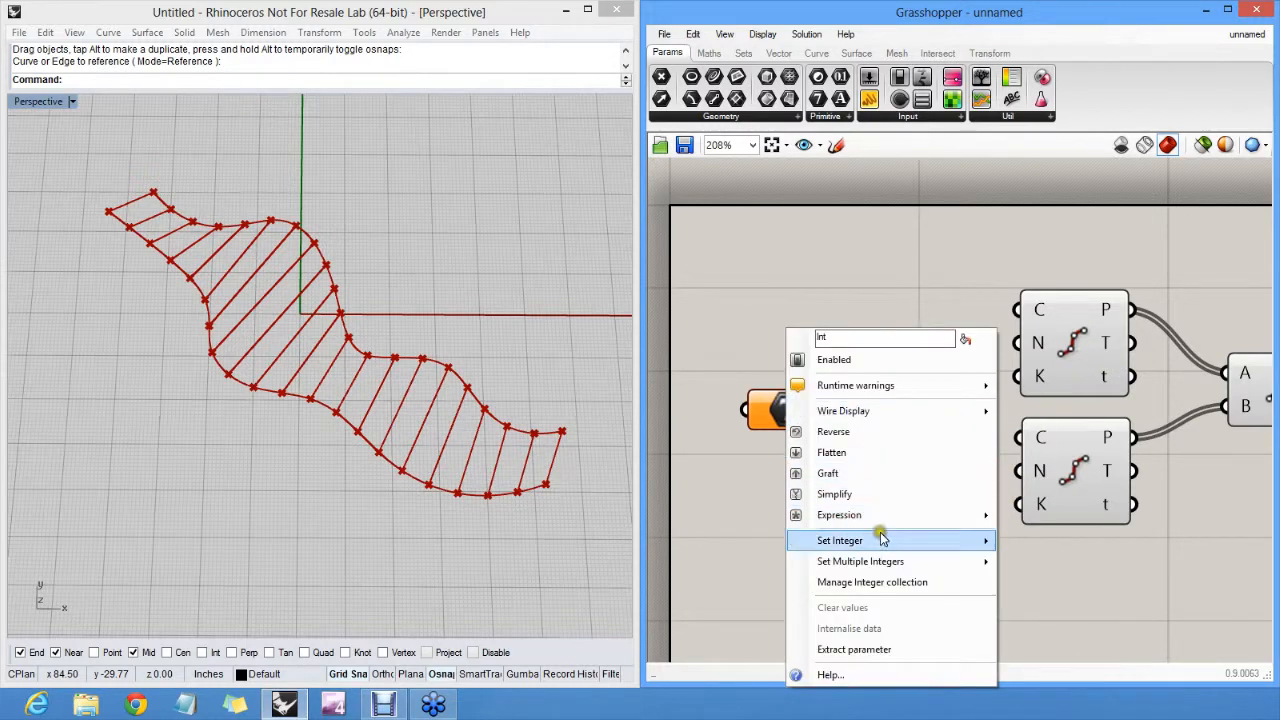
pyautogui.click(840, 540)
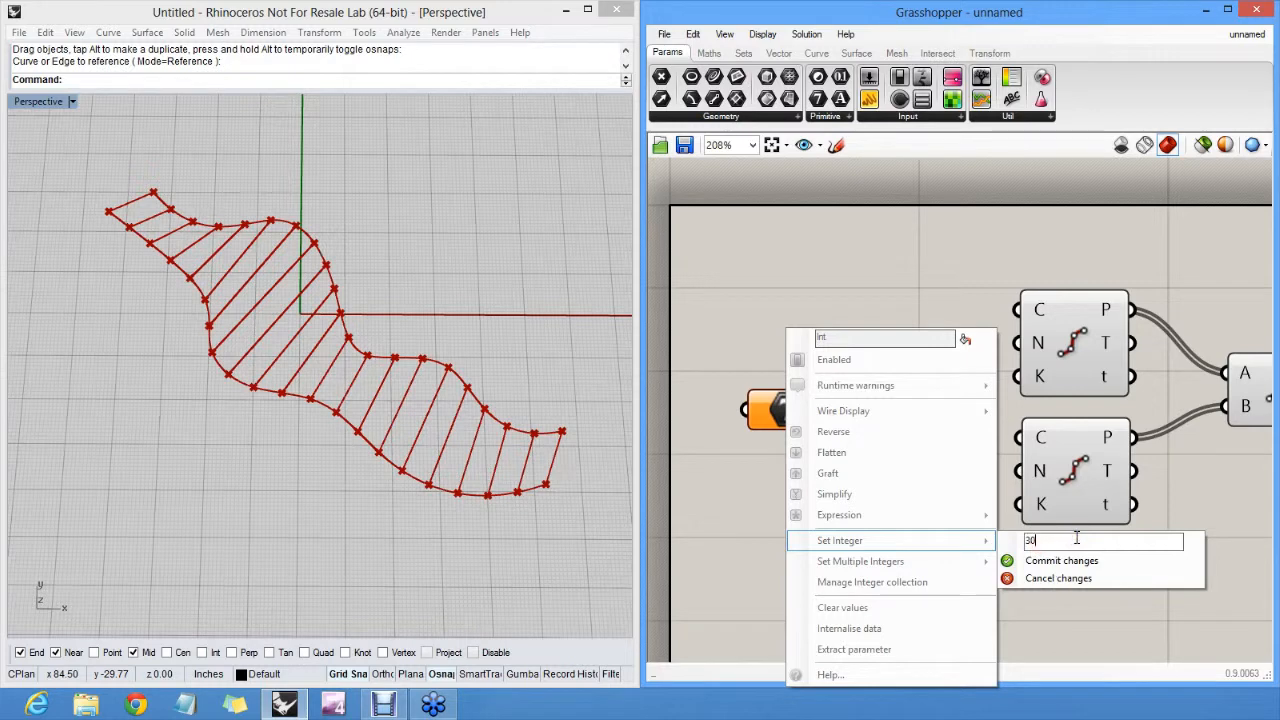
pyautogui.click(1060, 560)
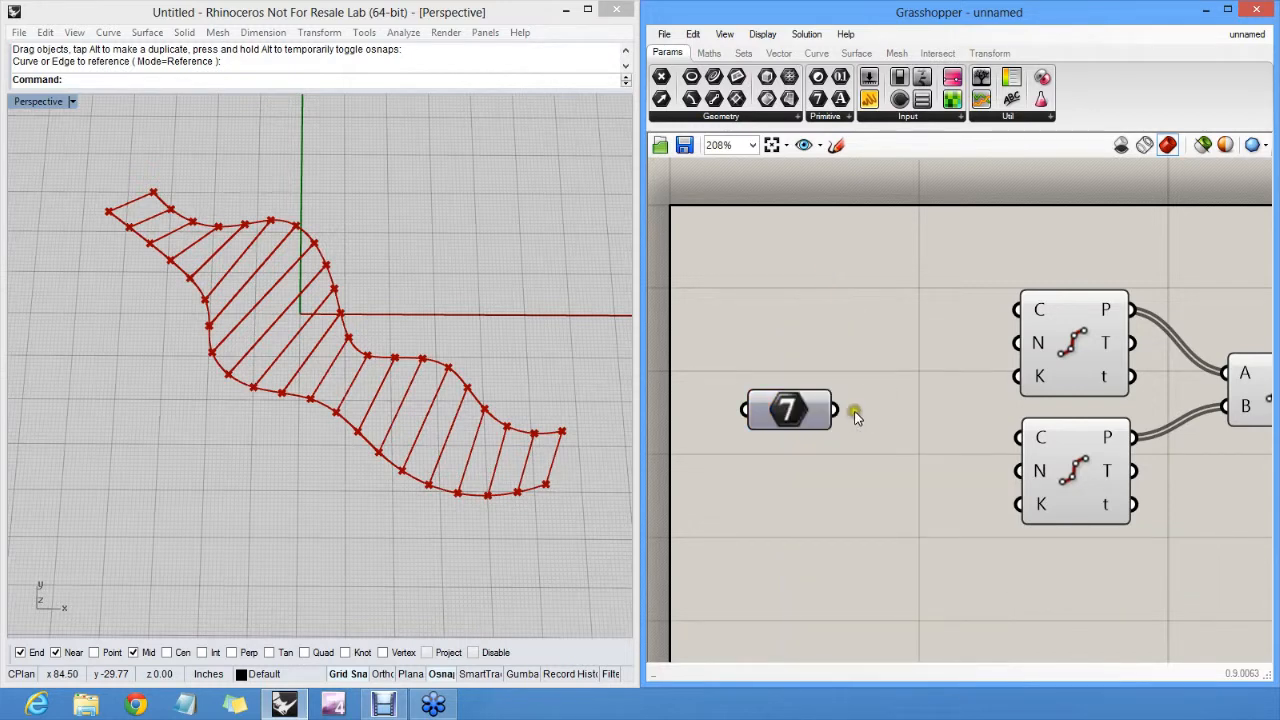
pyautogui.moveTo(830, 408); pyautogui.dragTo(1016, 344)
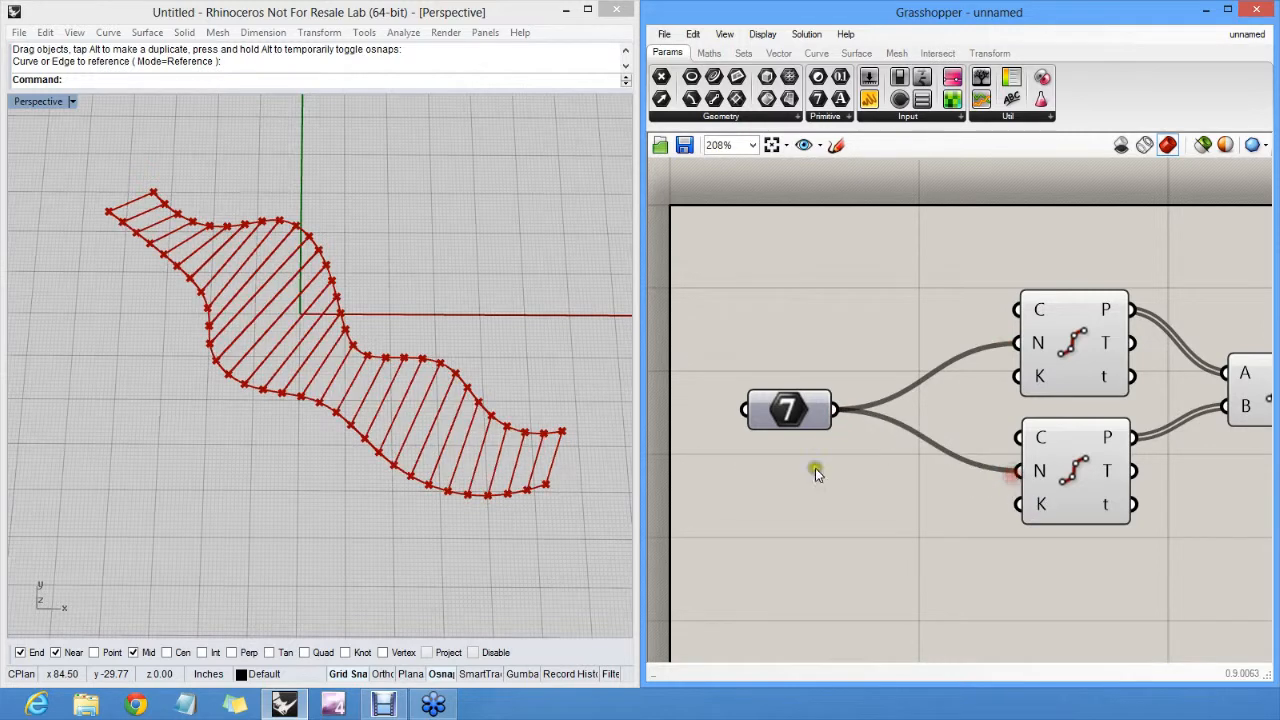
# - Change the shared integer parameter's value to 20
pyautogui.rightClick(788, 410)
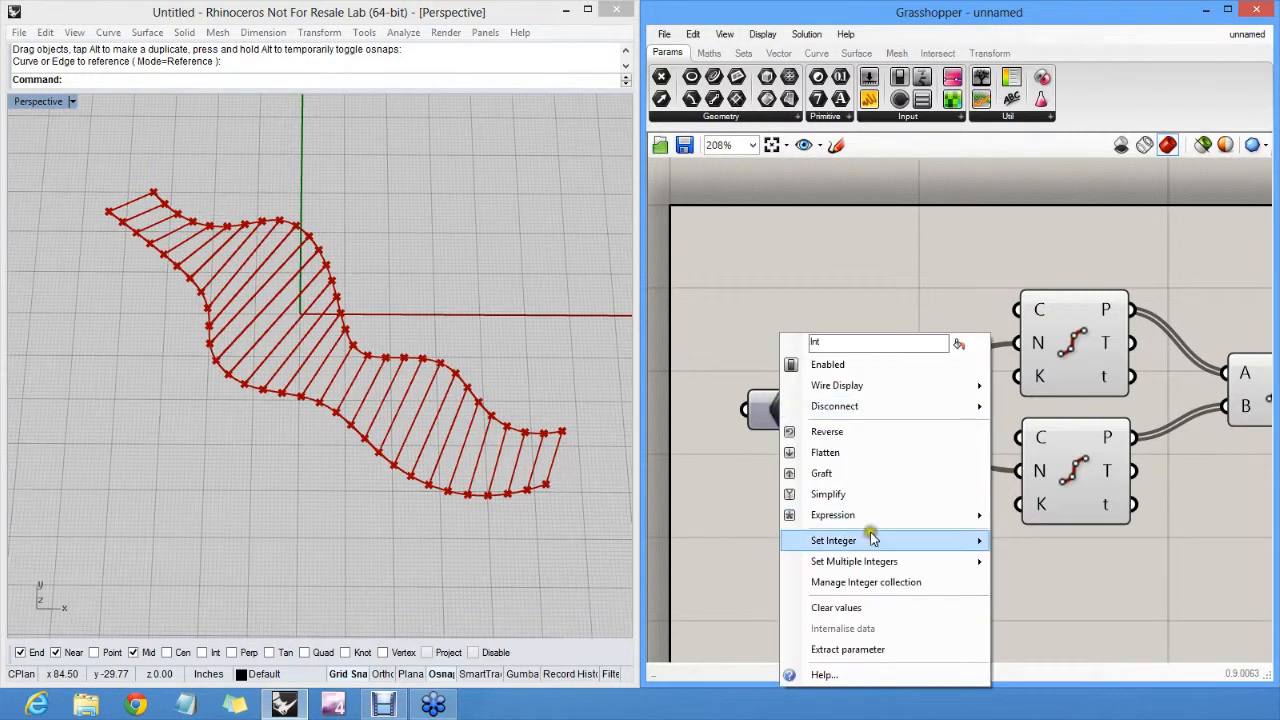
pyautogui.click(832, 540)
pyautogui.write('1')
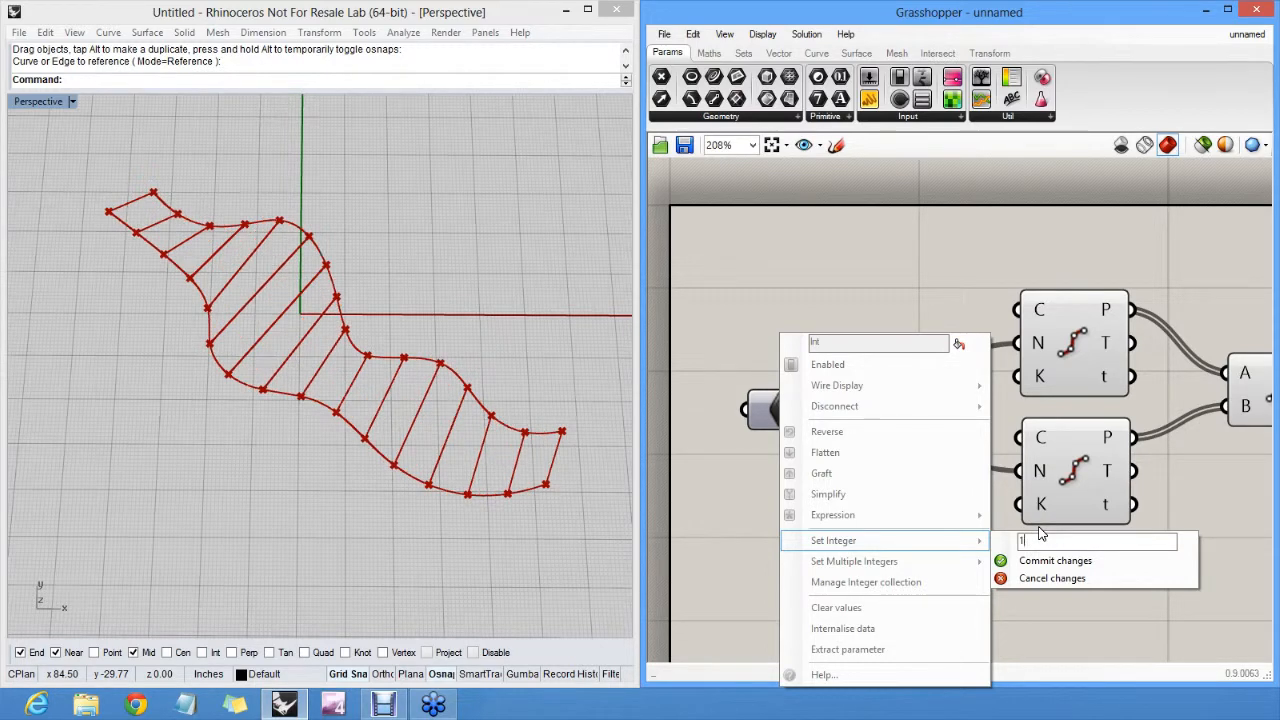
pyautogui.write('20')
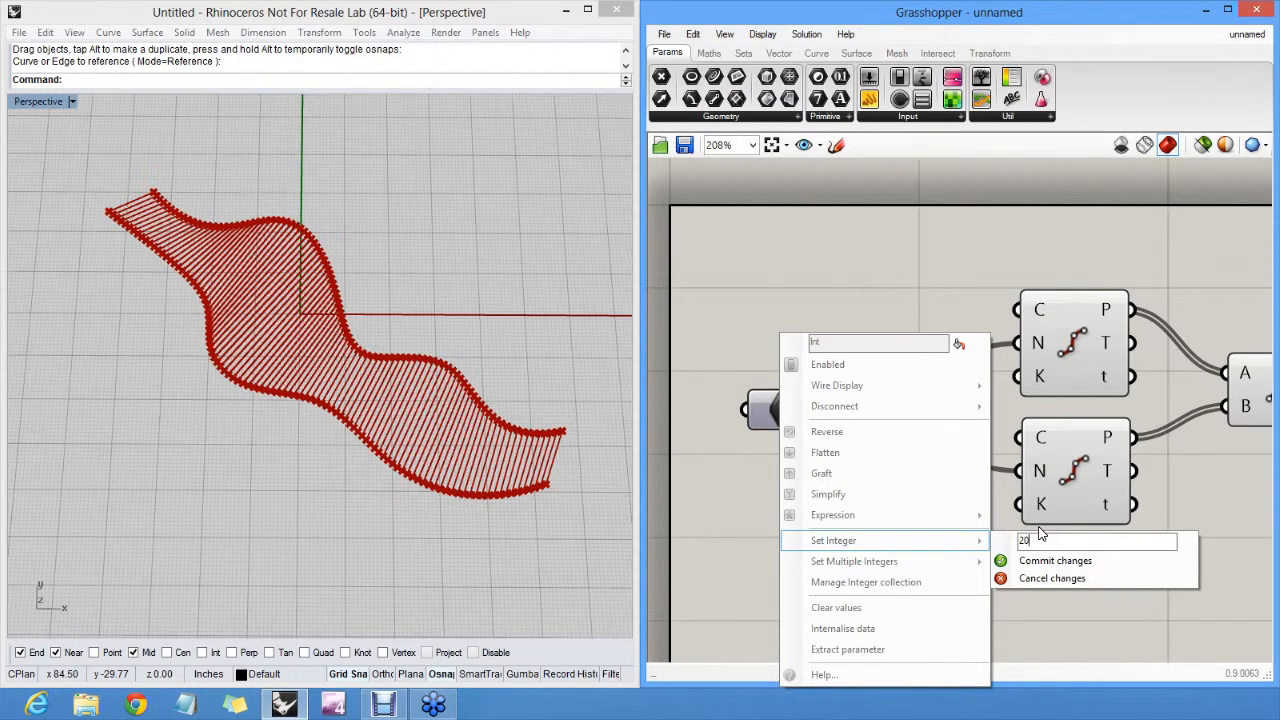
pyautogui.click(1056, 560)
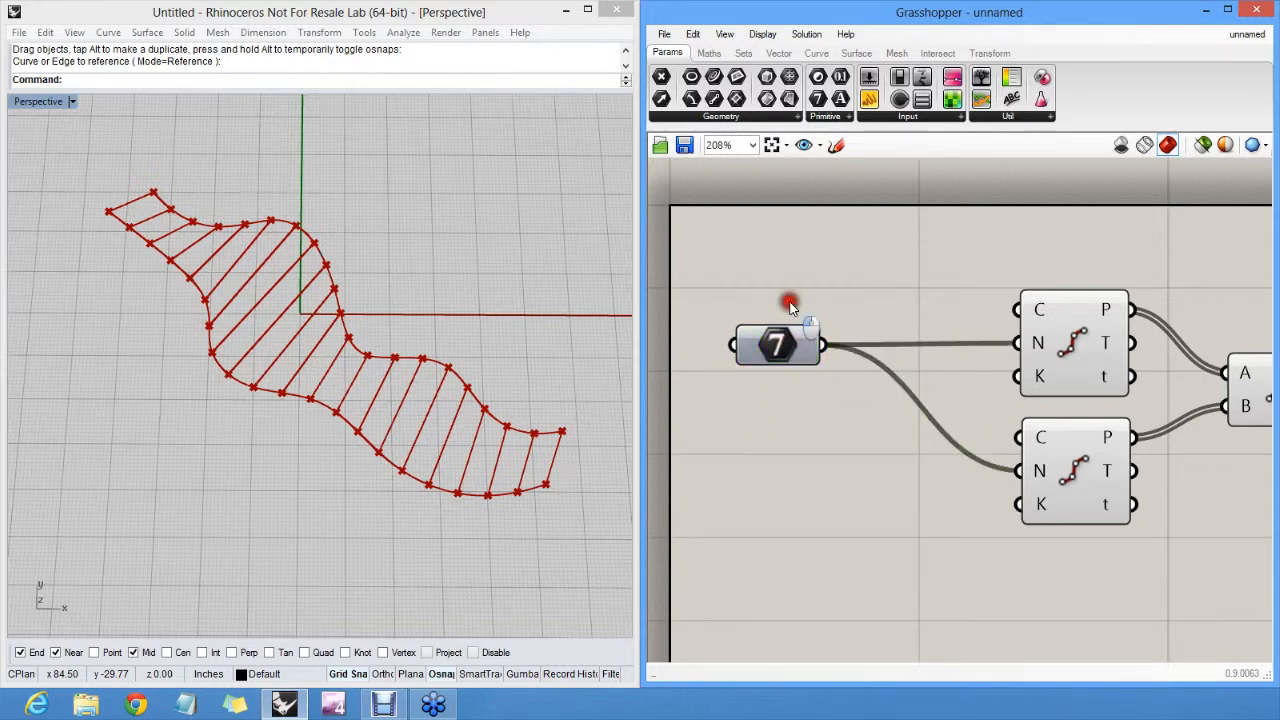
pyautogui.moveTo(790, 300)
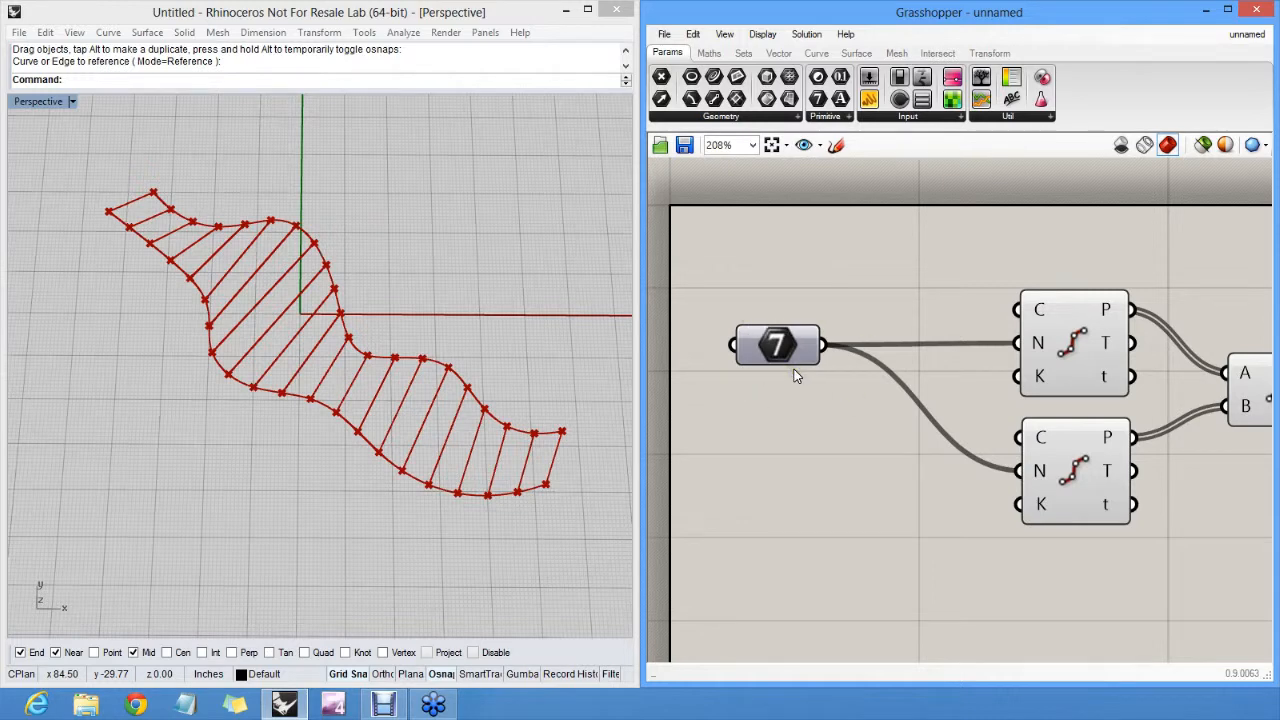
pyautogui.moveTo(778, 344)
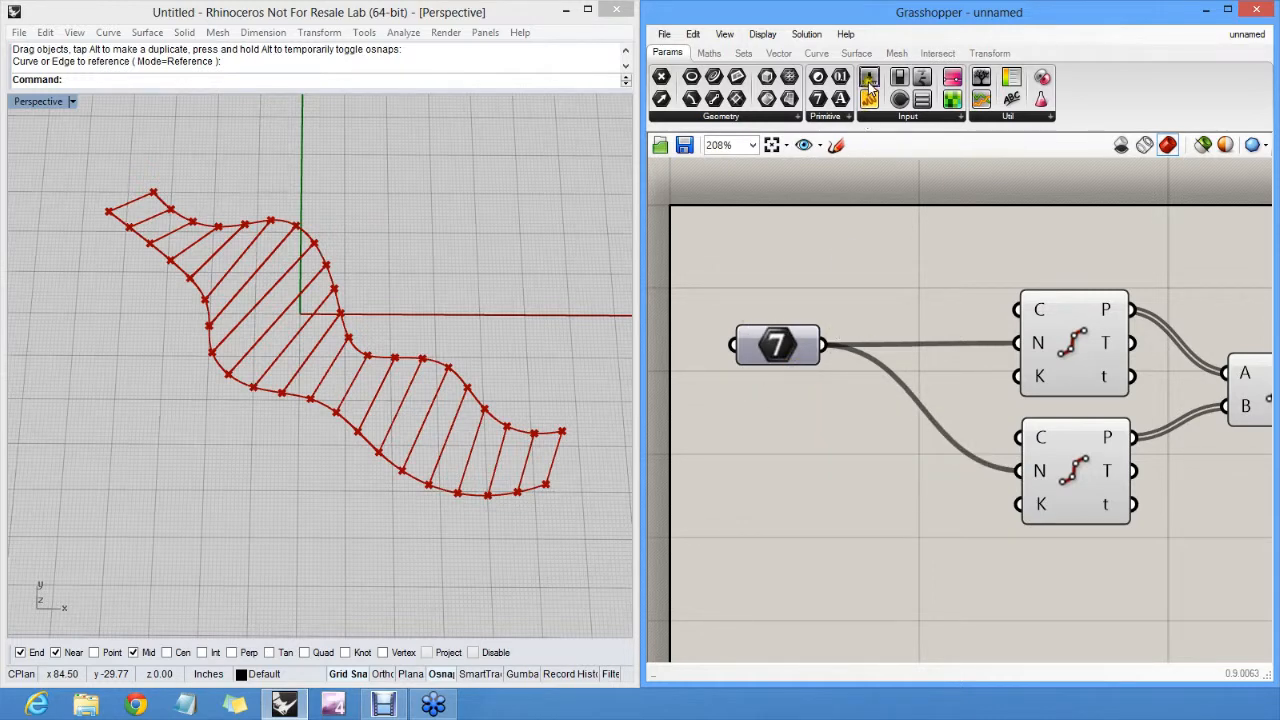
pyautogui.moveTo(868, 96)
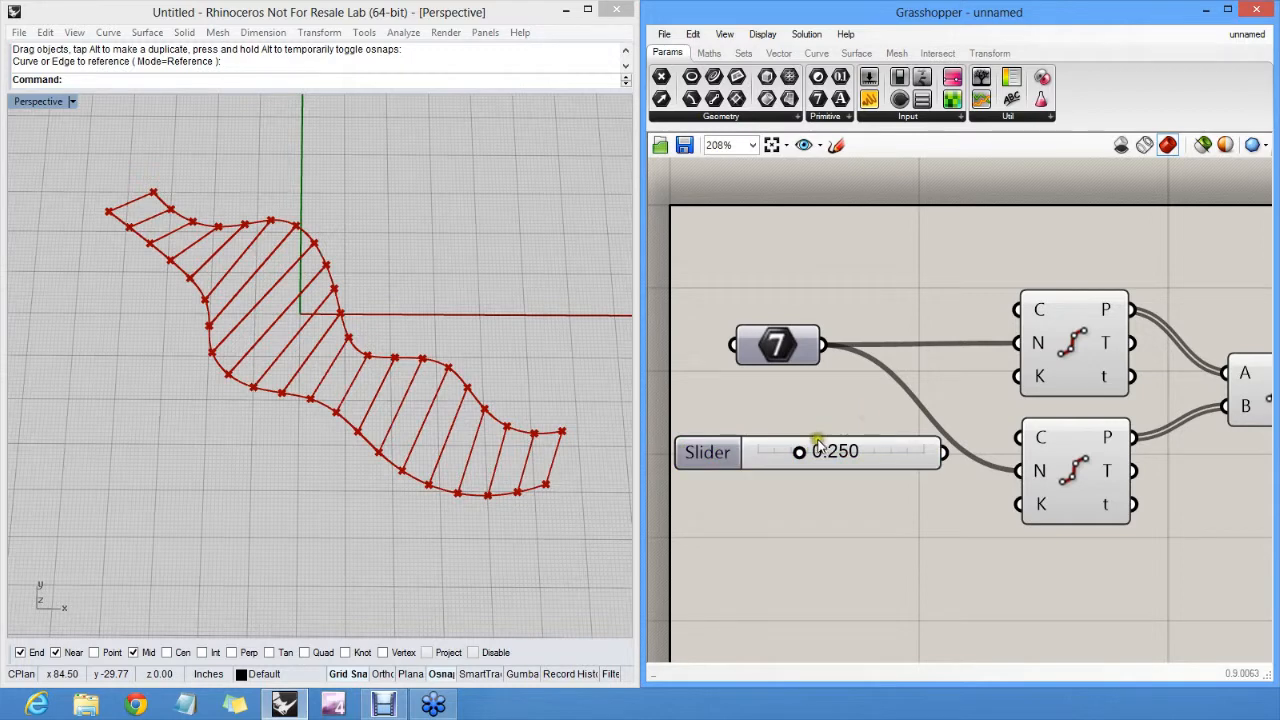
# - Nudge the new Number Slider's value and bring up its Edit settings
pyautogui.moveTo(800, 452); pyautogui.dragTo(756, 452)
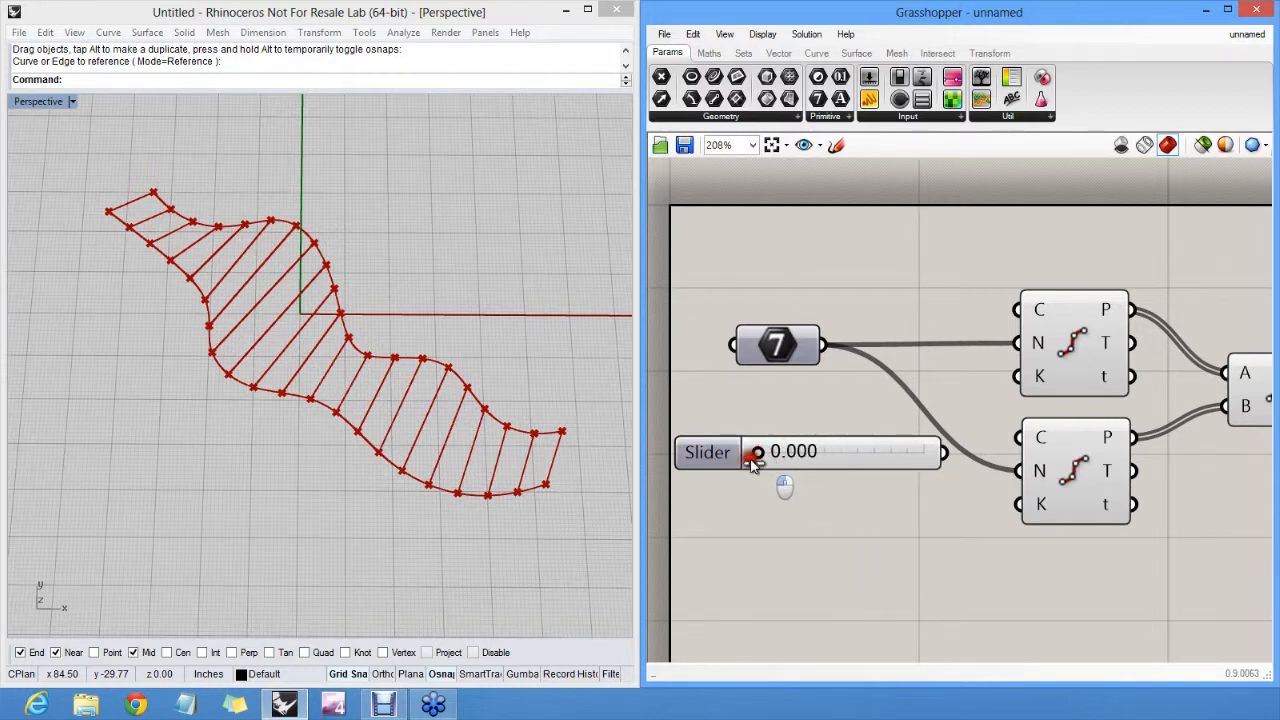
pyautogui.moveTo(758, 452); pyautogui.dragTo(924, 452)
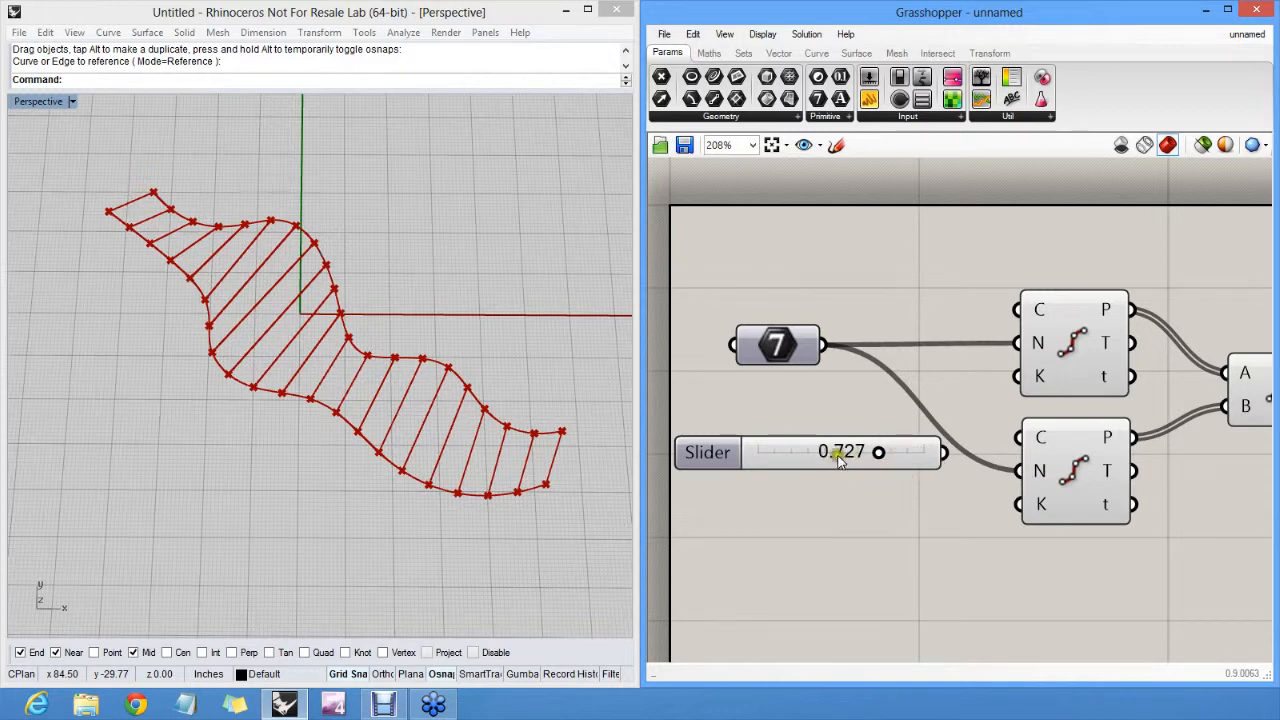
pyautogui.rightClick(840, 452)
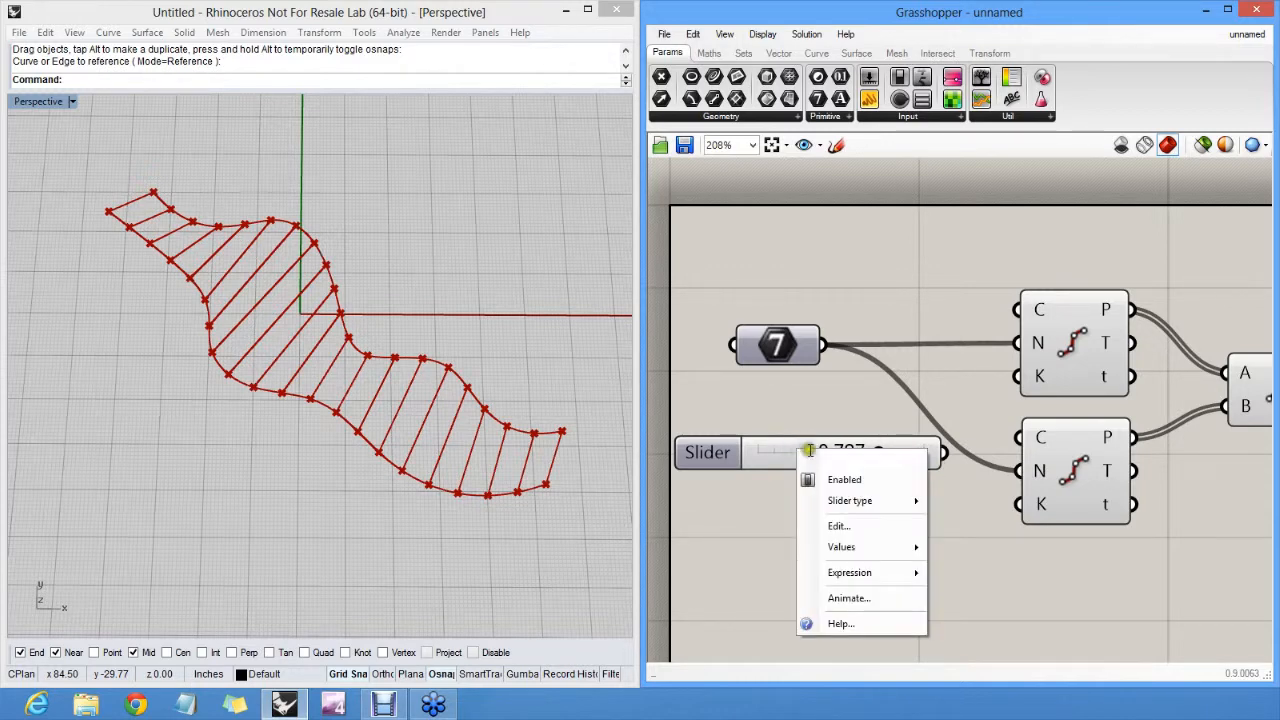
pyautogui.click(838, 526)
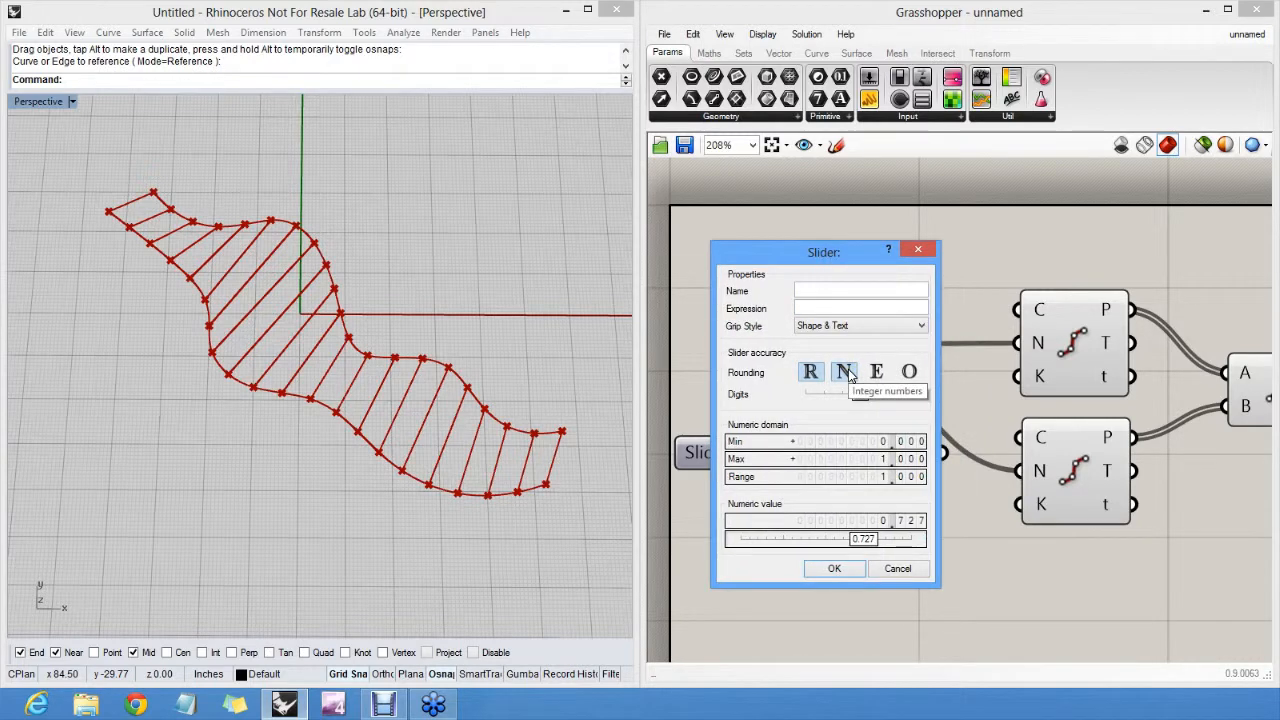
pyautogui.moveTo(844, 370)
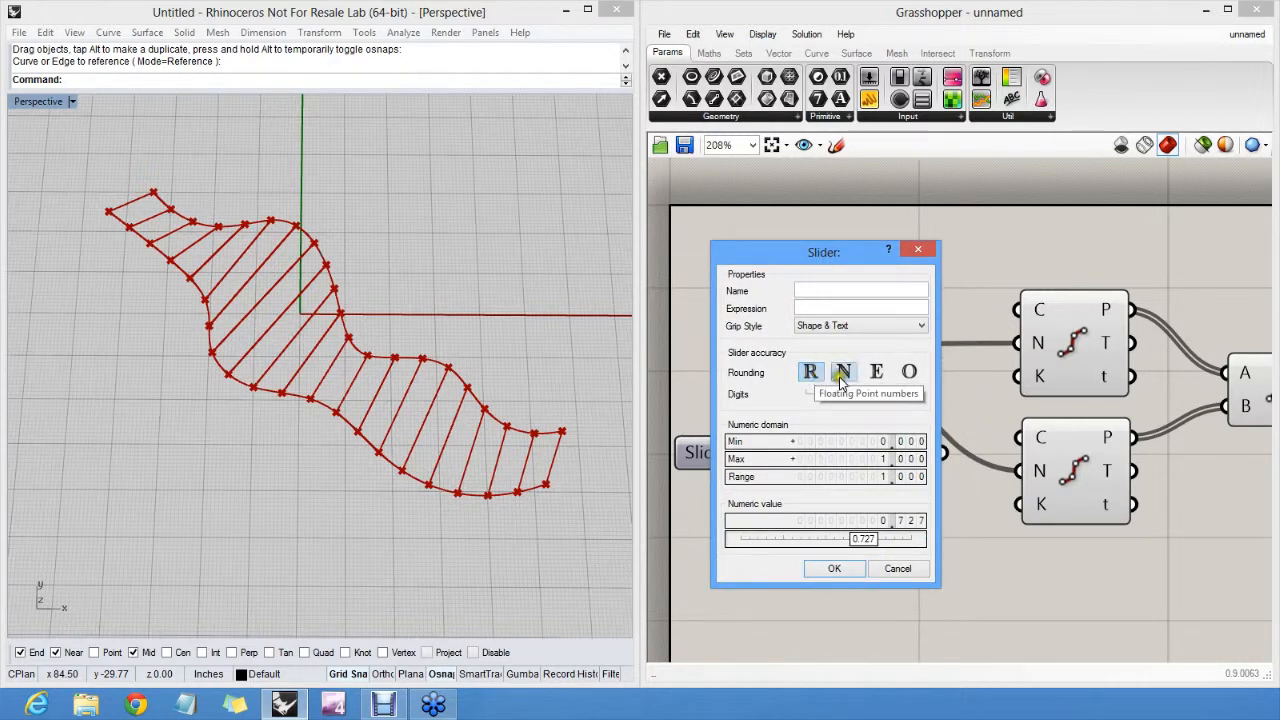
# - Set the slider to integer rounding with a maximum of 10 and confirm
pyautogui.click(844, 370)
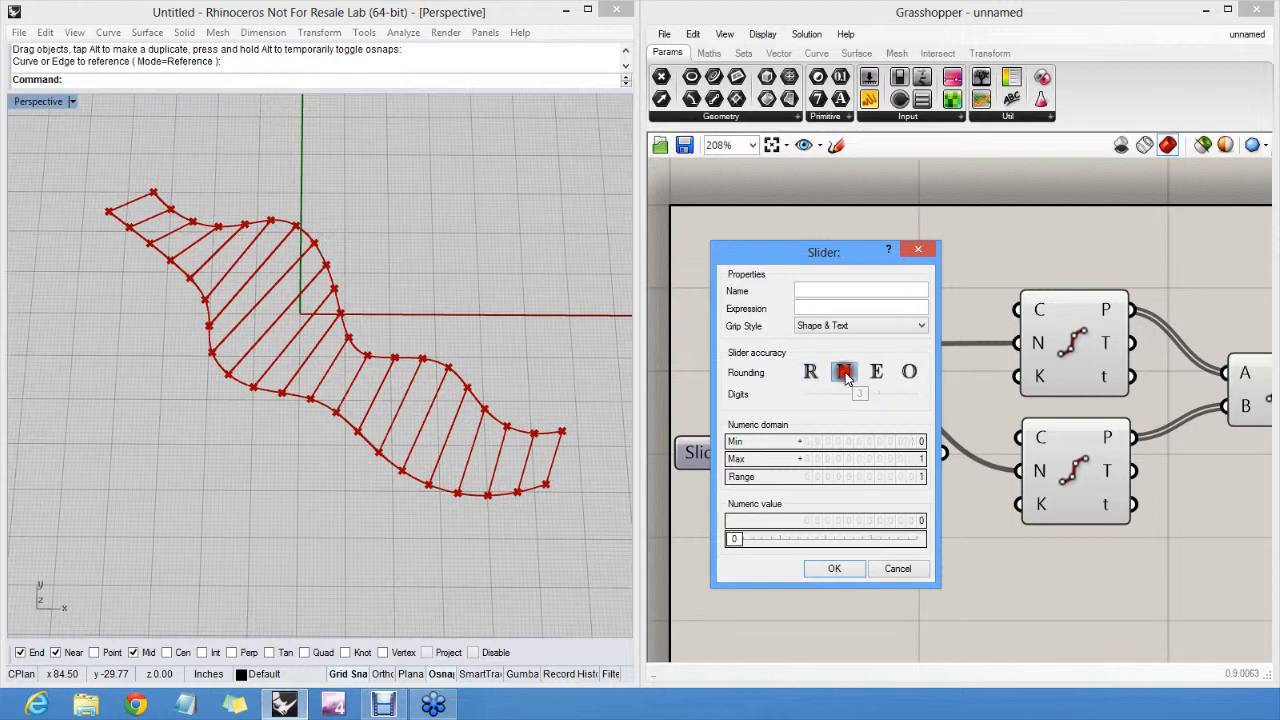
pyautogui.click(844, 370)
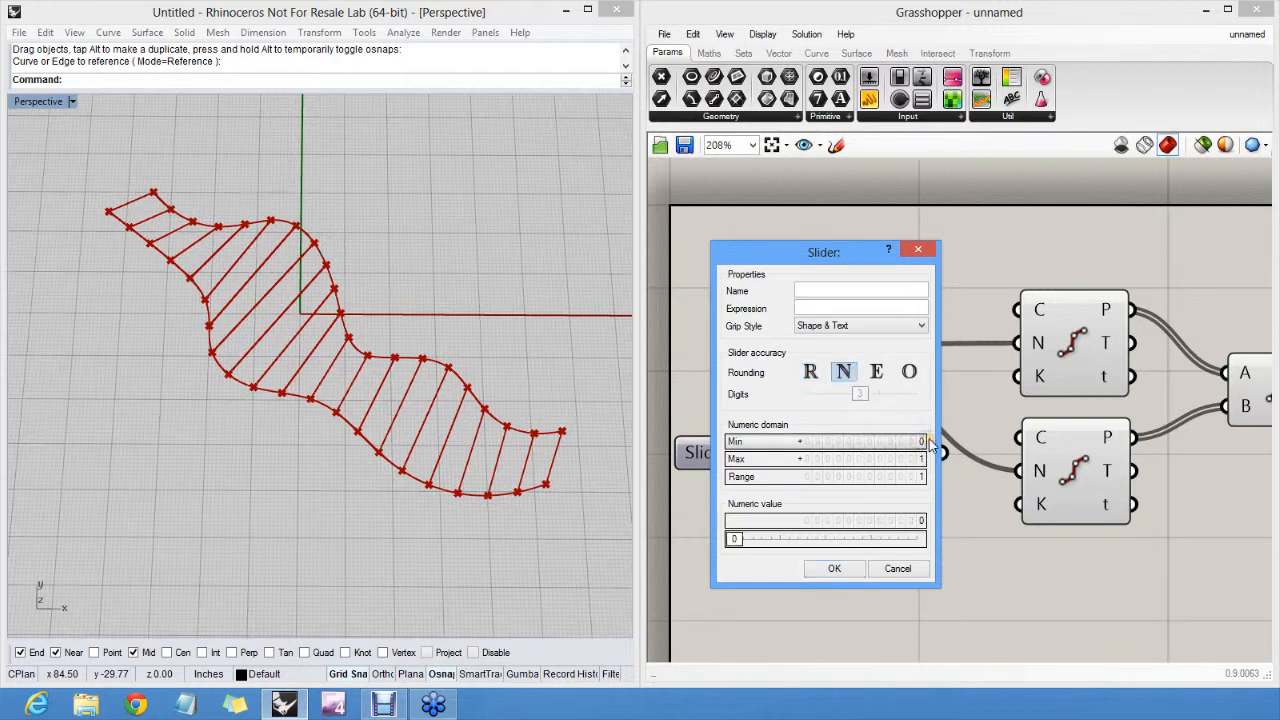
pyautogui.write('10')
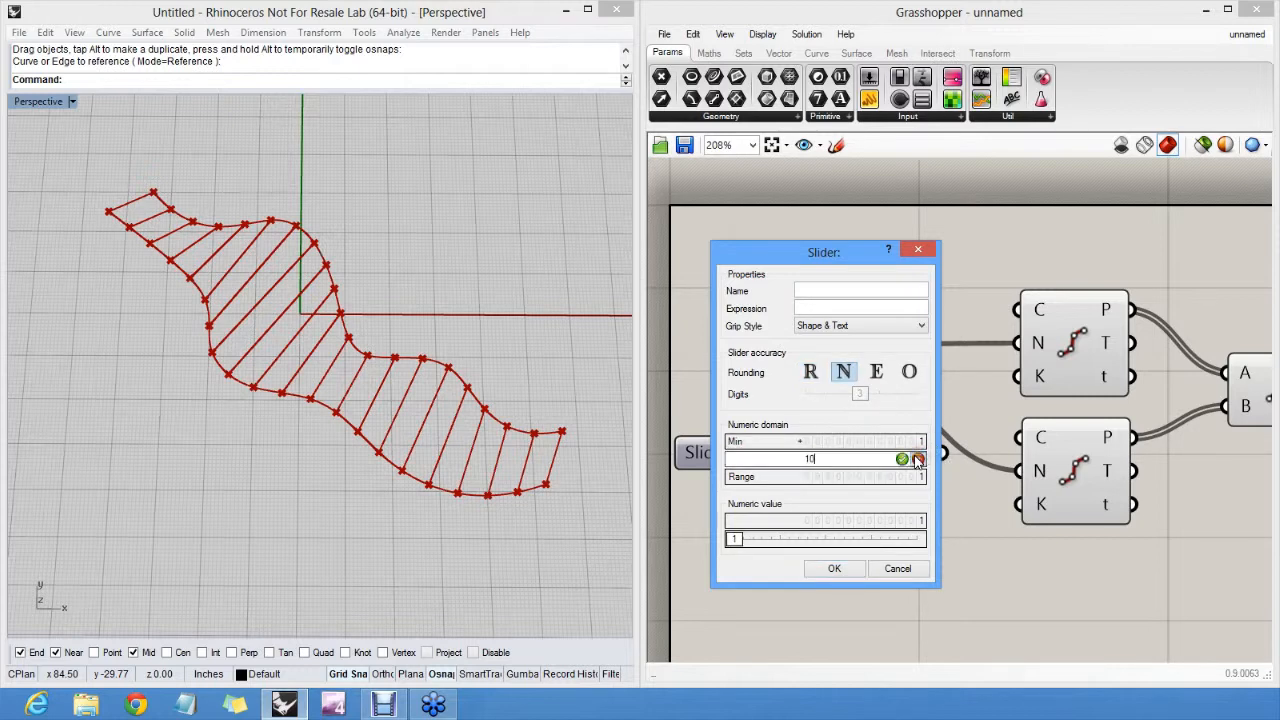
pyautogui.click(834, 568)
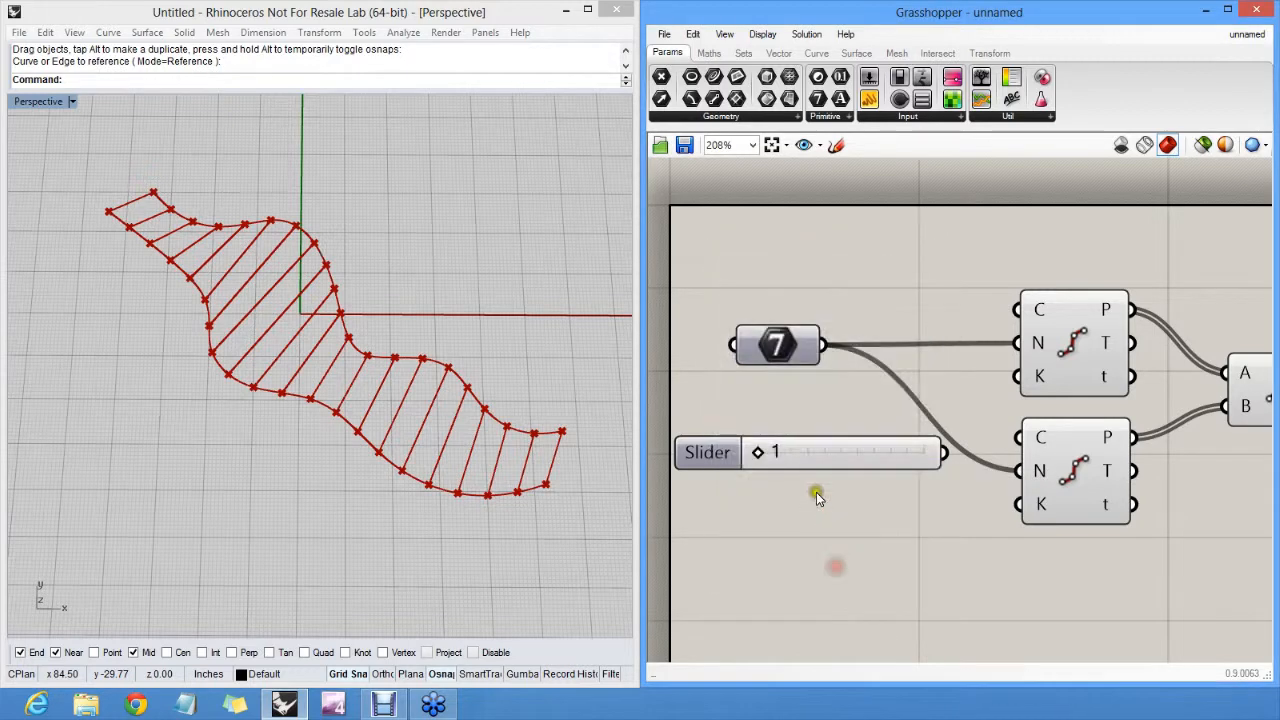
# - Drag the slider grip to test how the connecting lines respond
pyautogui.moveTo(788, 452); pyautogui.dragTo(816, 452)
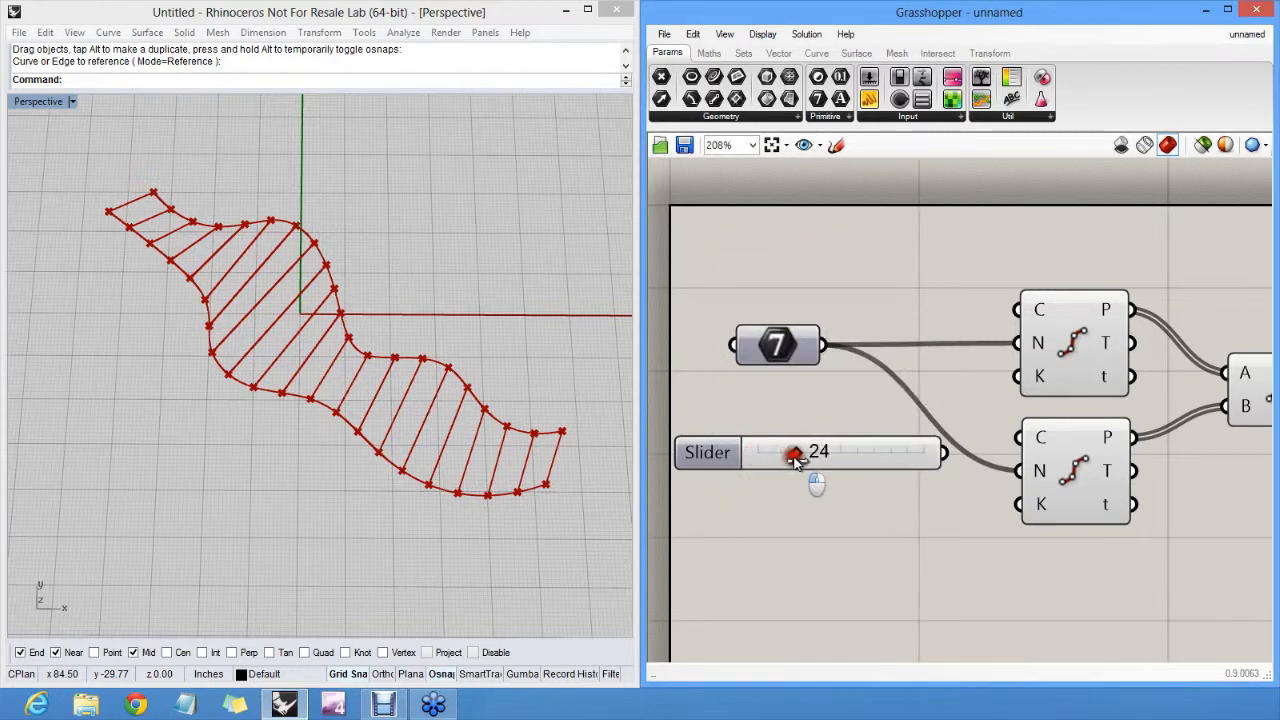
pyautogui.moveTo(796, 452); pyautogui.dragTo(924, 452)
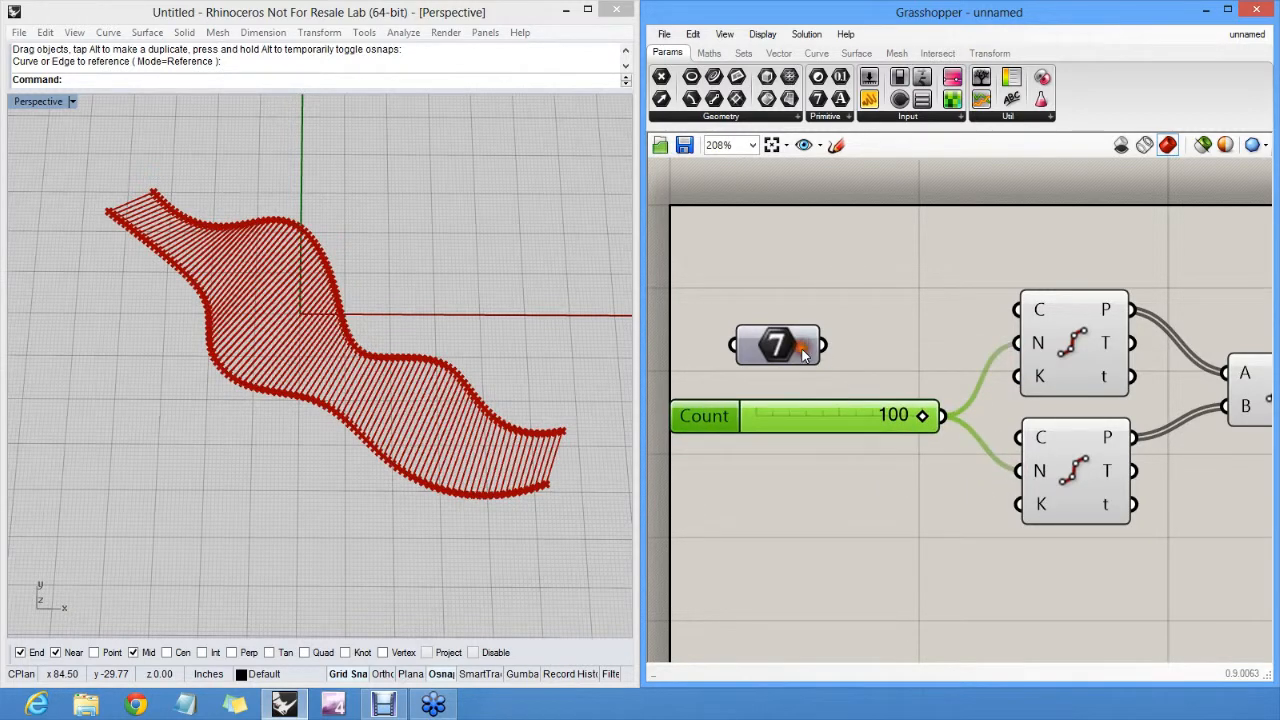
pyautogui.moveTo(922, 416)
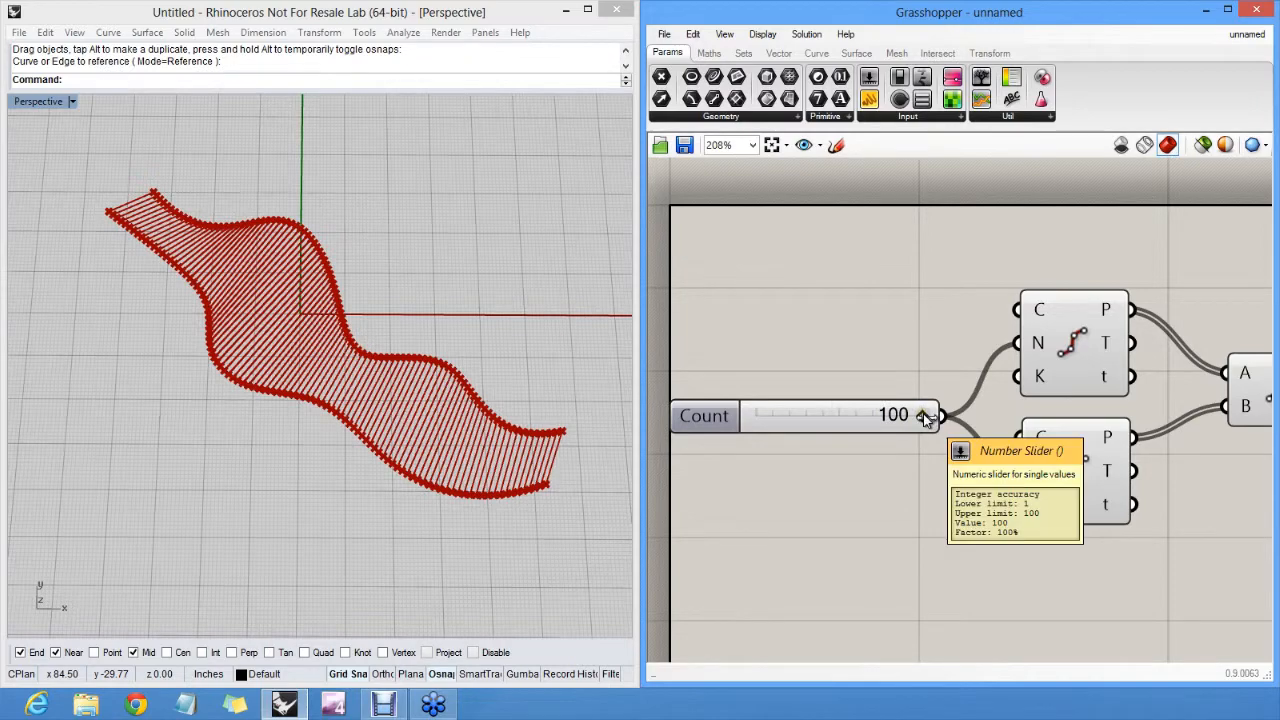
# - Sweep the Count slider through 50, 4, 27 and 16, leaving it at 45
pyautogui.moveTo(924, 414); pyautogui.dragTo(840, 414)
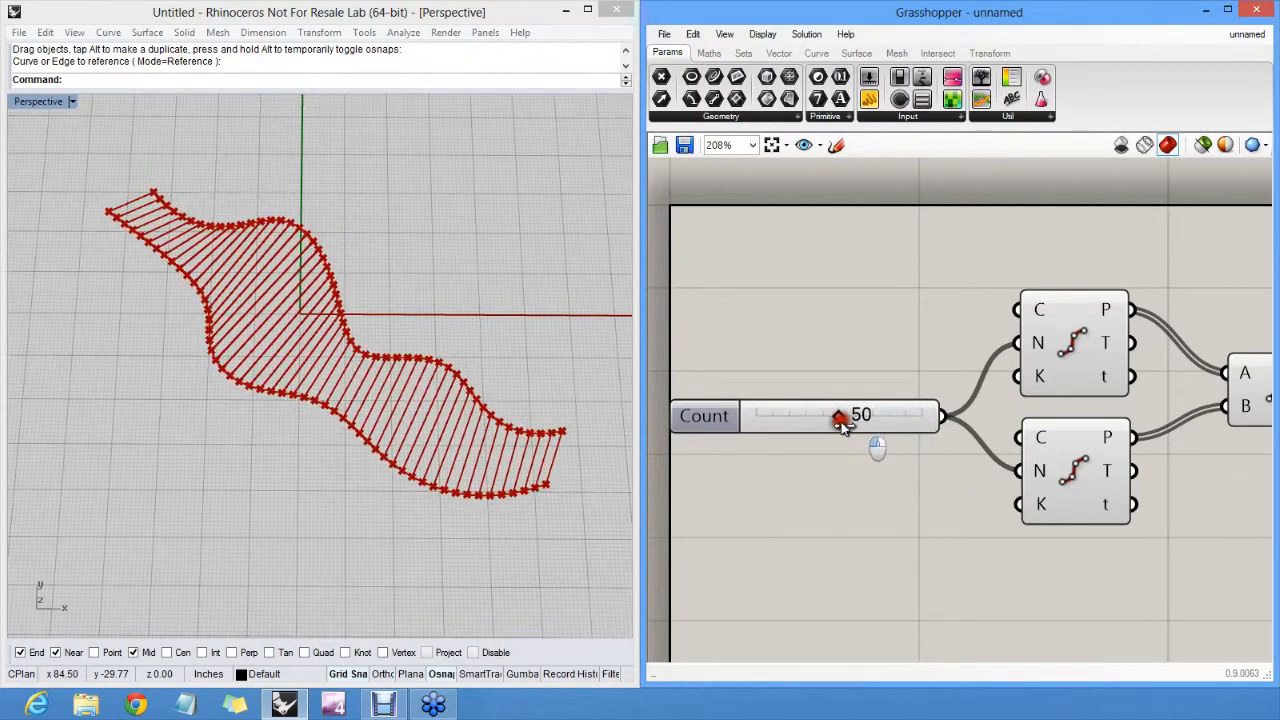
pyautogui.moveTo(840, 418); pyautogui.dragTo(760, 424)
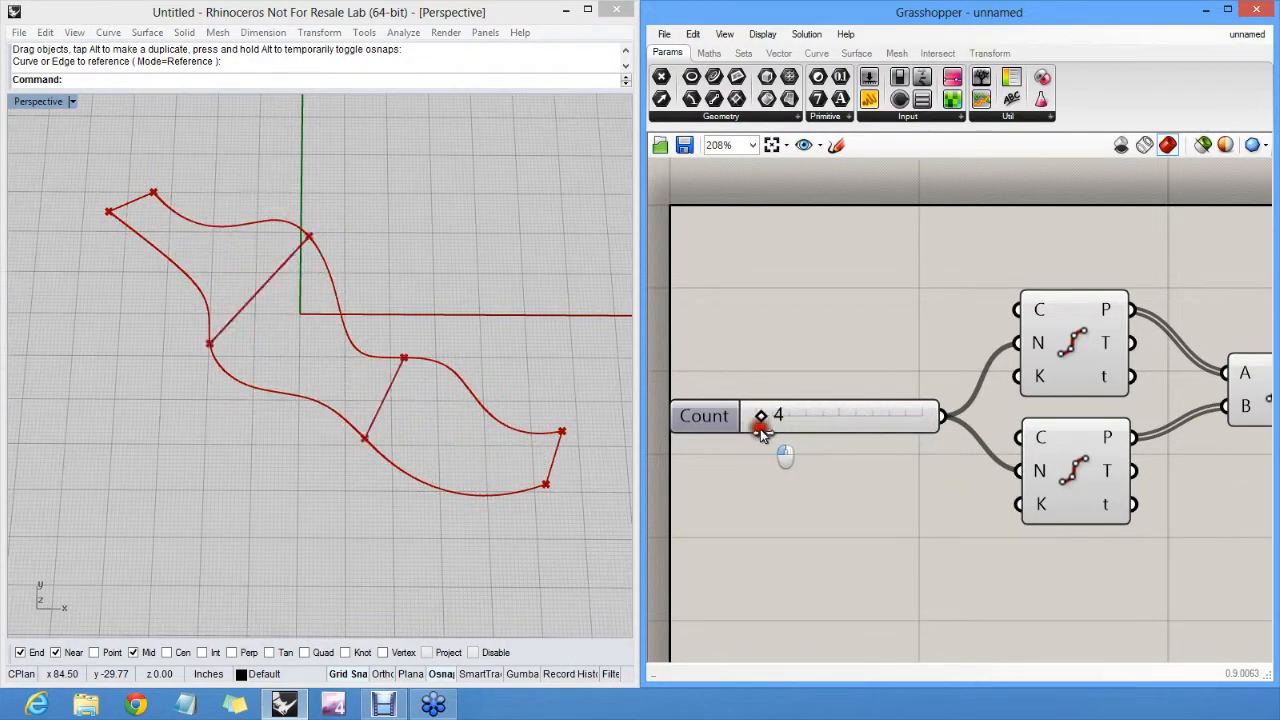
pyautogui.moveTo(760, 414); pyautogui.dragTo(820, 414)
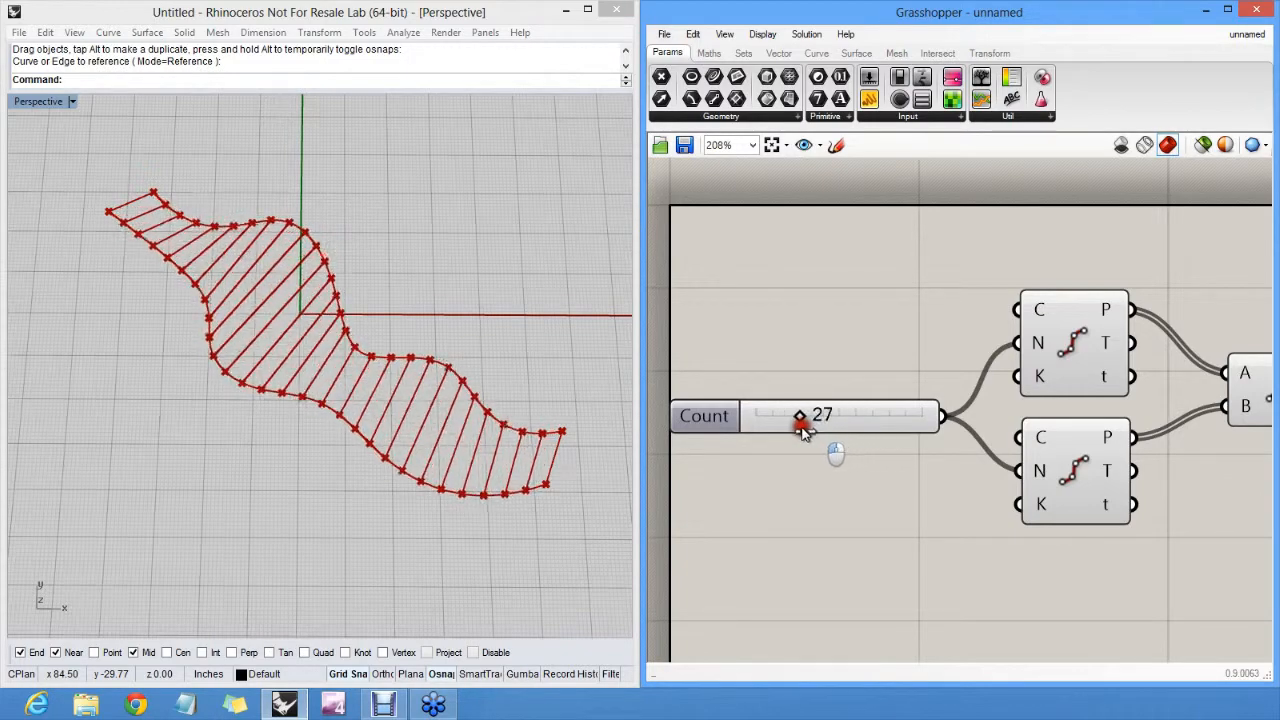
pyautogui.moveTo(800, 416); pyautogui.dragTo(782, 416)
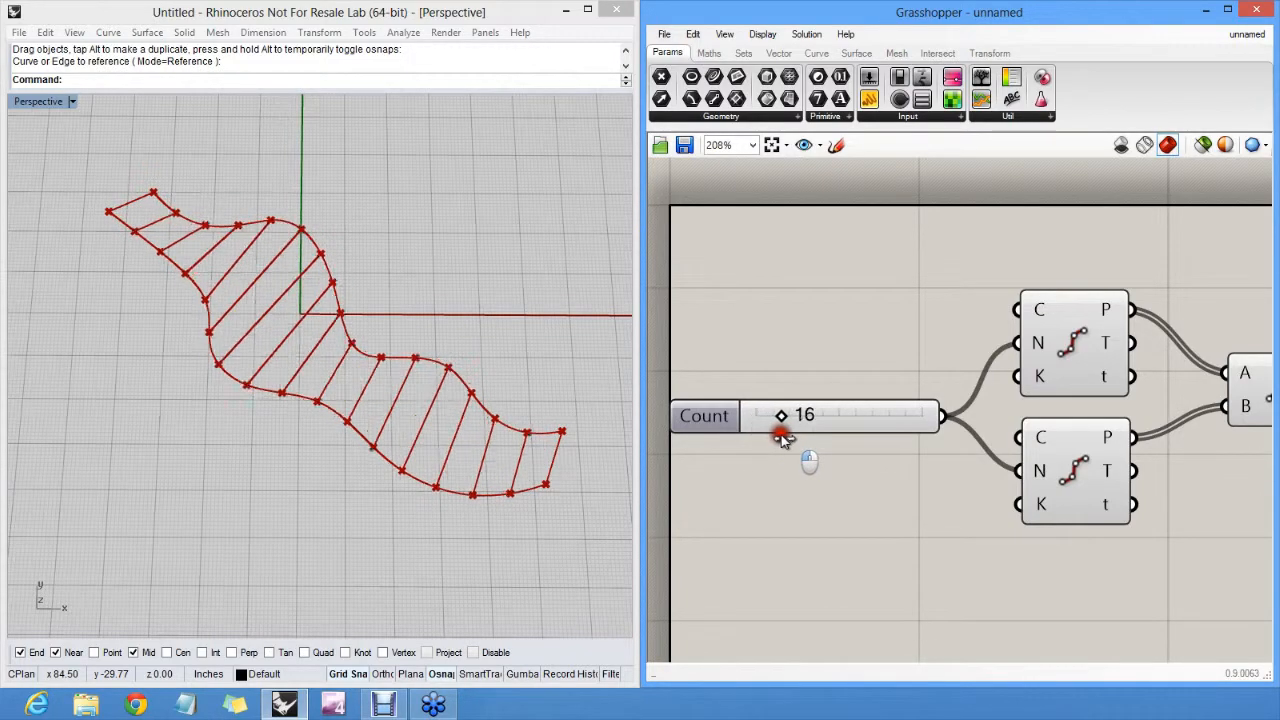
pyautogui.moveTo(784, 414); pyautogui.dragTo(828, 414)
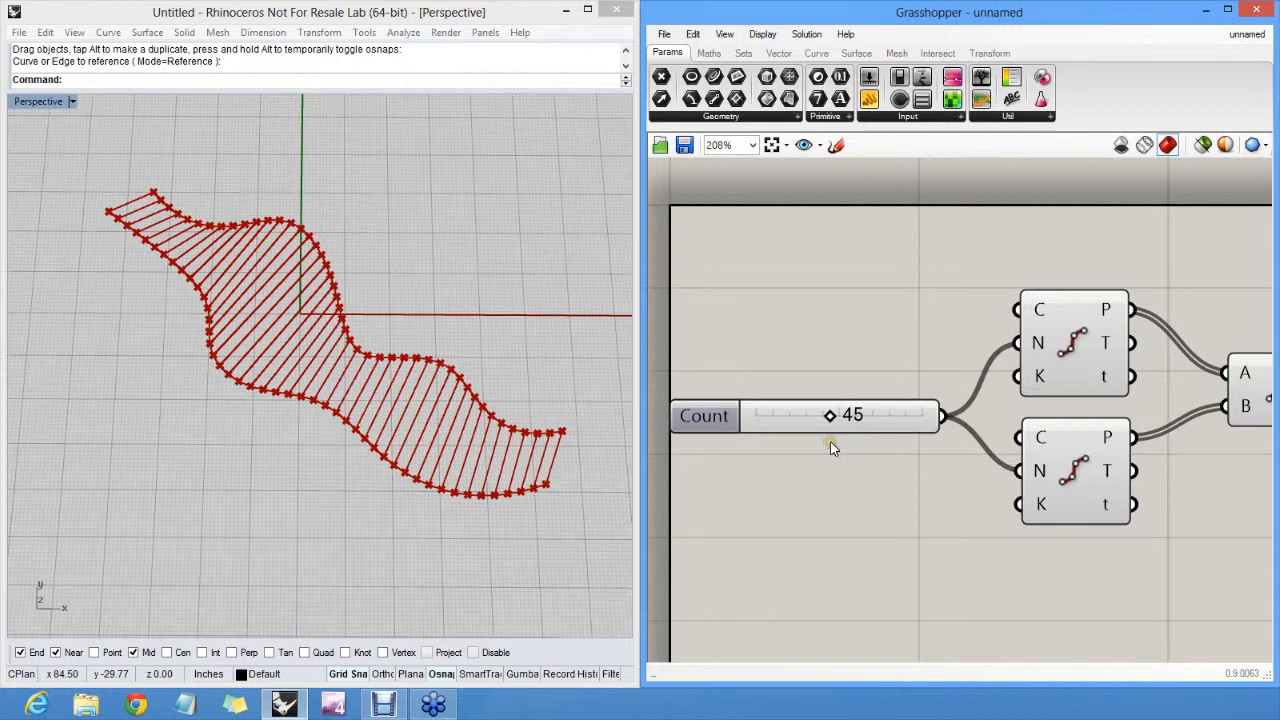
pyautogui.moveTo(832, 446)
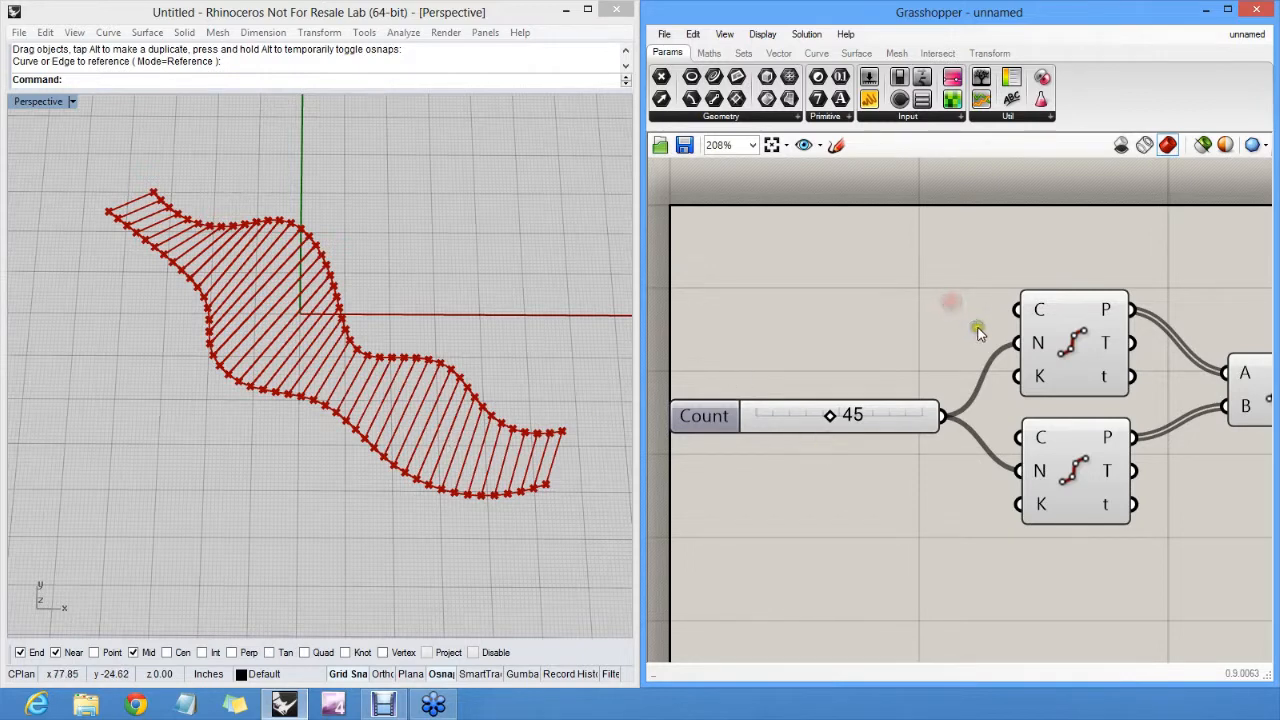
pyautogui.moveTo(1018, 356)
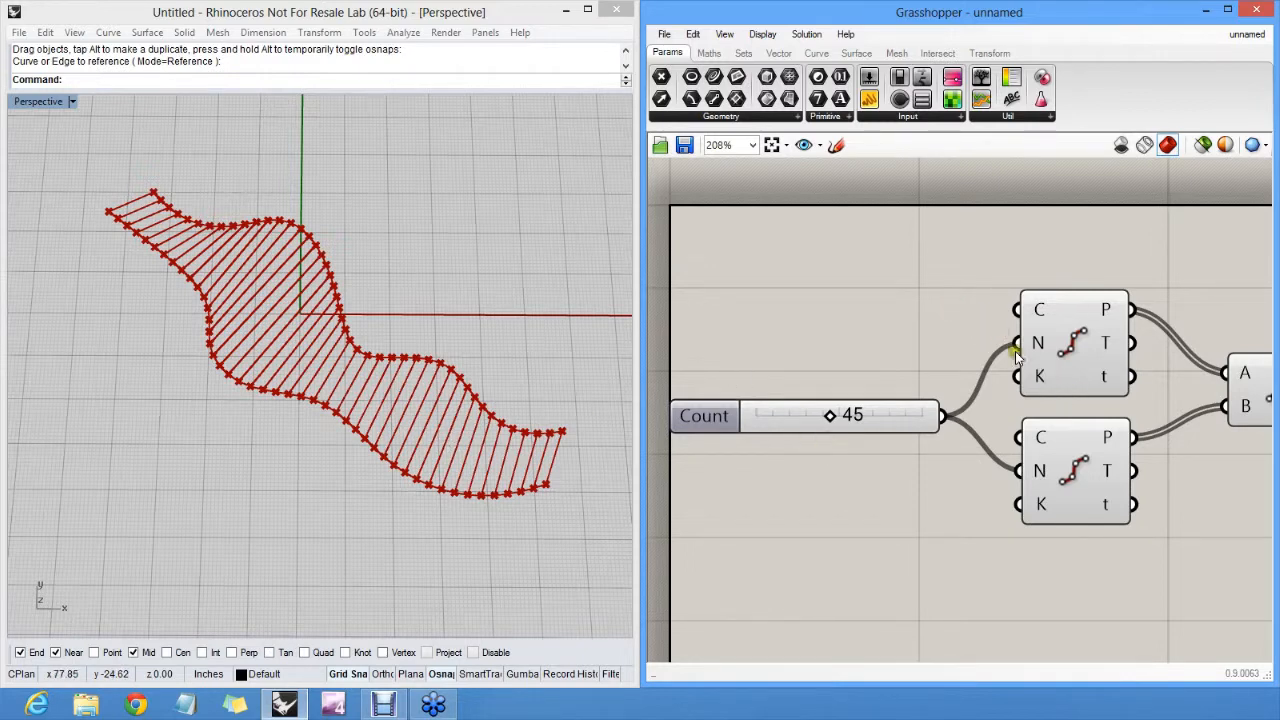
pyautogui.scroll(-3)
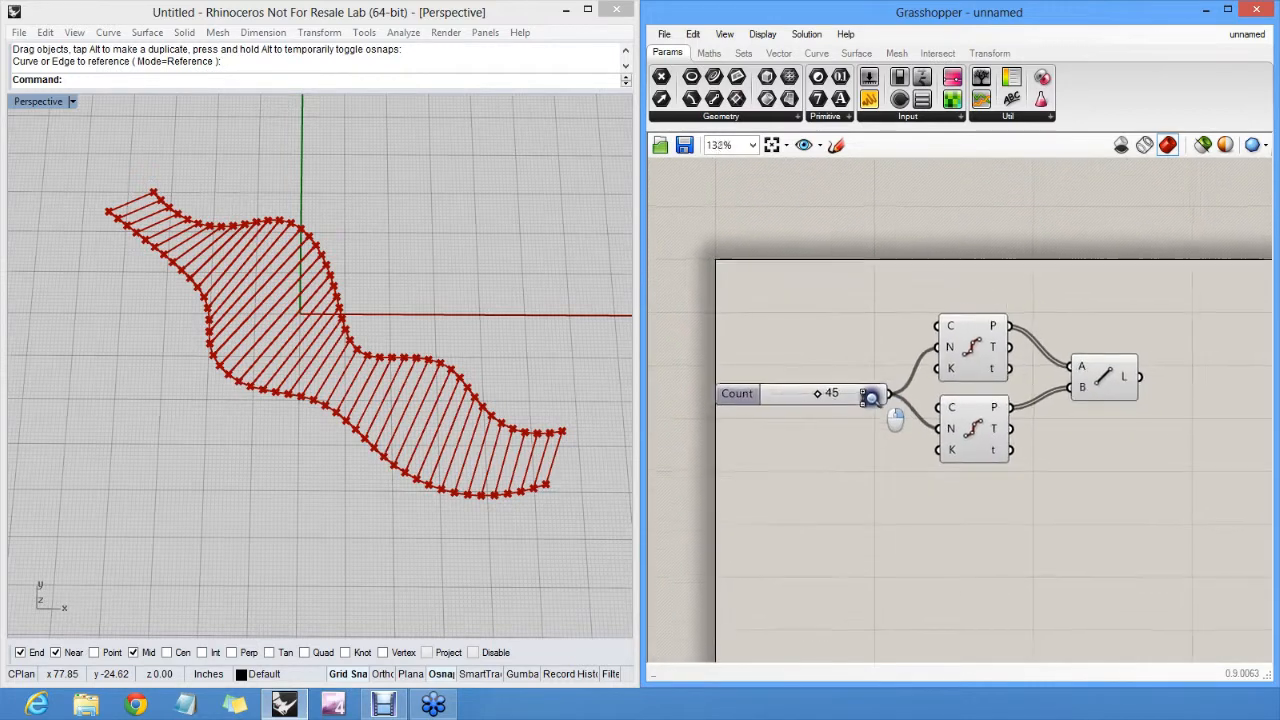
pyautogui.click(1128, 388)
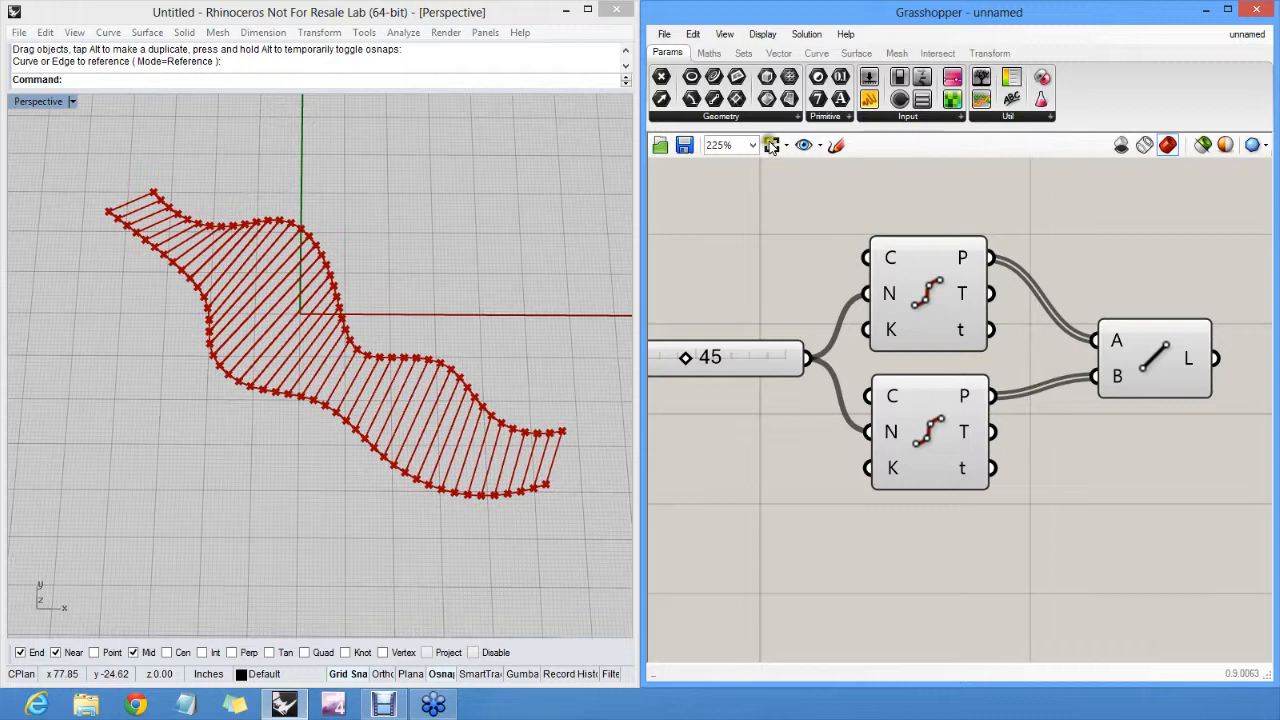
pyautogui.click(762, 34)
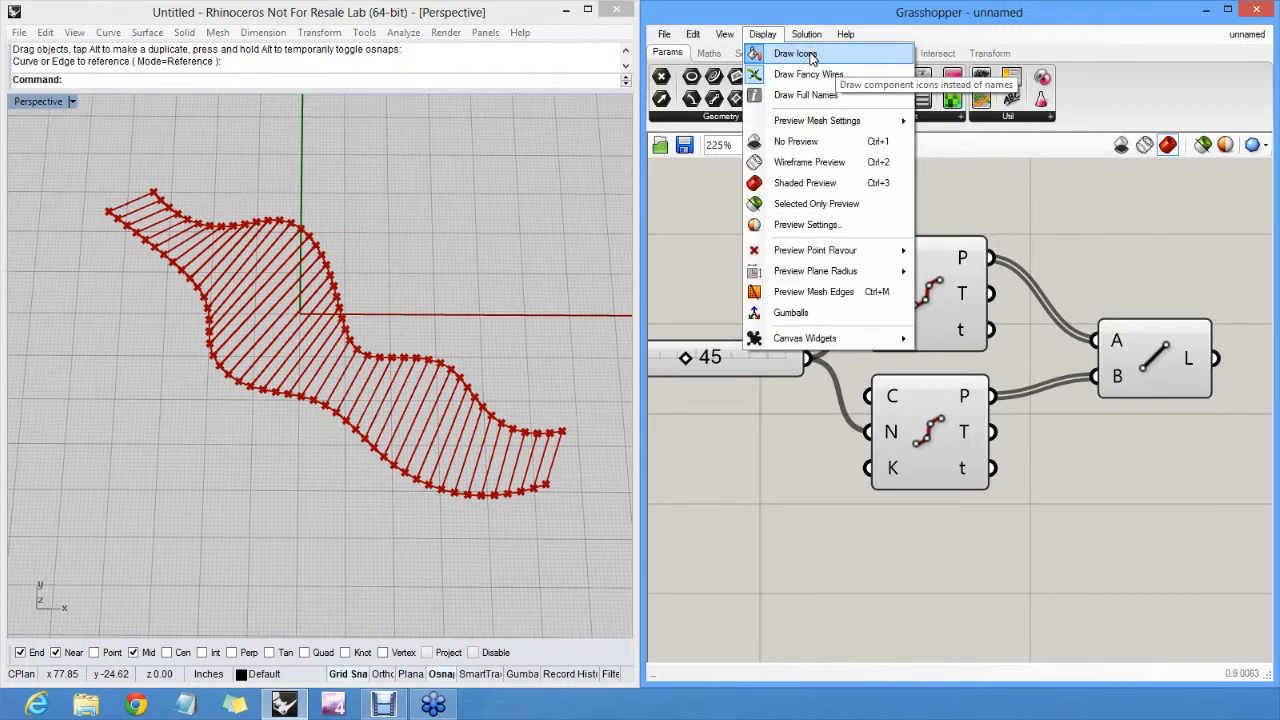
pyautogui.click(796, 52)
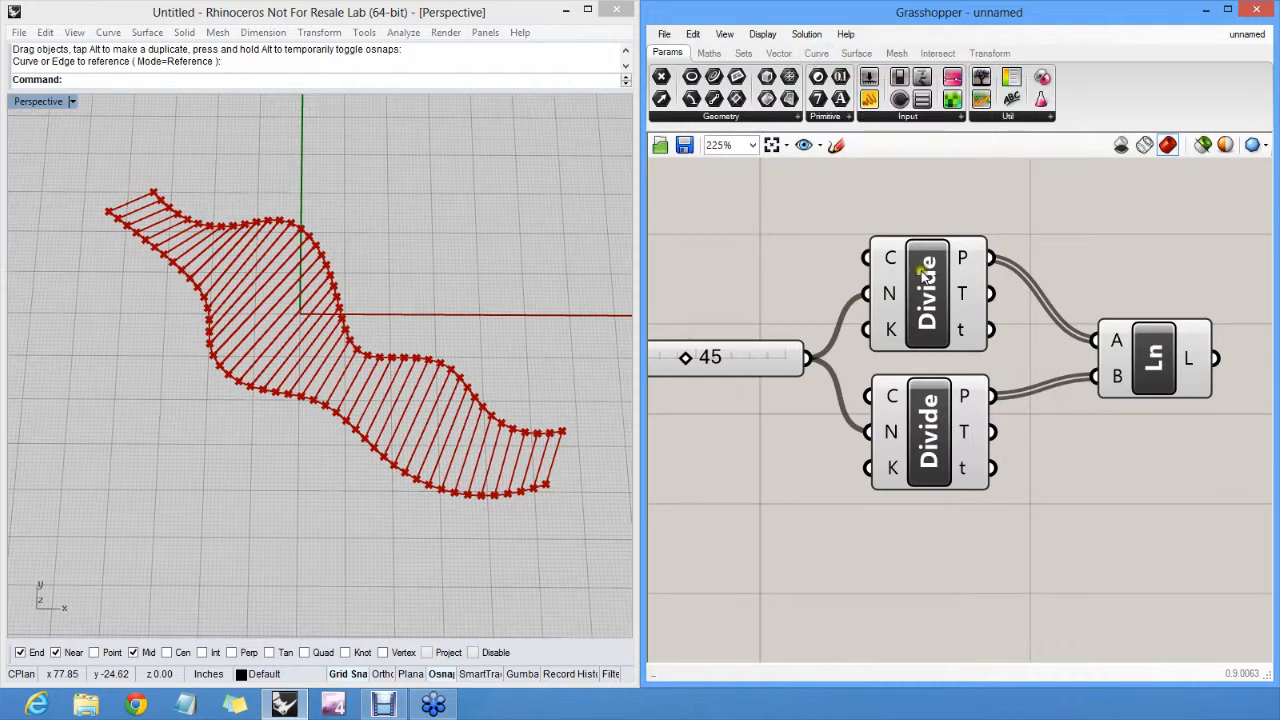
pyautogui.click(762, 32)
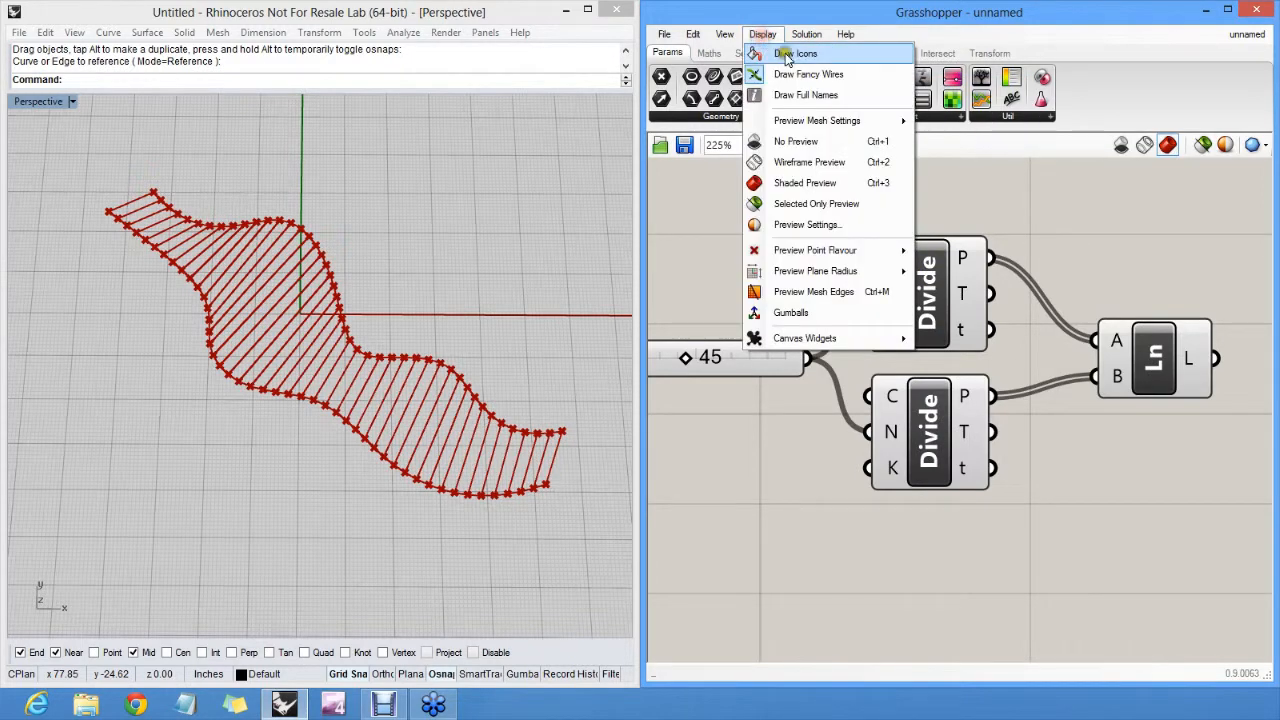
pyautogui.click(796, 52)
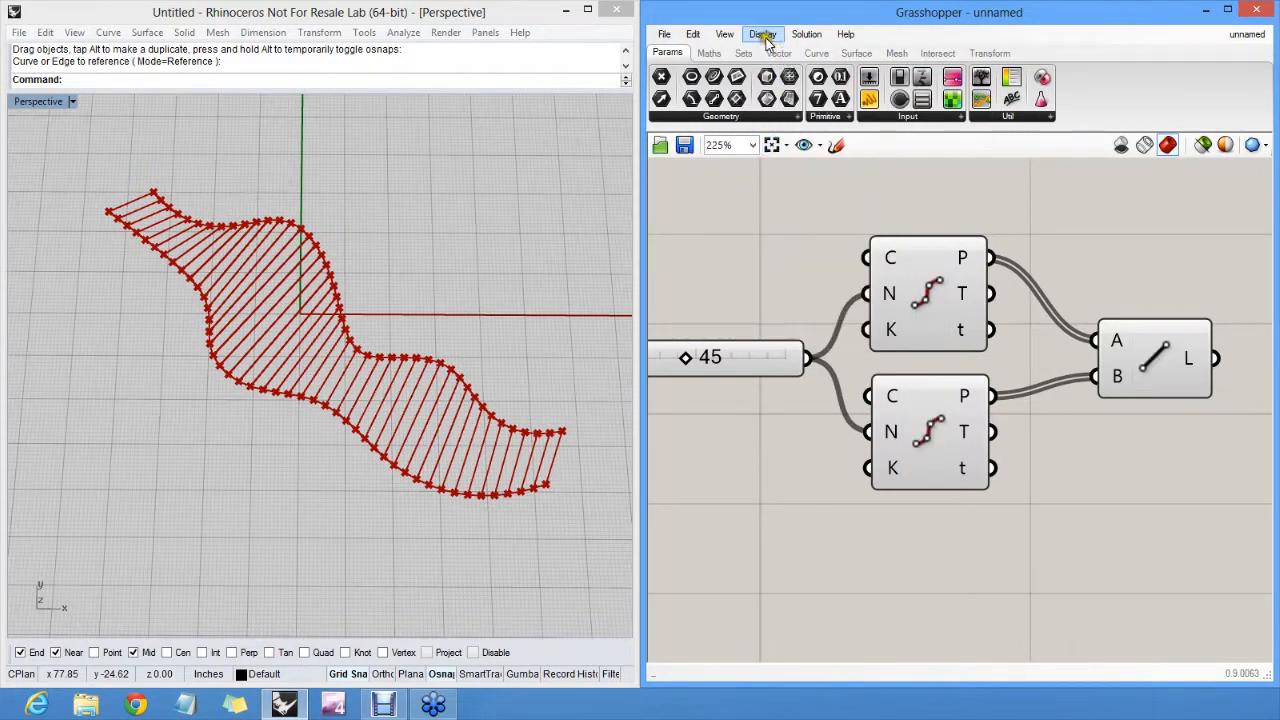
pyautogui.click(762, 34)
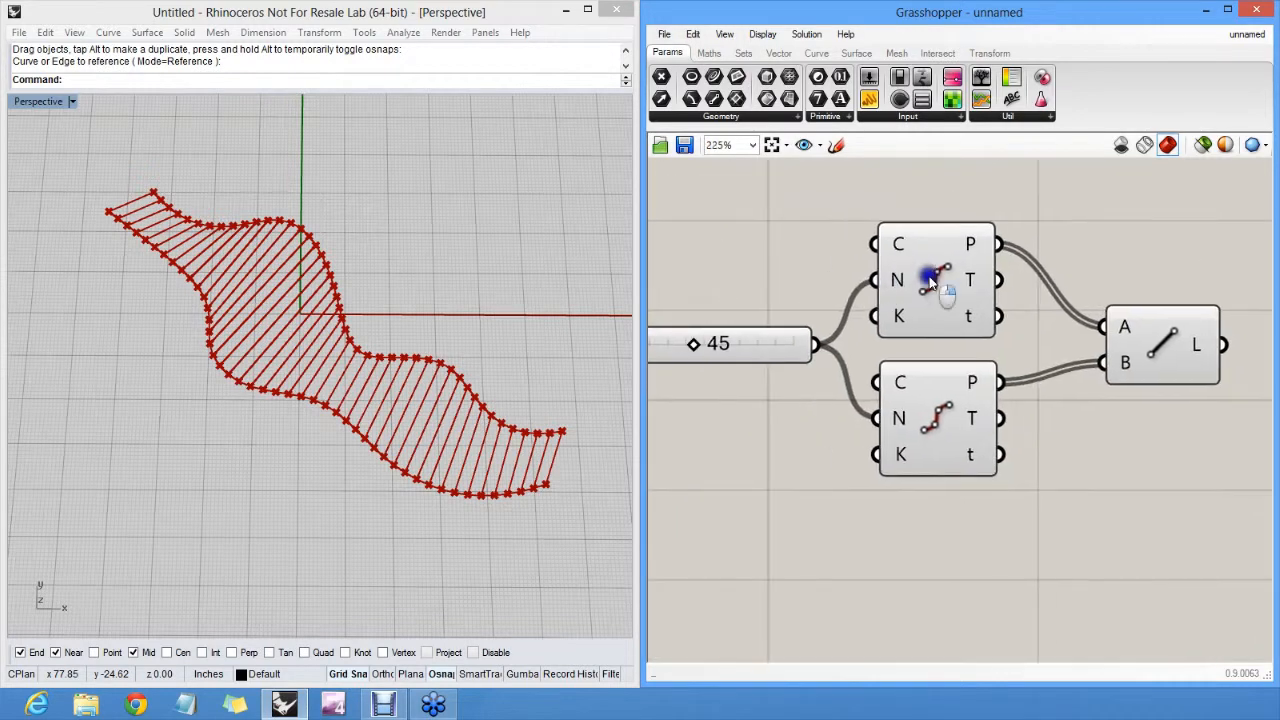
pyautogui.moveTo(972, 244)
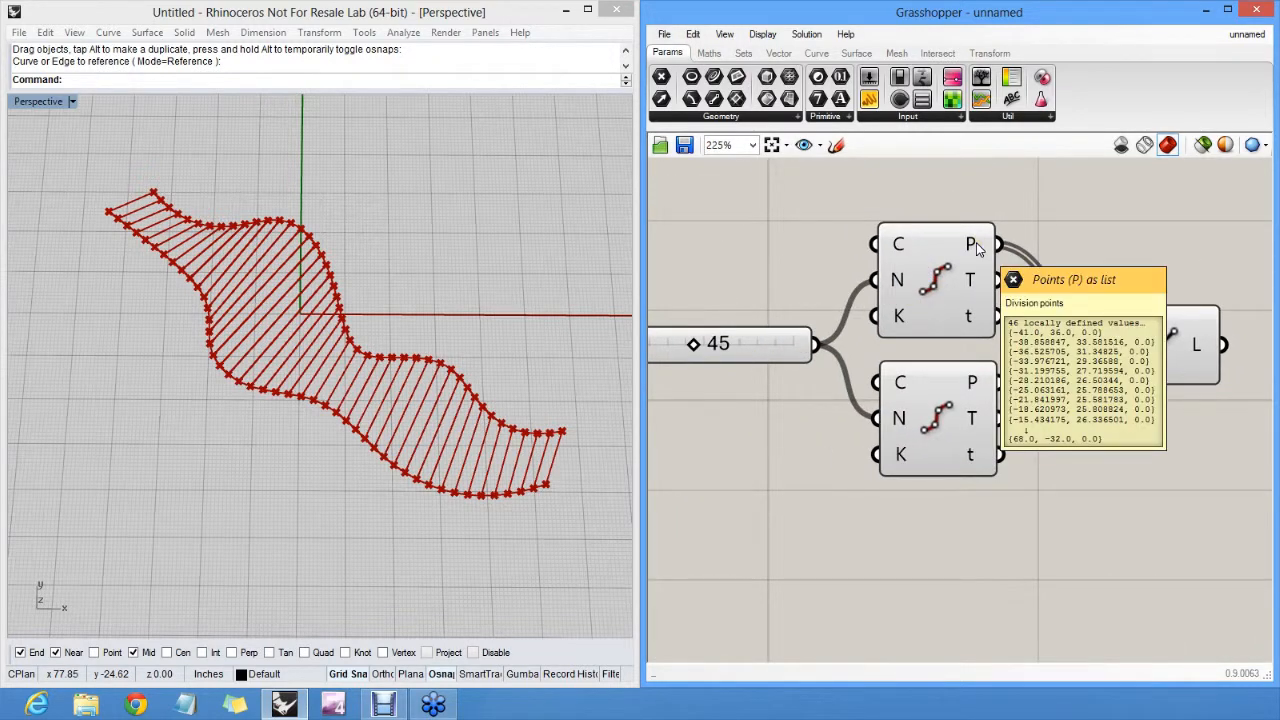
pyautogui.click(762, 34)
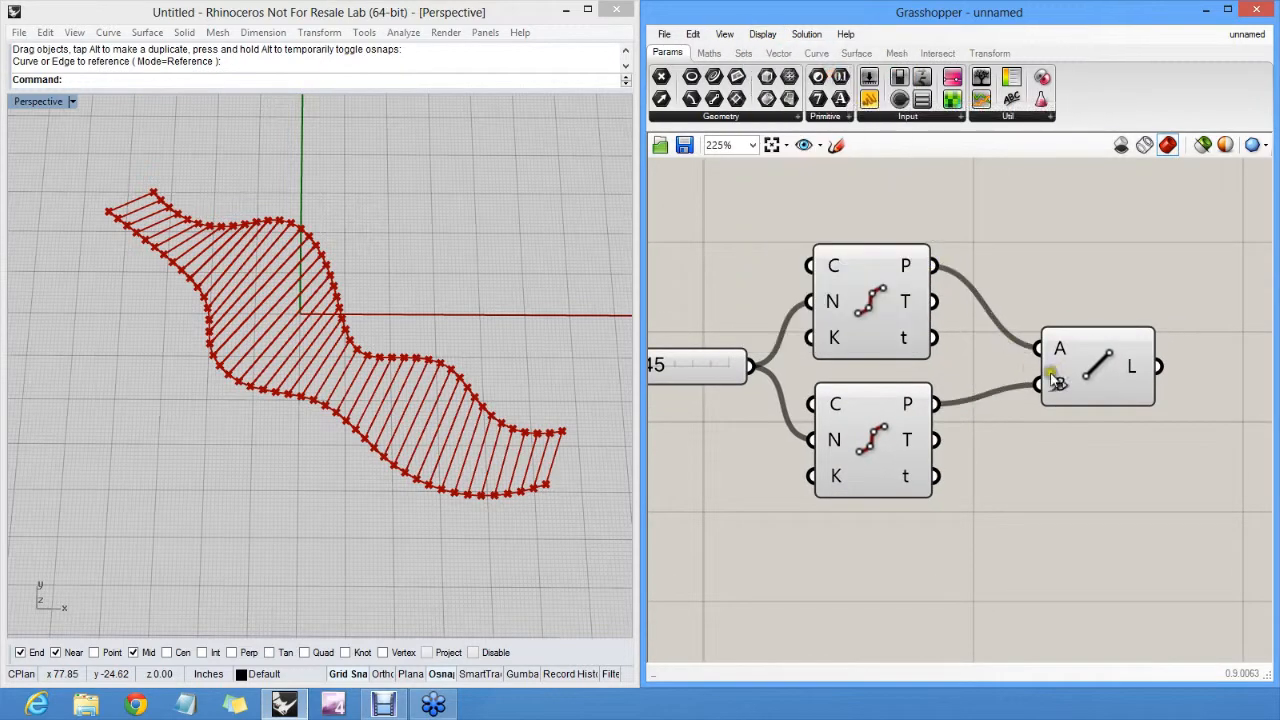
pyautogui.click(762, 32)
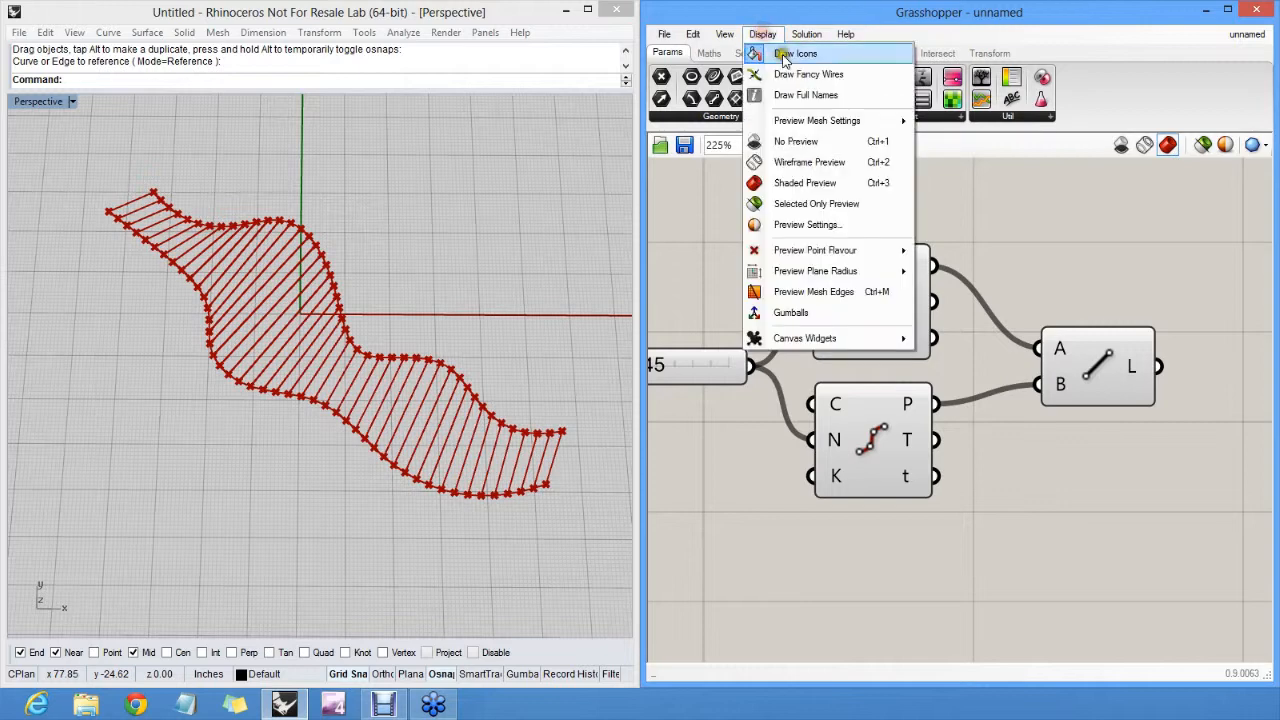
pyautogui.moveTo(808, 74)
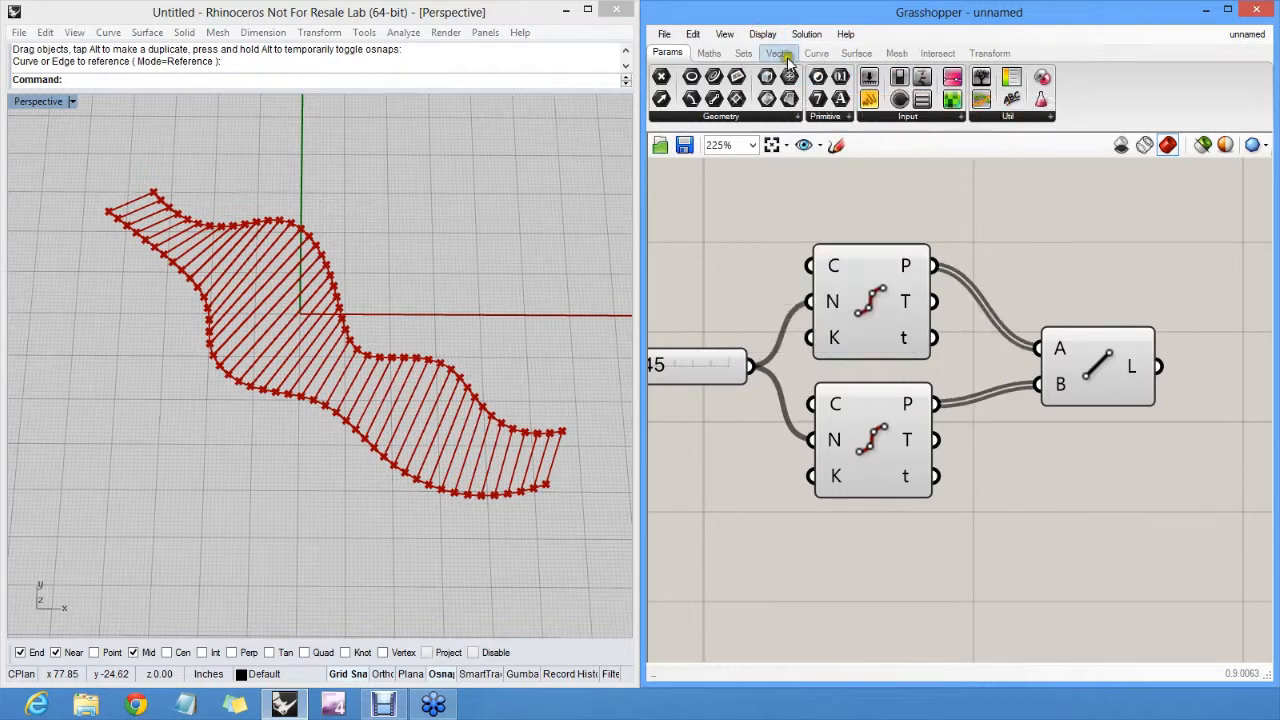
# - Show component names instead of icons and rename the Ln component to Section Line
pyautogui.click(762, 32)
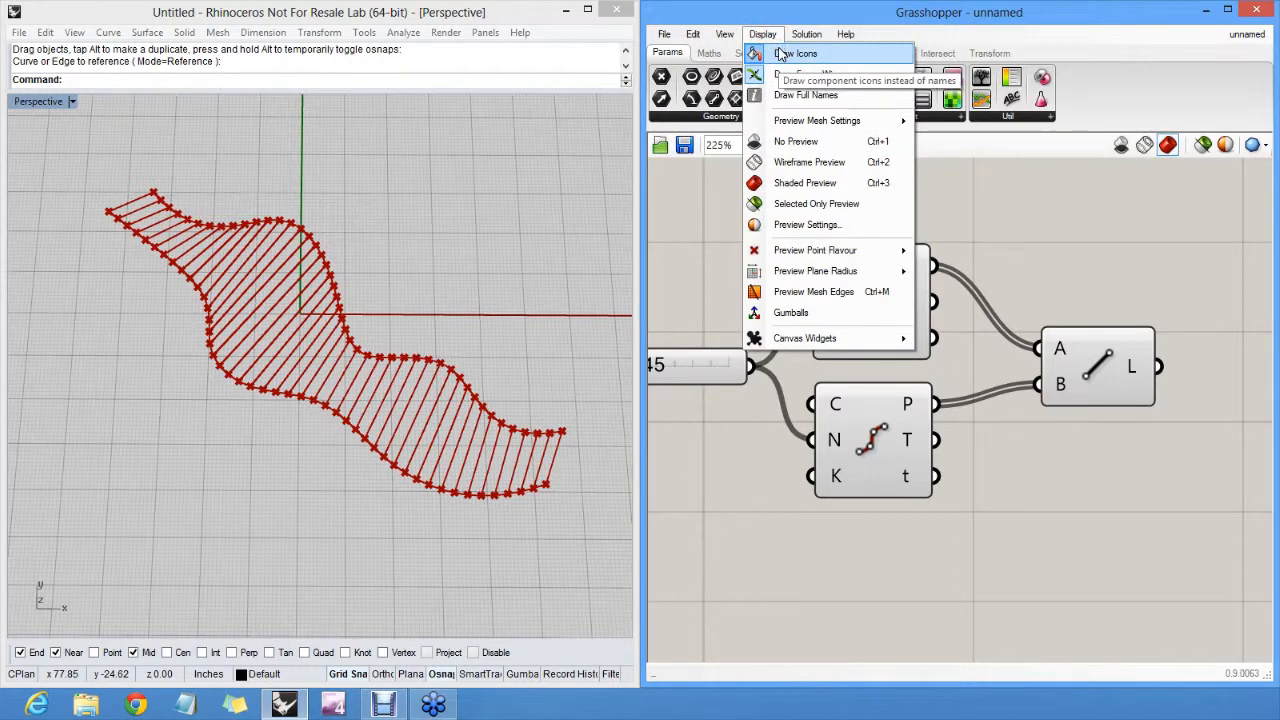
pyautogui.click(796, 52)
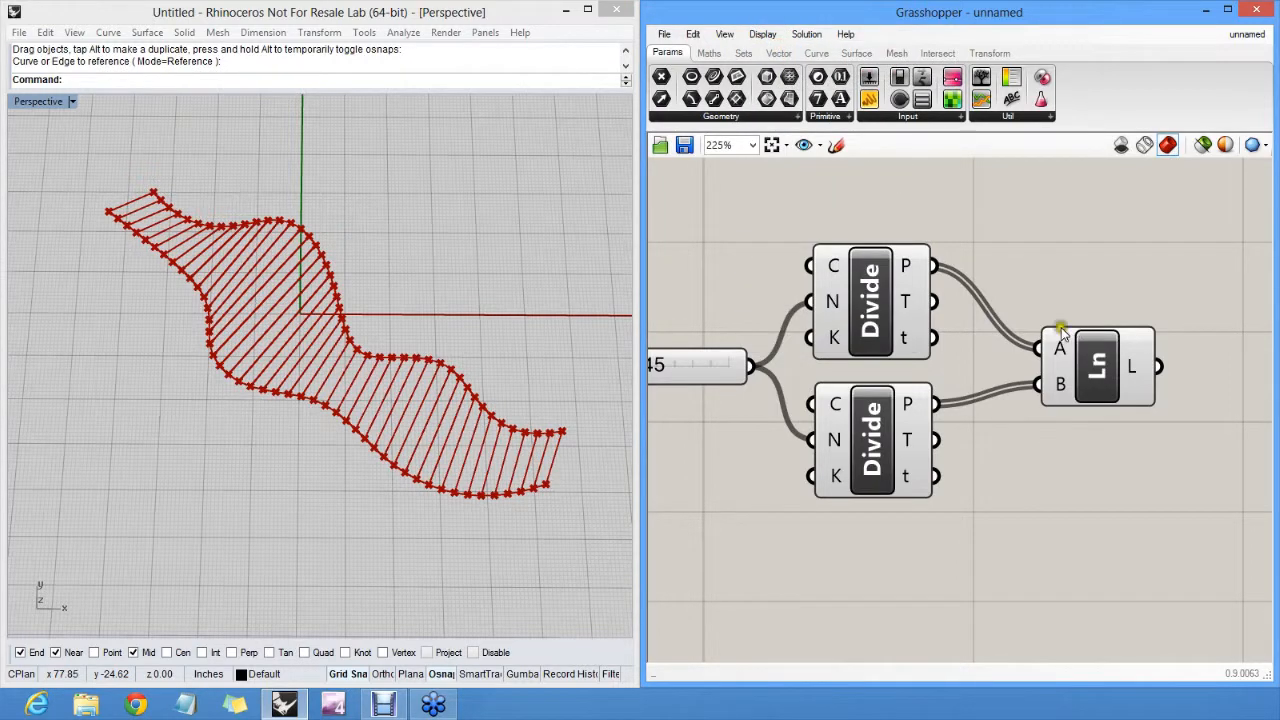
pyautogui.rightClick(1096, 364)
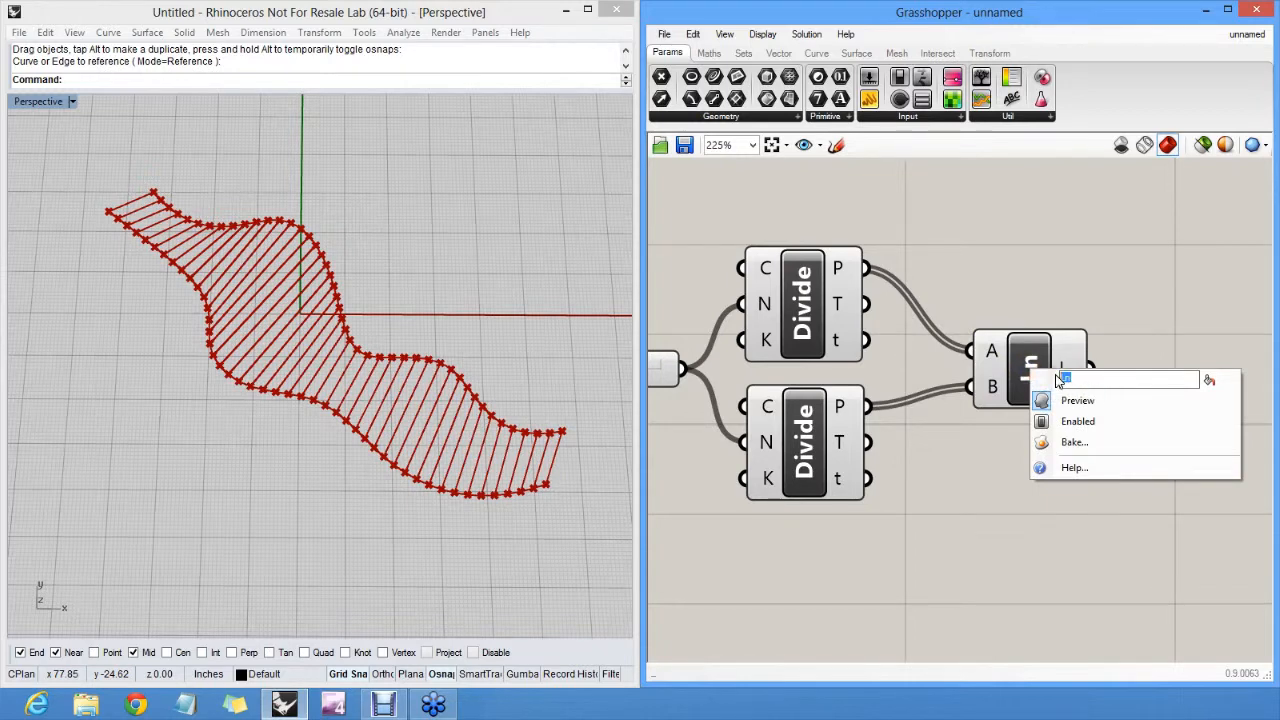
pyautogui.write('Section Line')
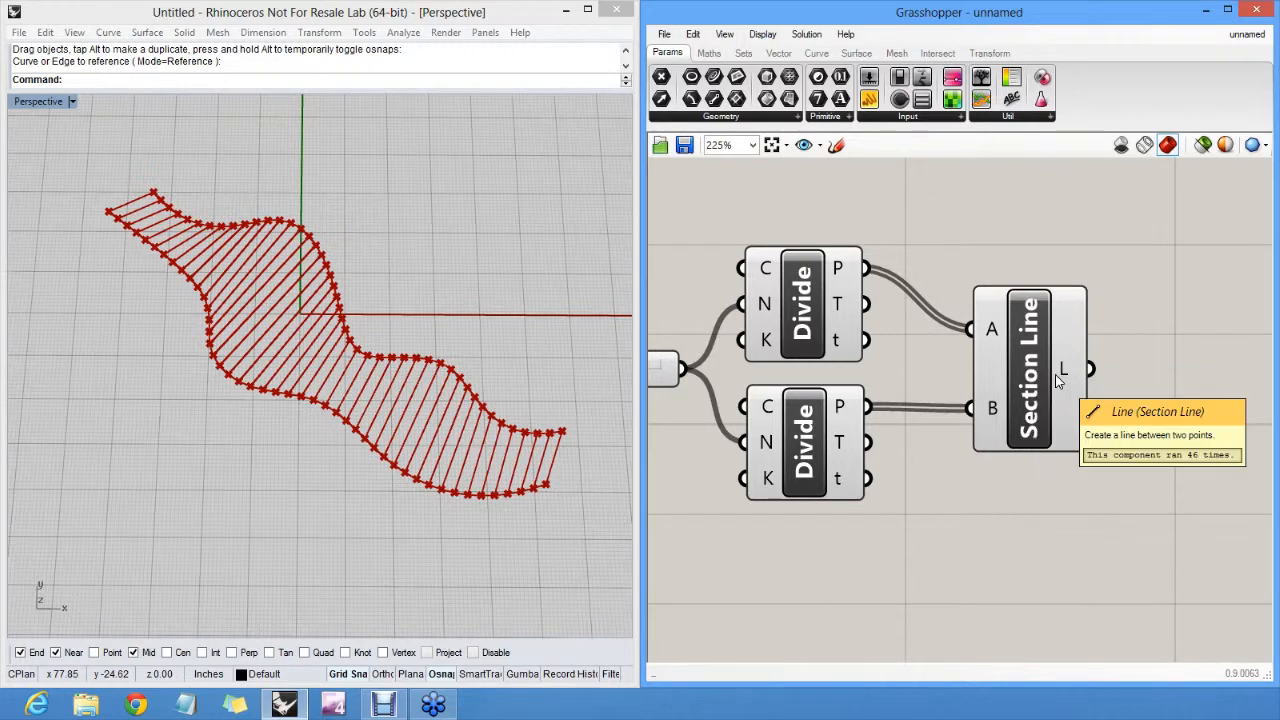
pyautogui.moveTo(1038, 264)
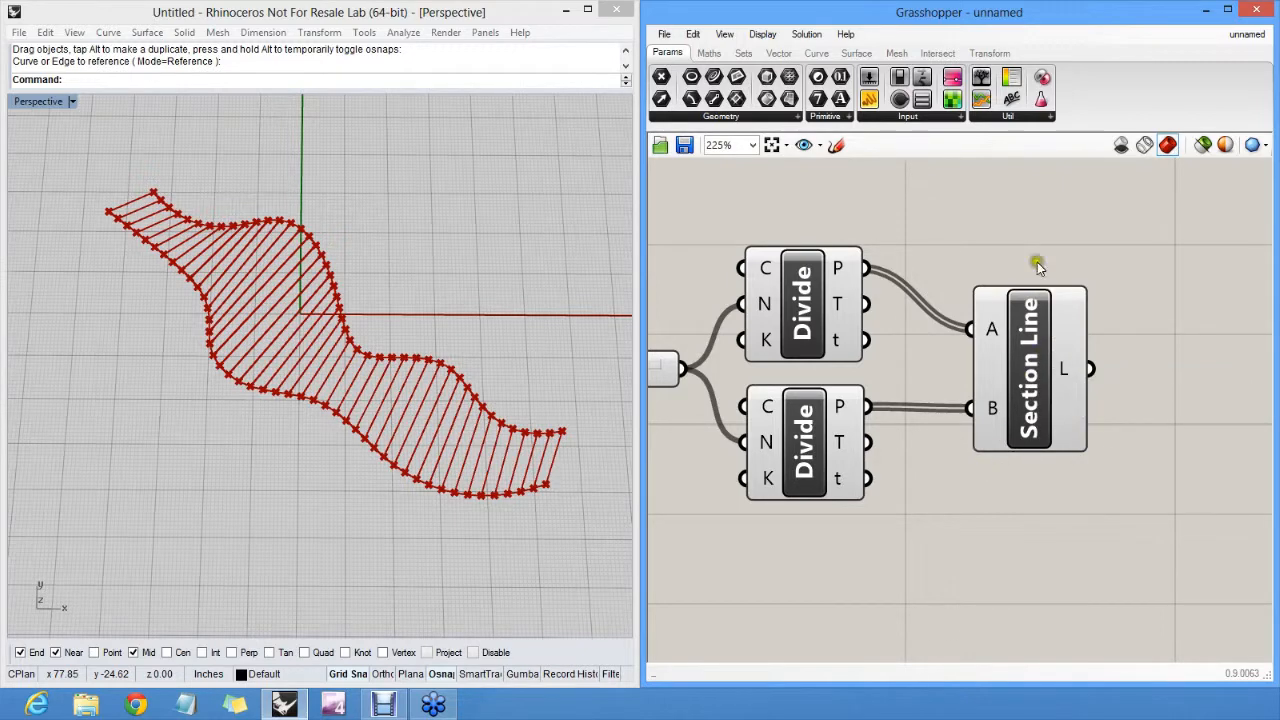
# - Turn Draw Icons back on in the canvas display options
pyautogui.click(762, 32)
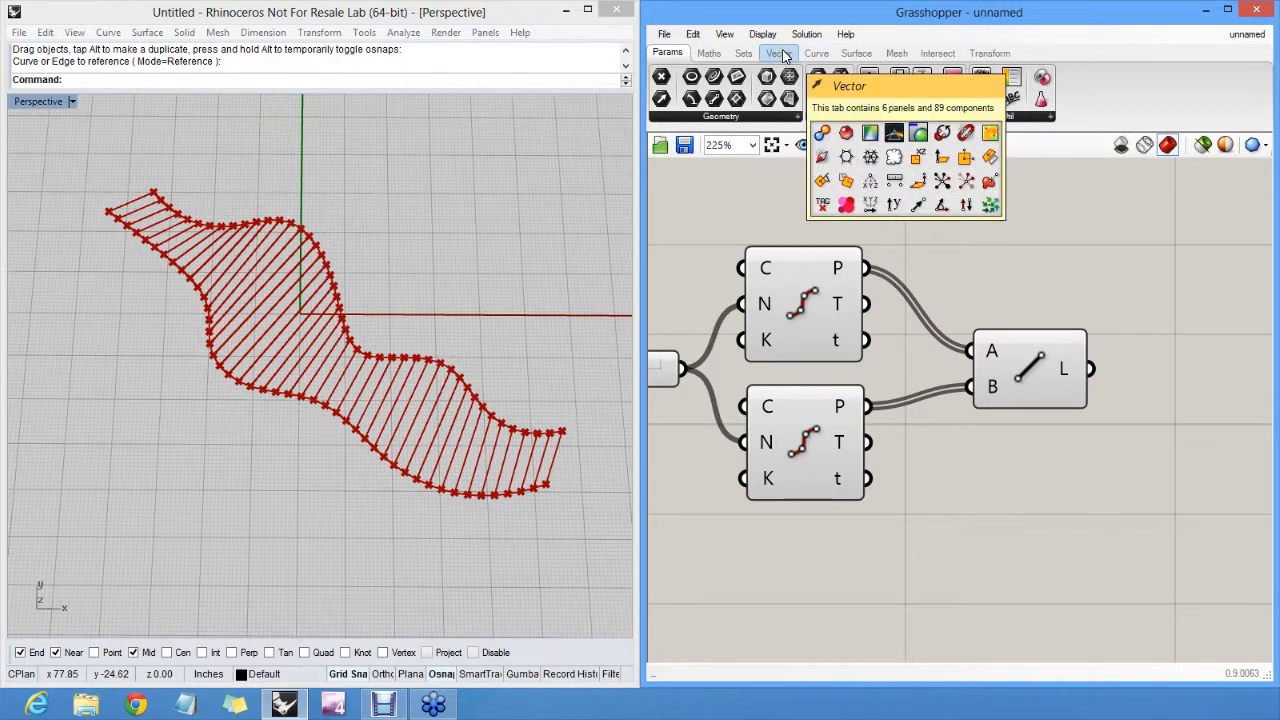
pyautogui.click(762, 34)
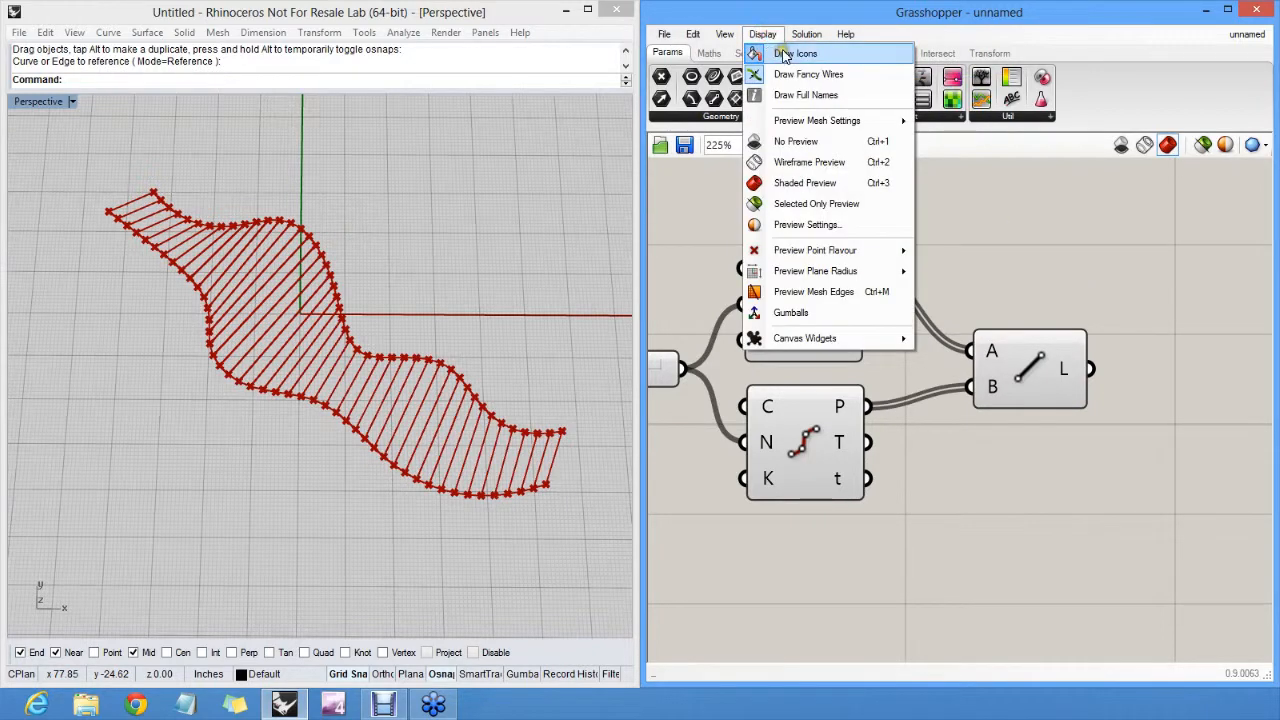